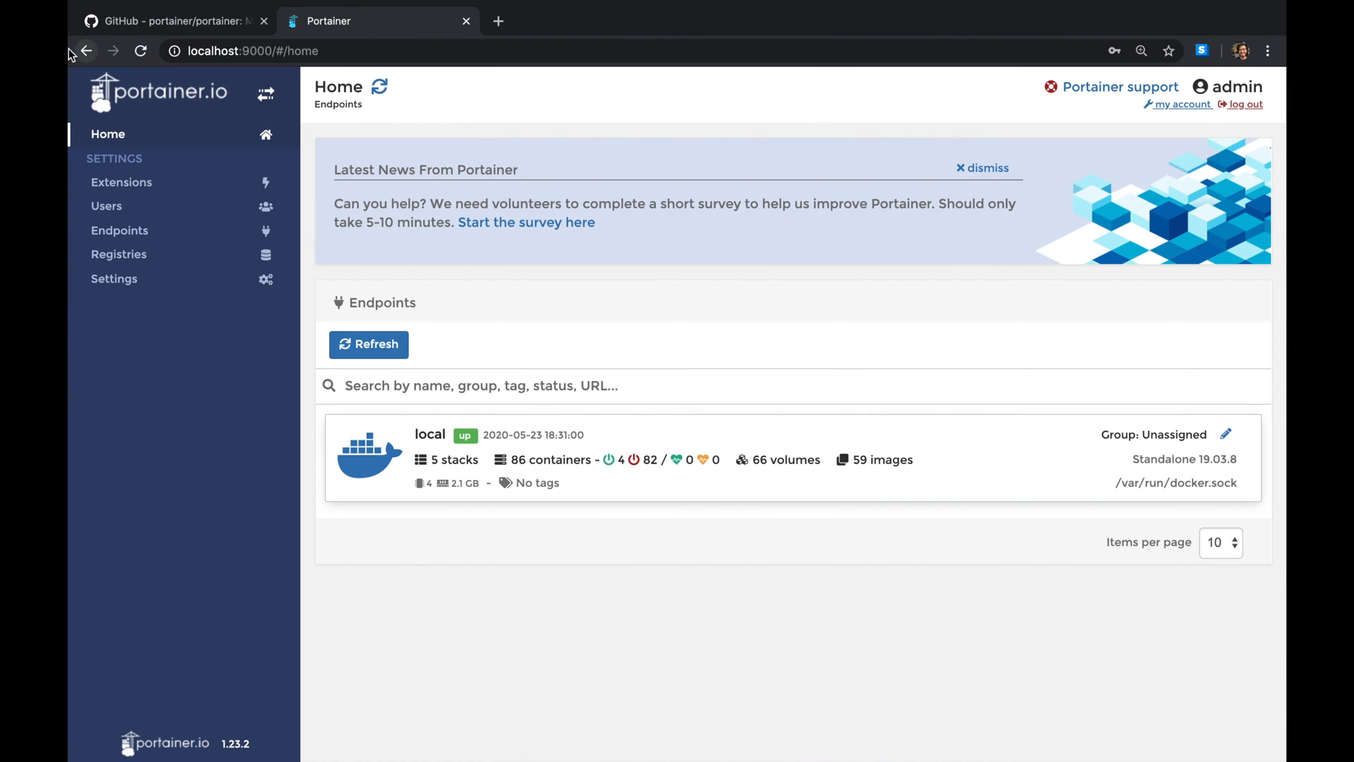
# - Glance at the Portainer project repository, then return to the Portainer Home page
pyautogui.click(172, 21)
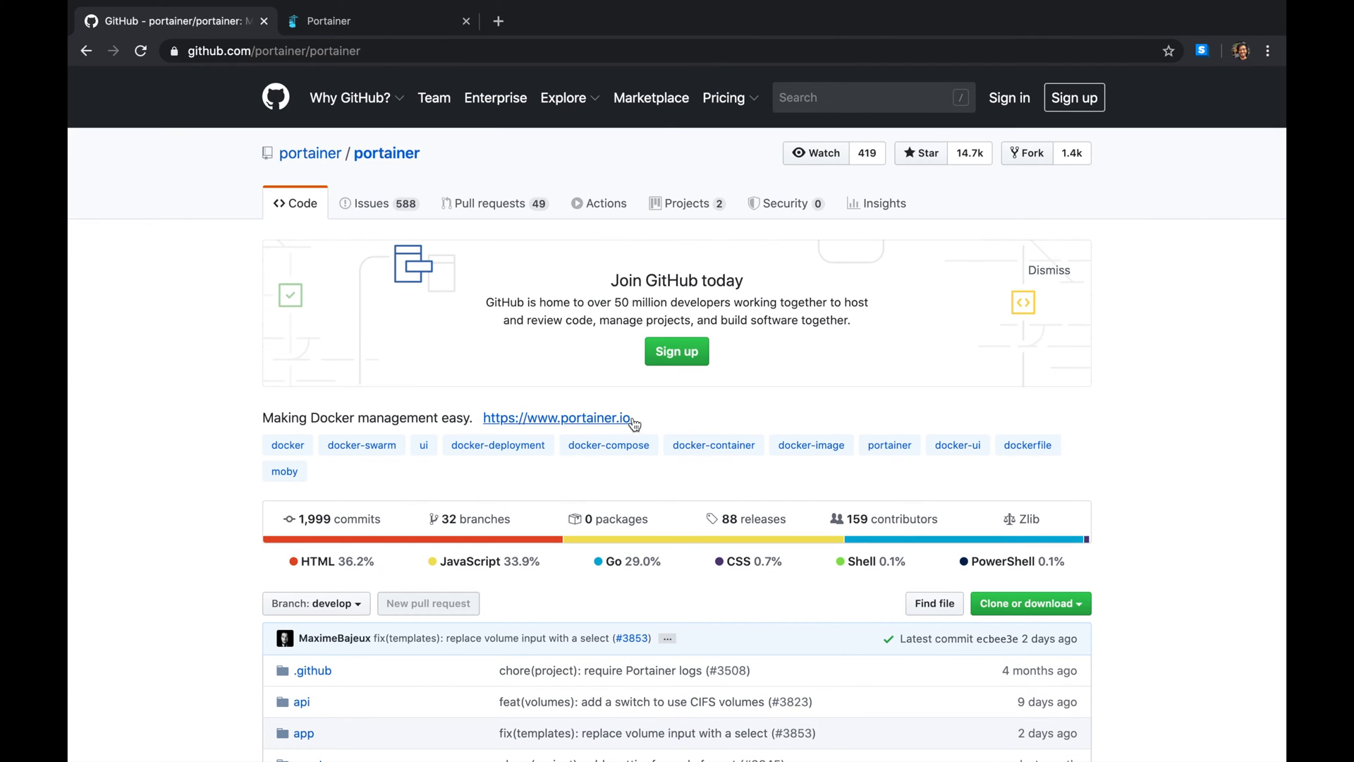
pyautogui.click(379, 21)
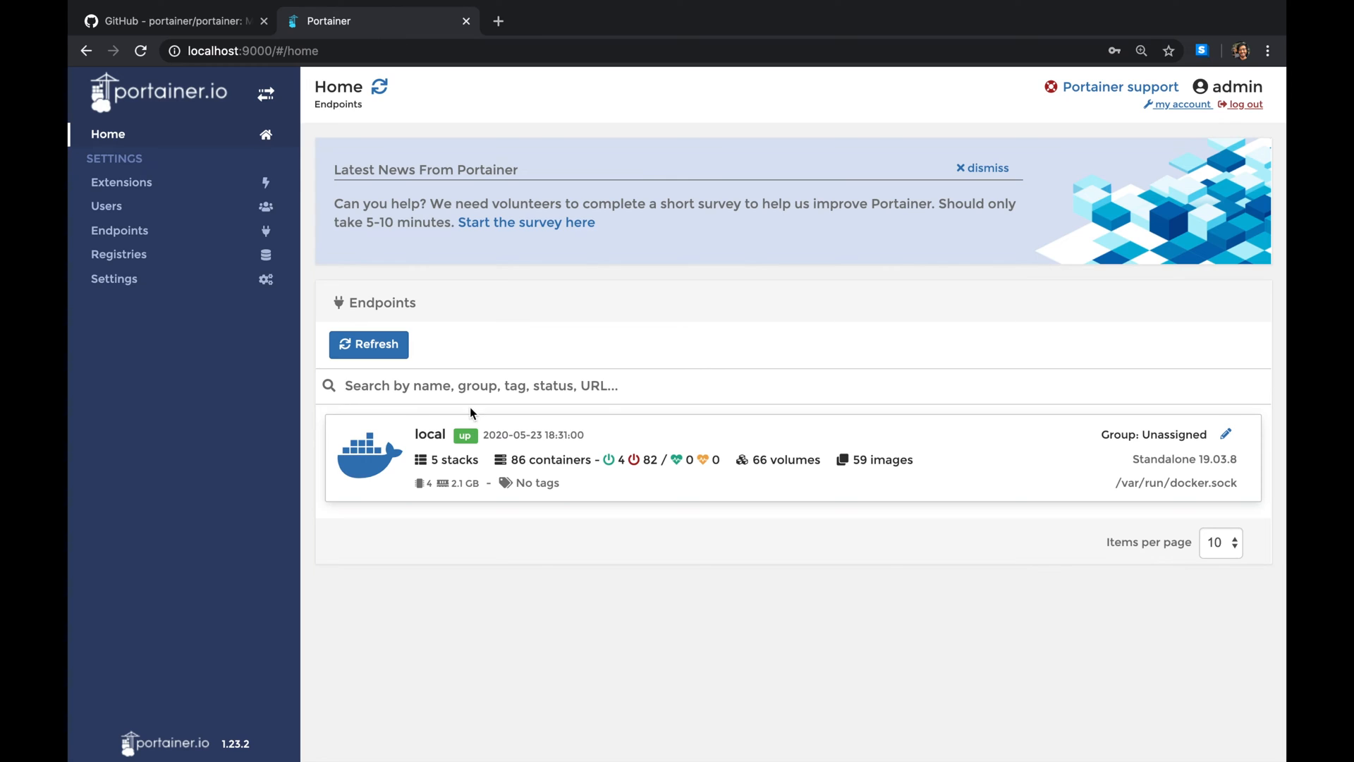
pyautogui.moveTo(641, 468)
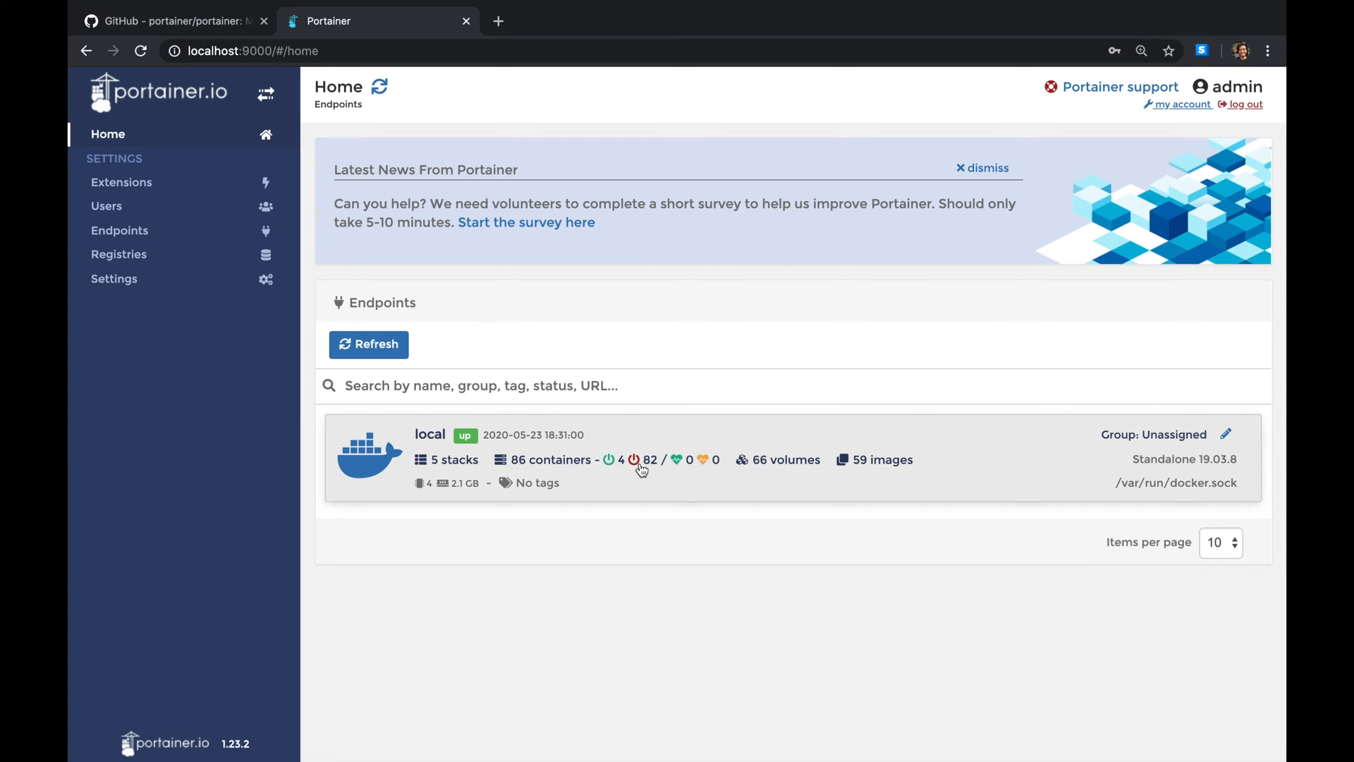
pyautogui.moveTo(587, 457)
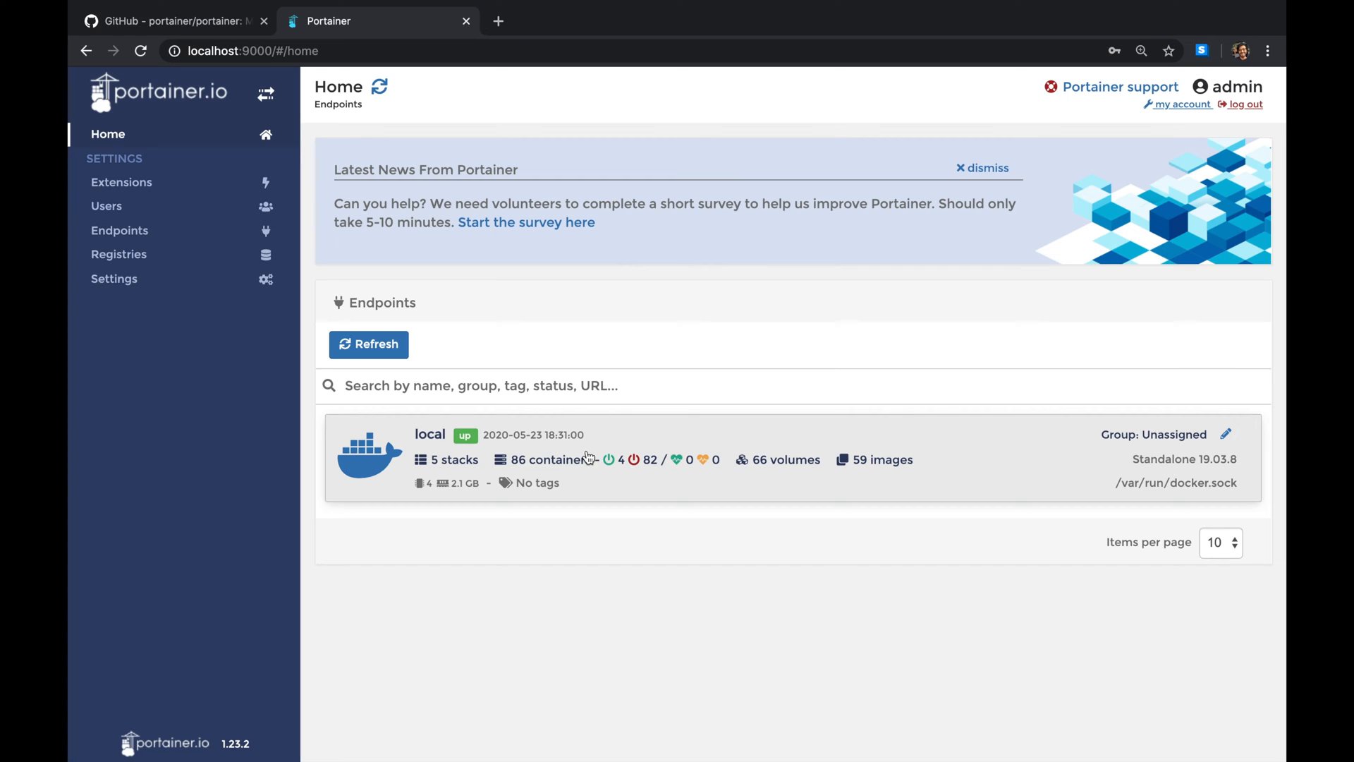
pyautogui.moveTo(629, 464)
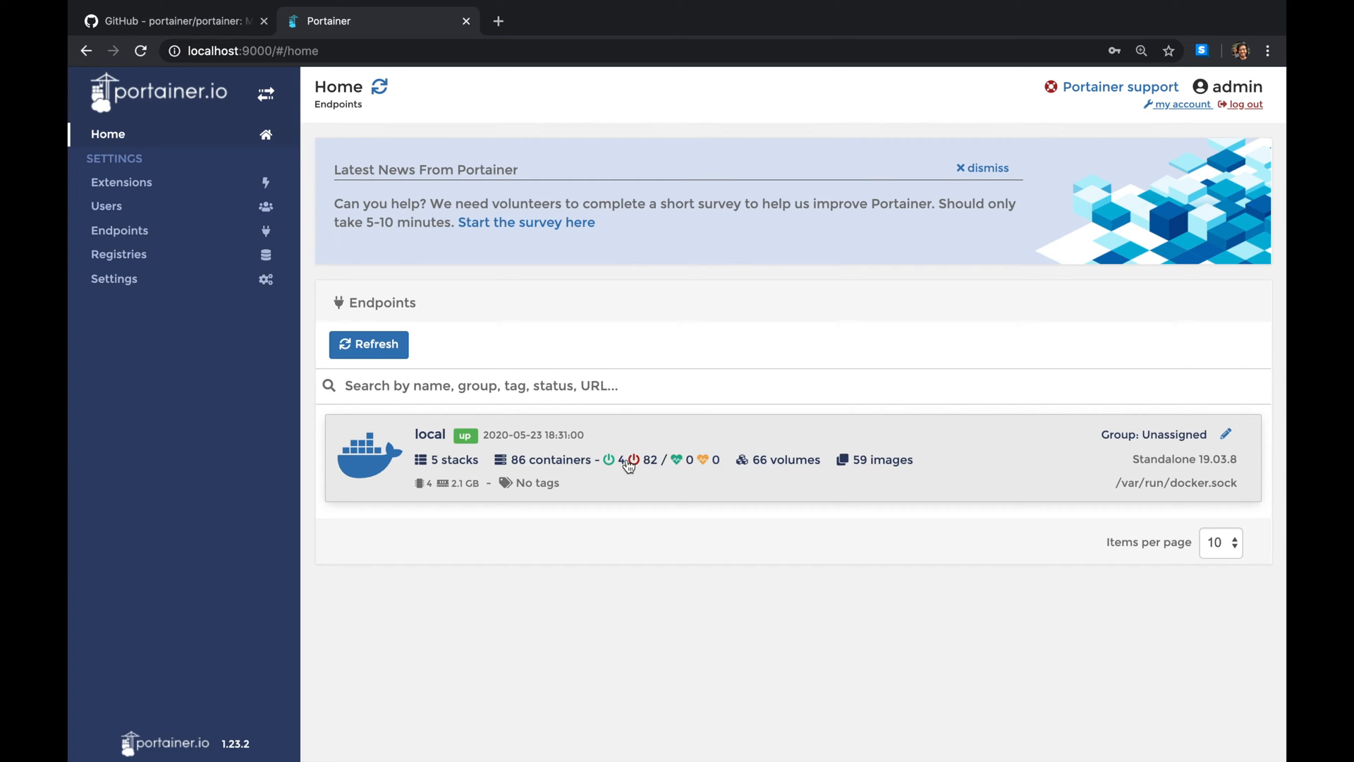
pyautogui.moveTo(580, 467)
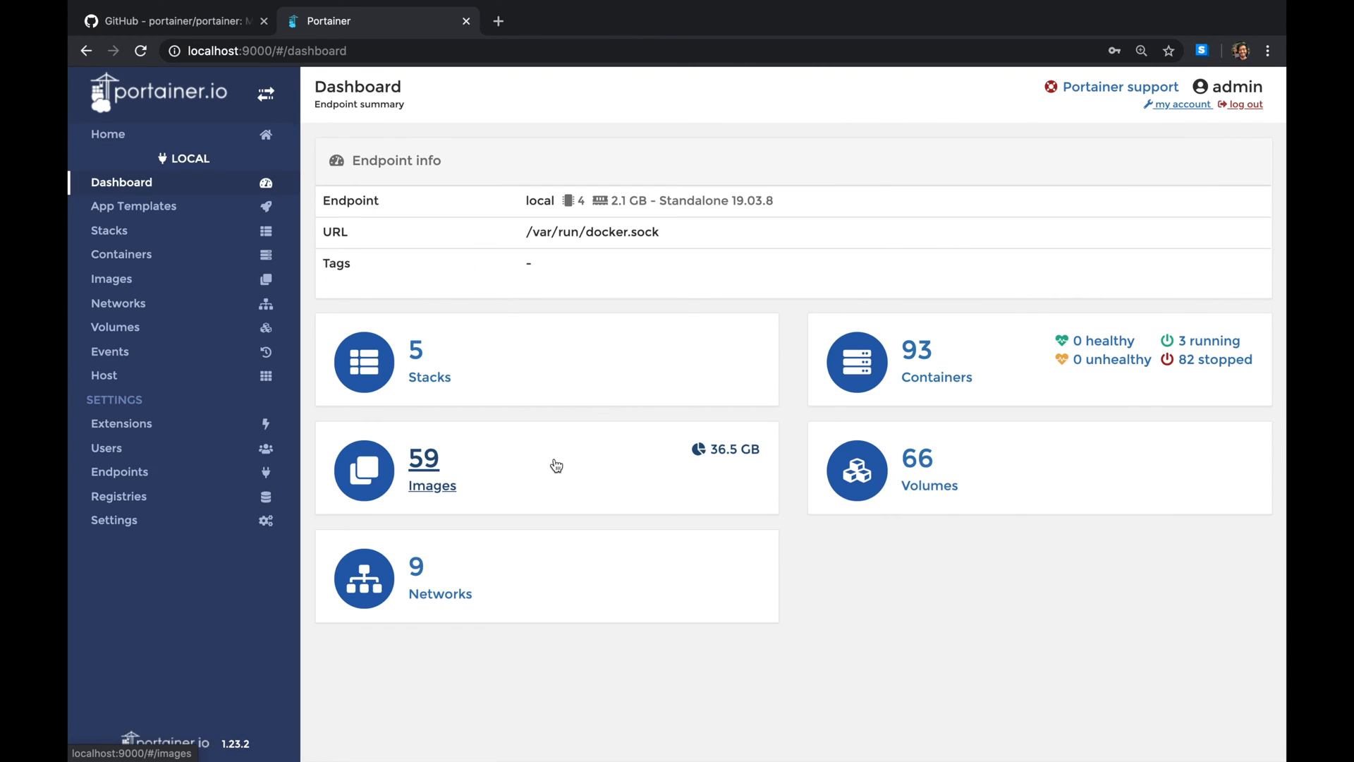
pyautogui.moveTo(625, 456)
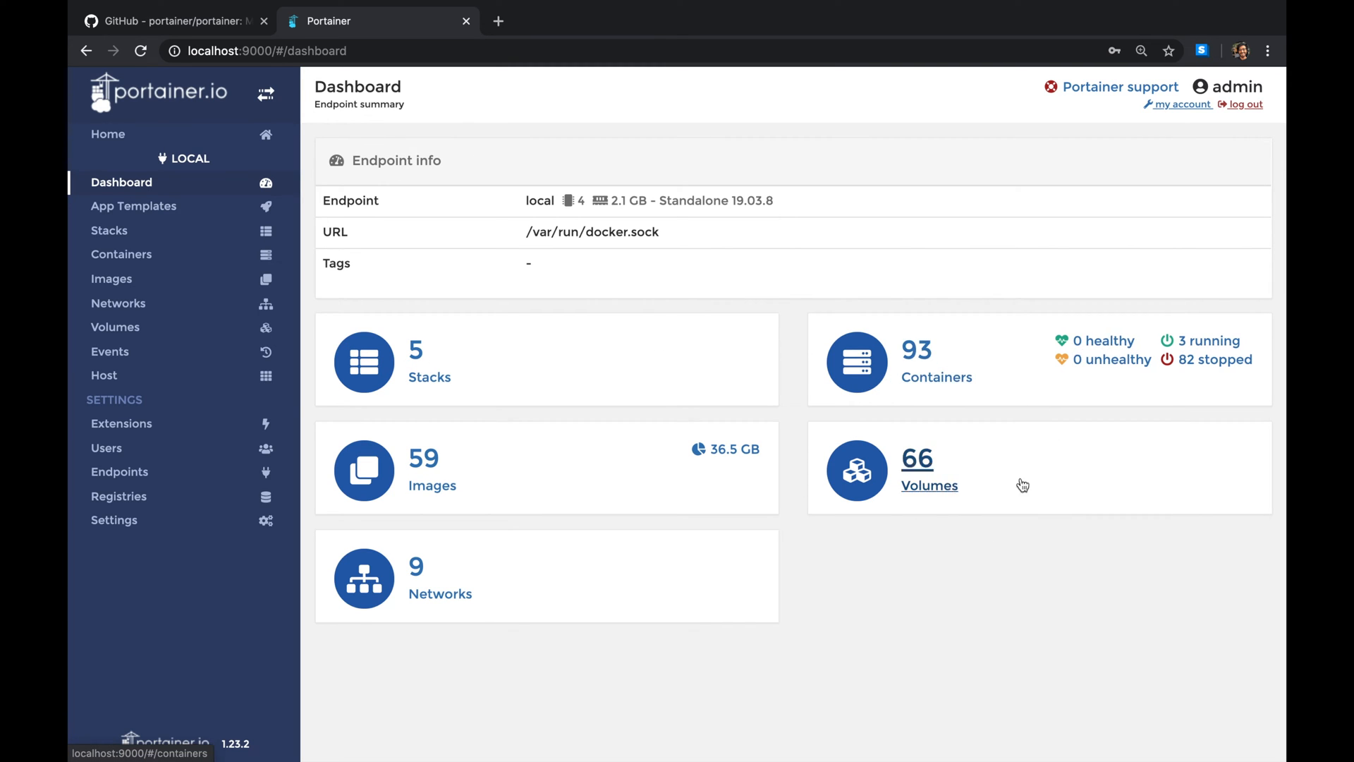
pyautogui.moveTo(941, 524)
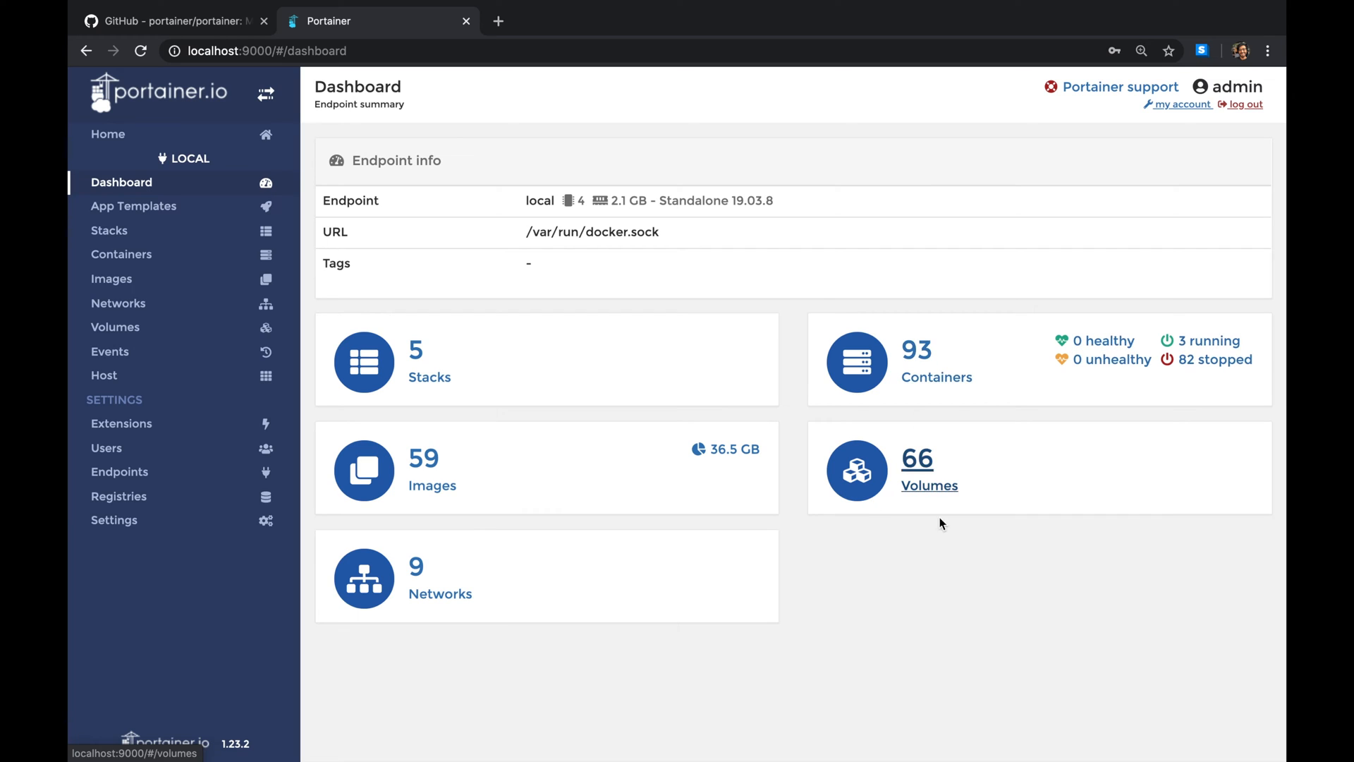
pyautogui.moveTo(976, 498)
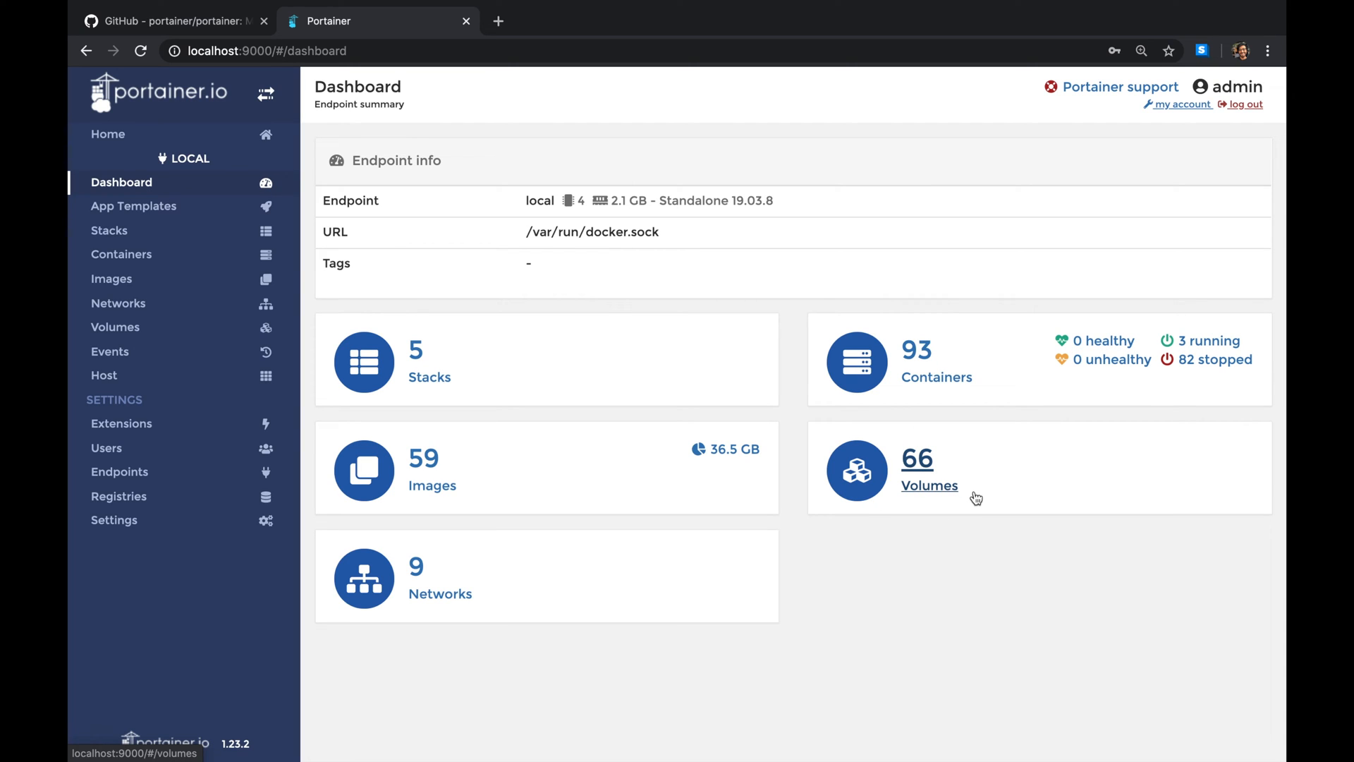
pyautogui.moveTo(948, 487)
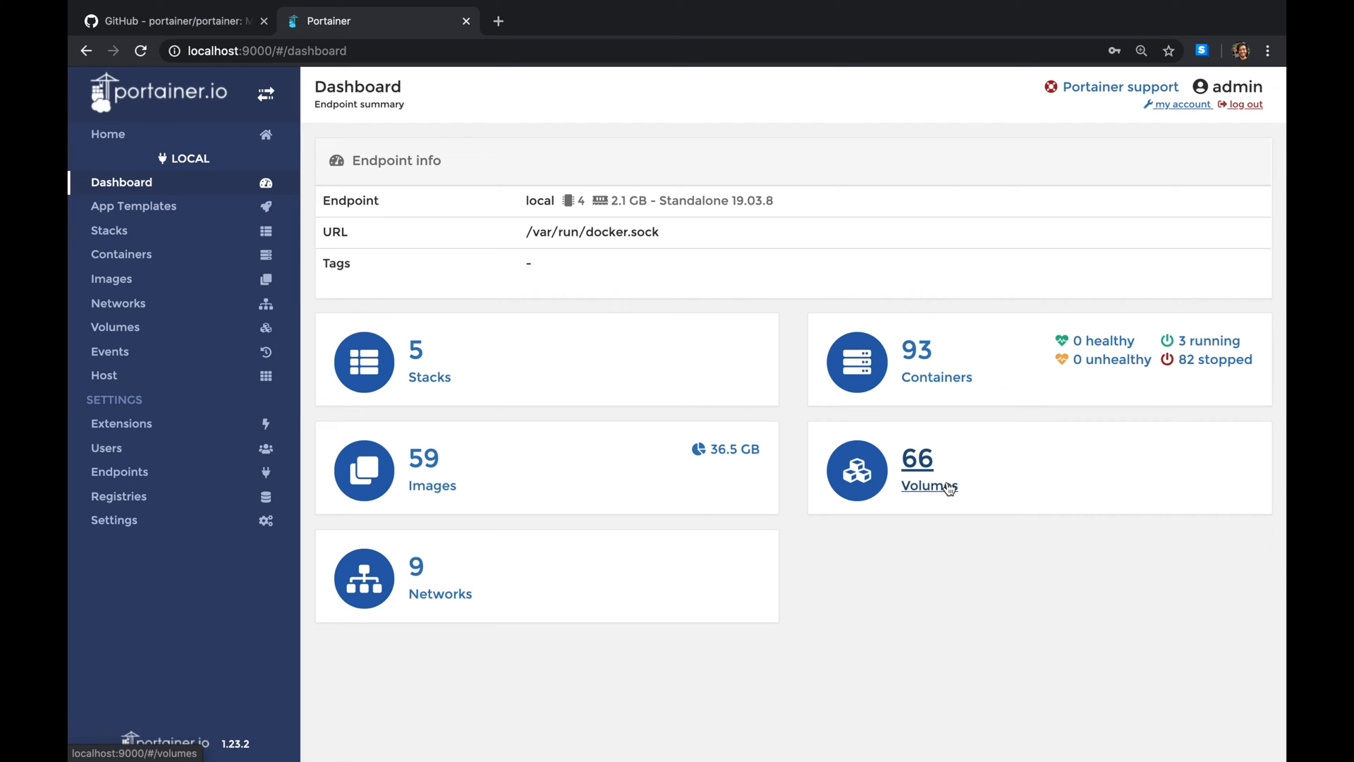
pyautogui.moveTo(937, 476)
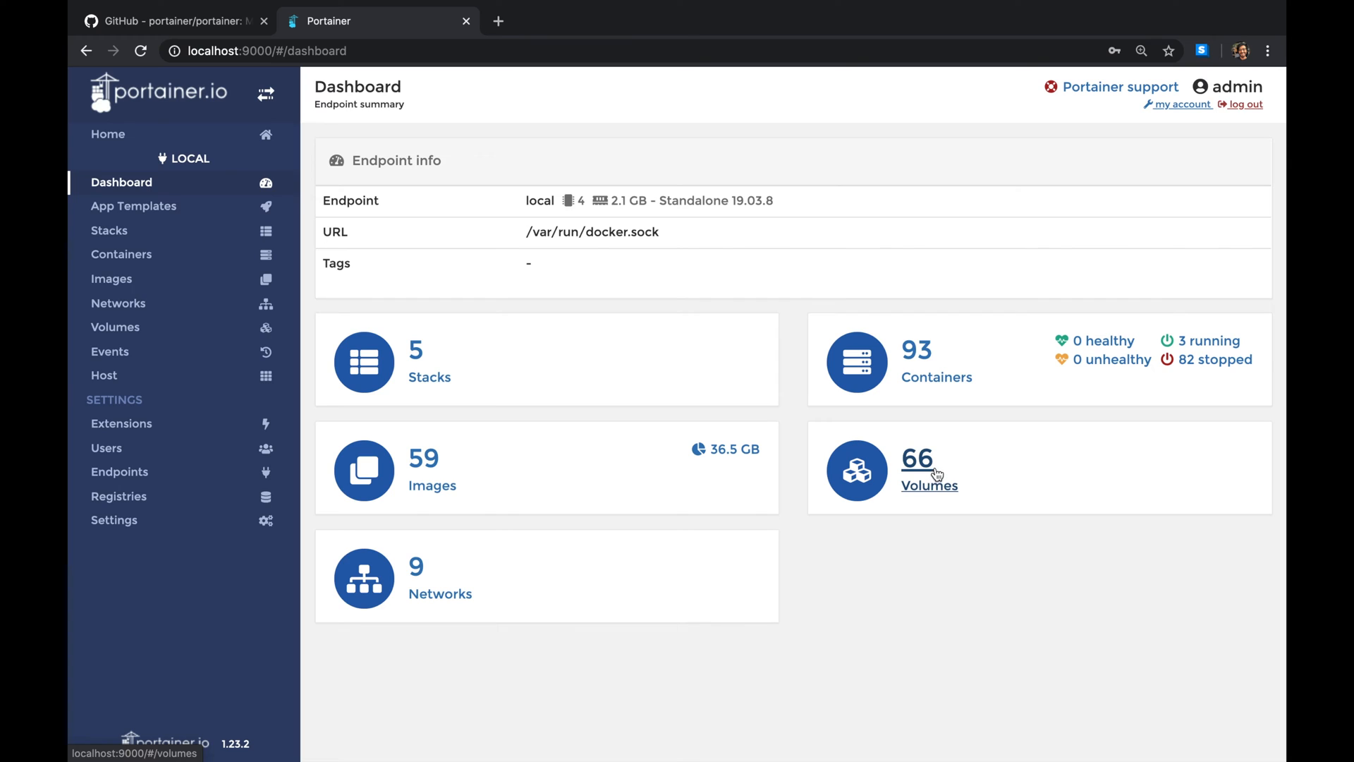
pyautogui.moveTo(759, 474)
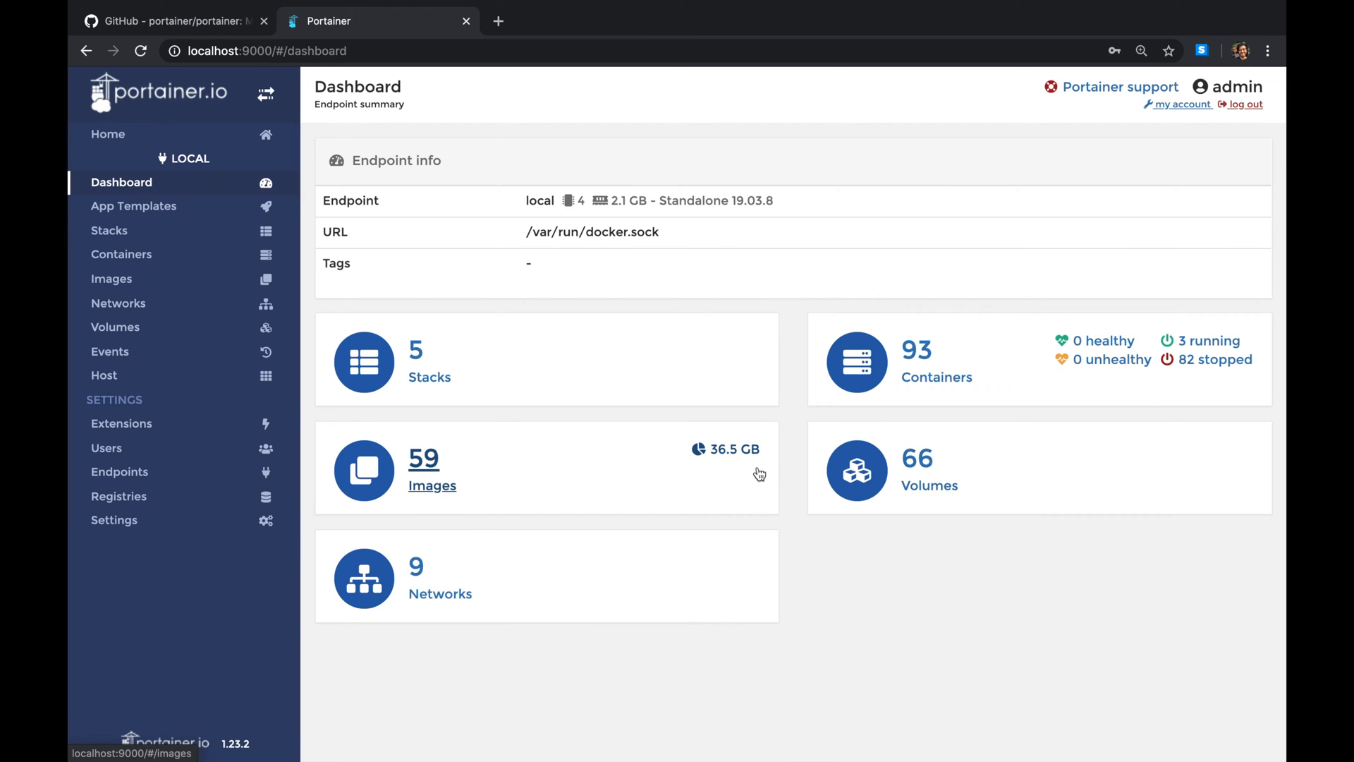
pyautogui.moveTo(412, 472)
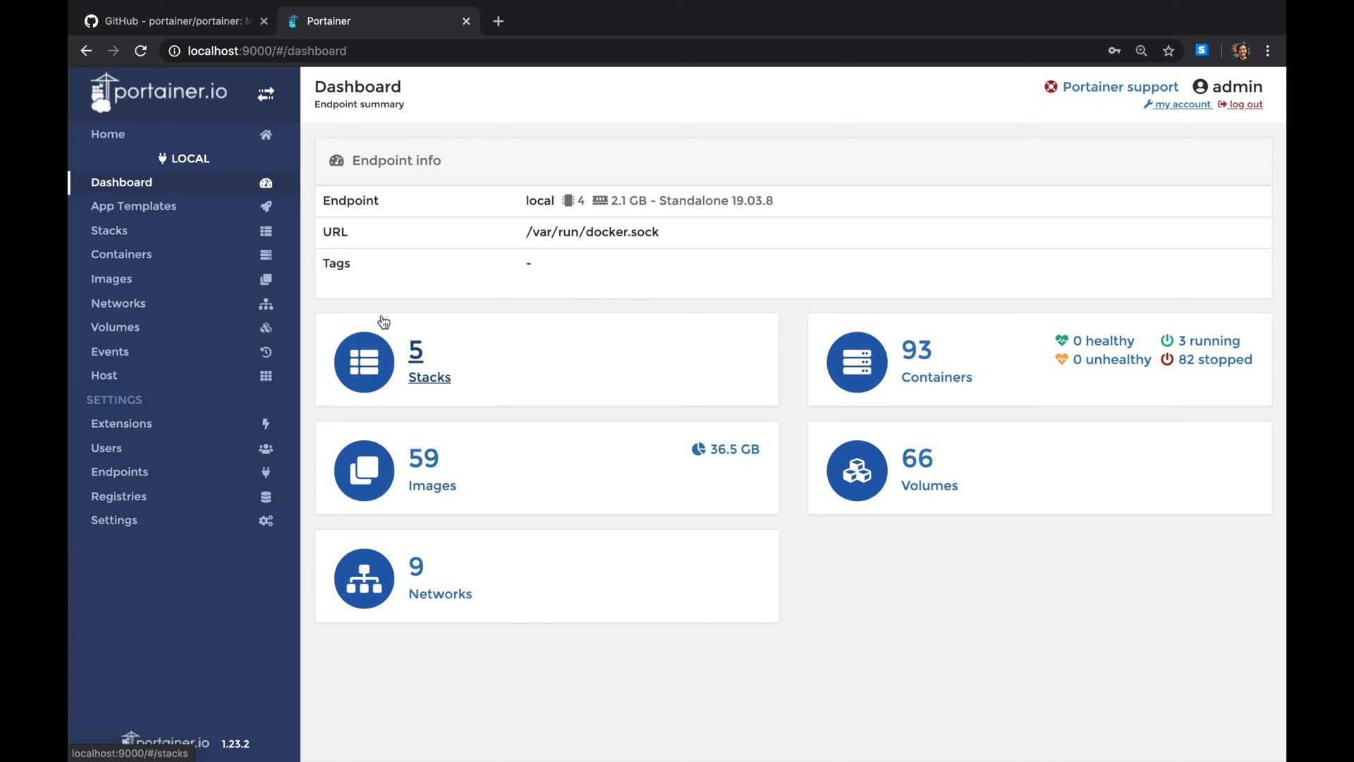
# - Show the local endpoint's container list and toggle the select-all checkbox on and off
pyautogui.click(122, 254)
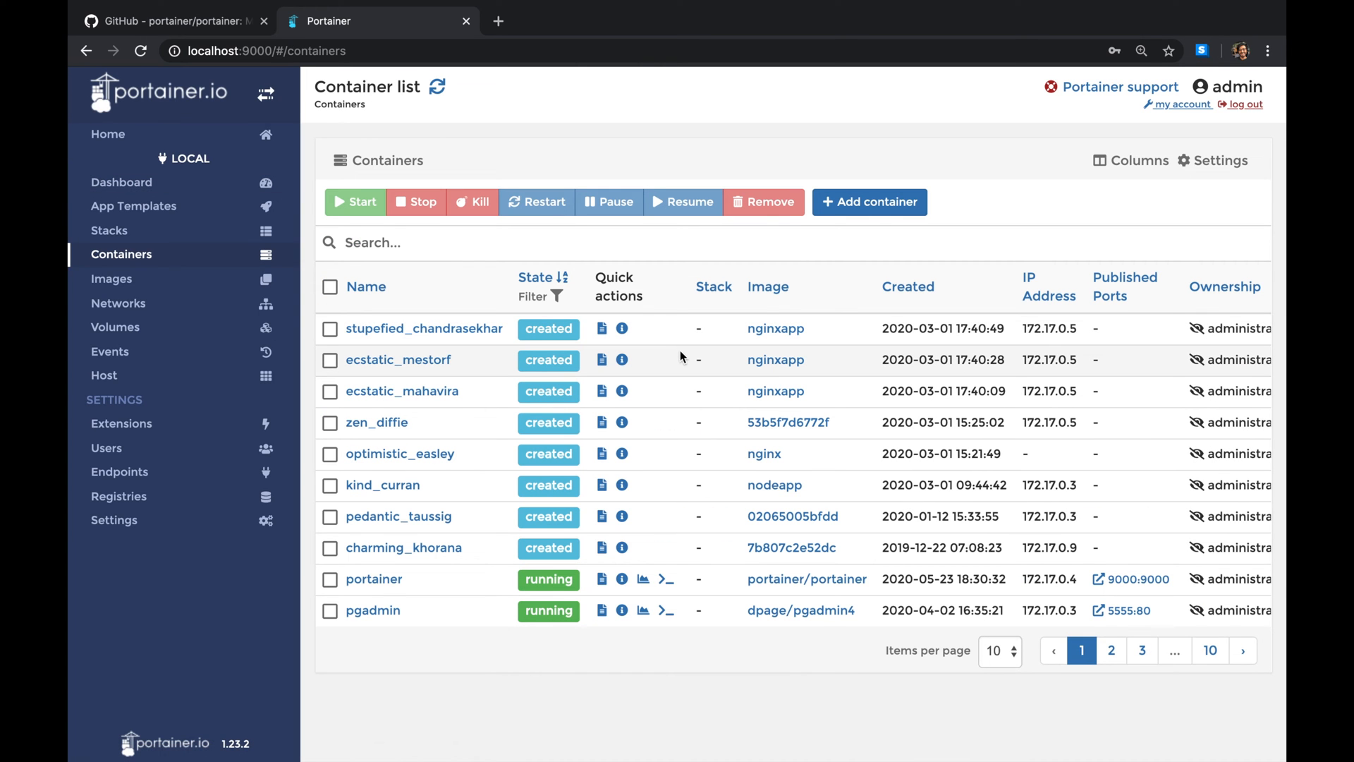
pyautogui.moveTo(553, 355)
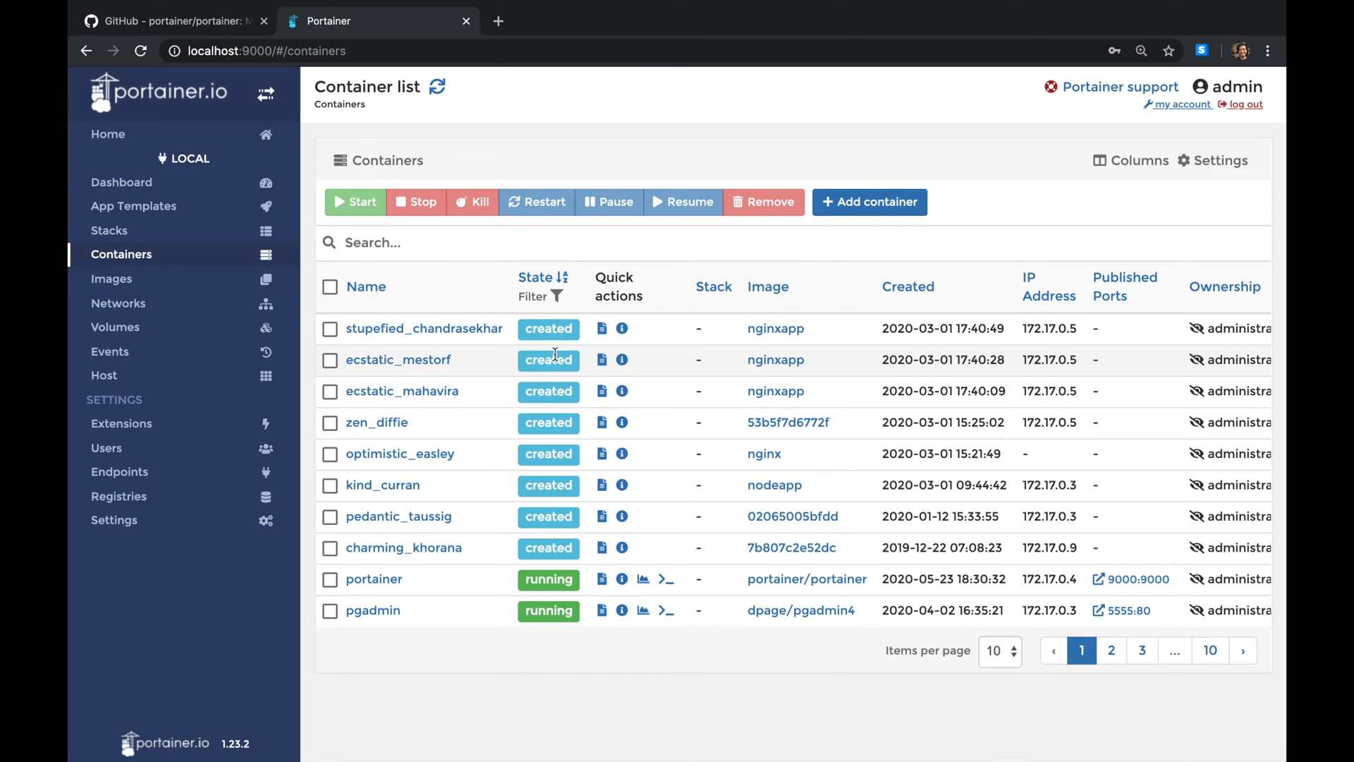
pyautogui.click(329, 286)
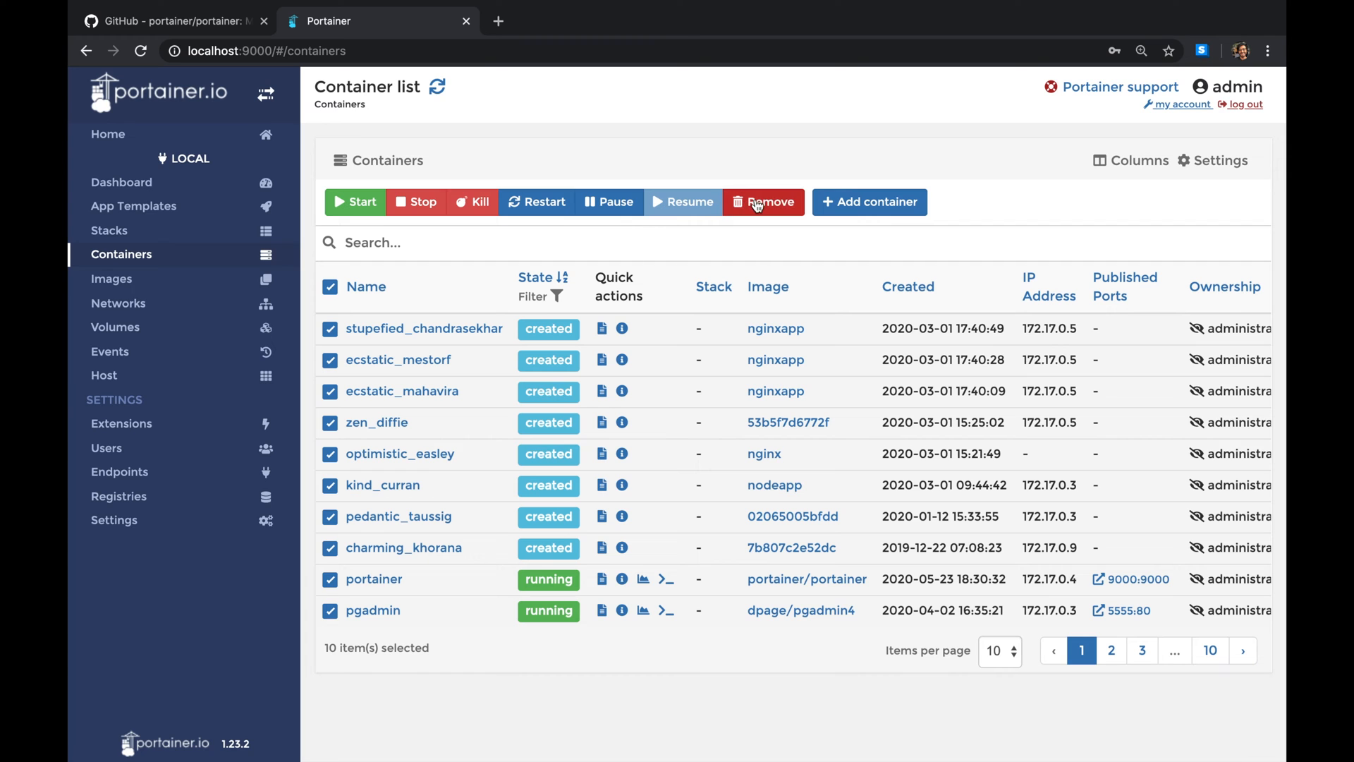
pyautogui.click(330, 287)
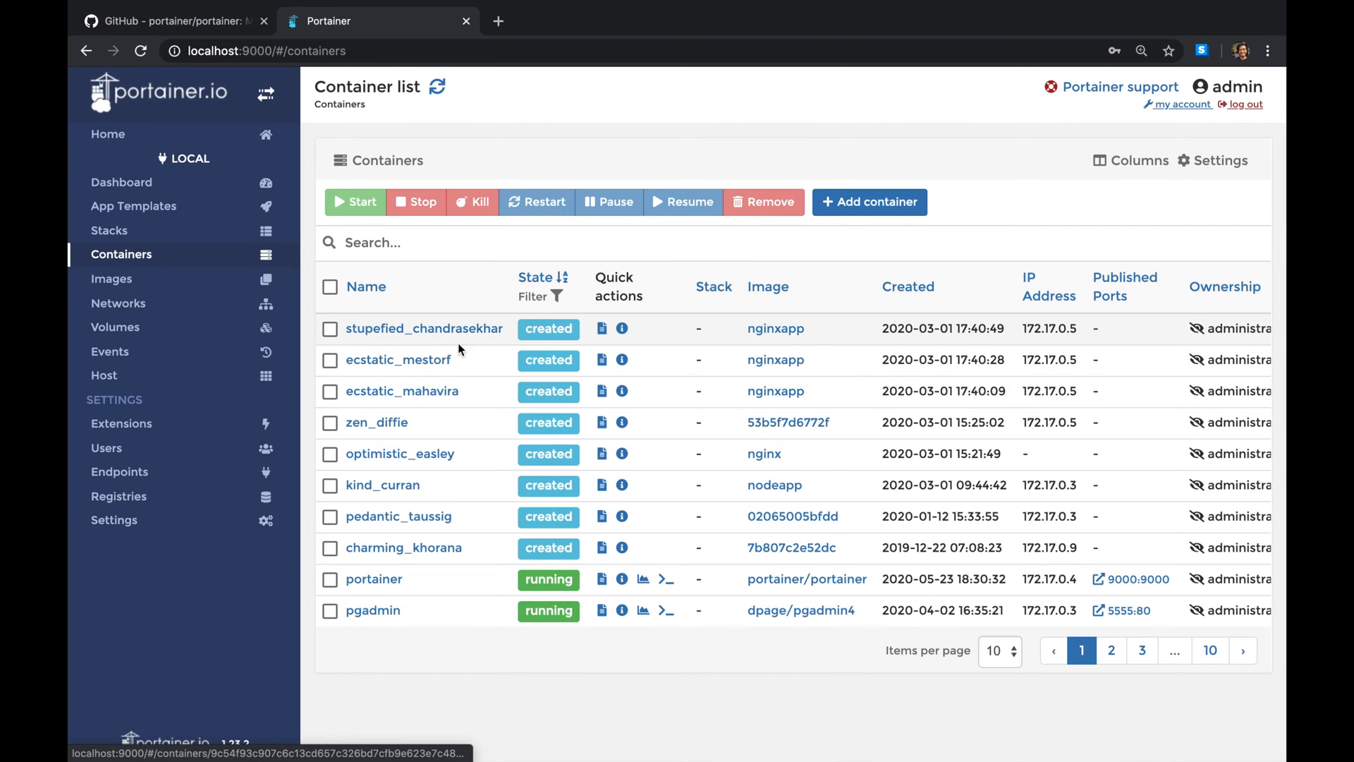
pyautogui.moveTo(426, 343)
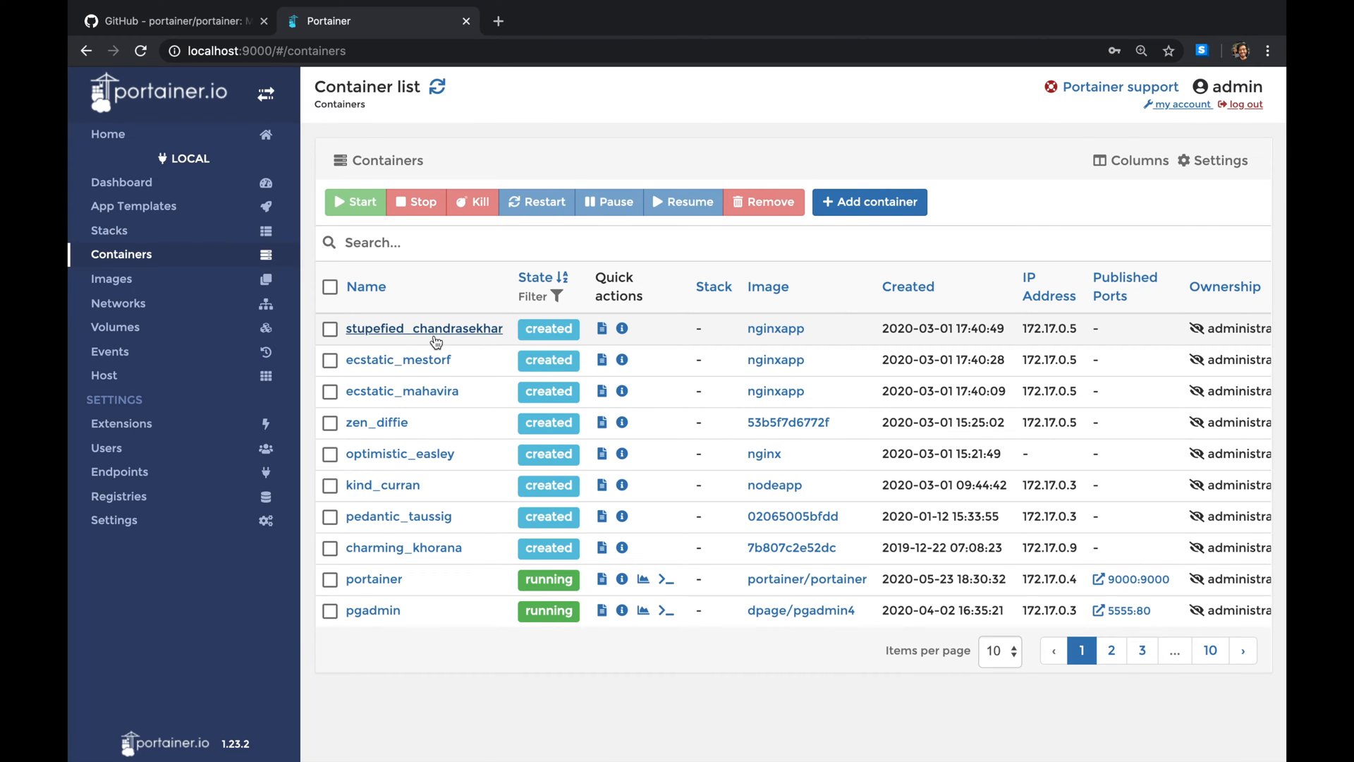
# - Browse container pages 3 and 9, then return to page 1
pyautogui.click(1142, 650)
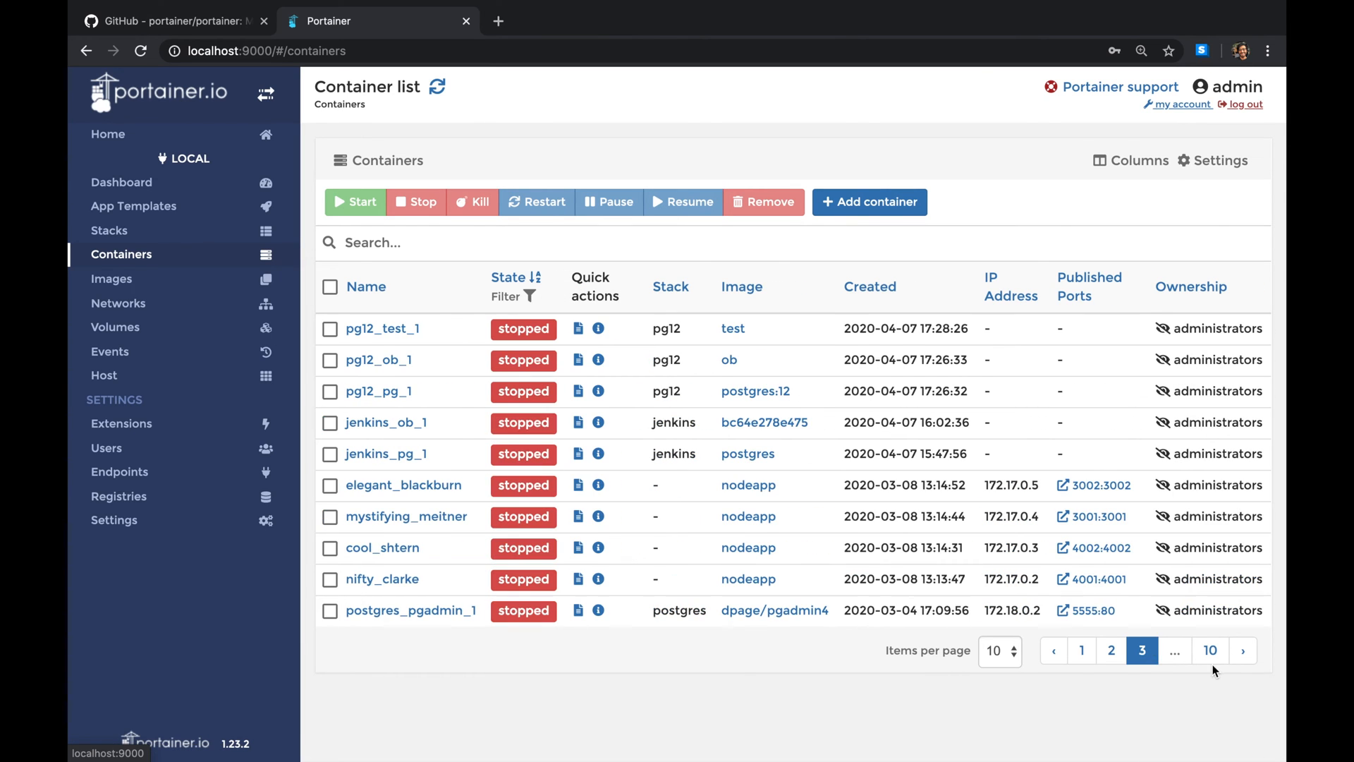
pyautogui.click(1175, 650)
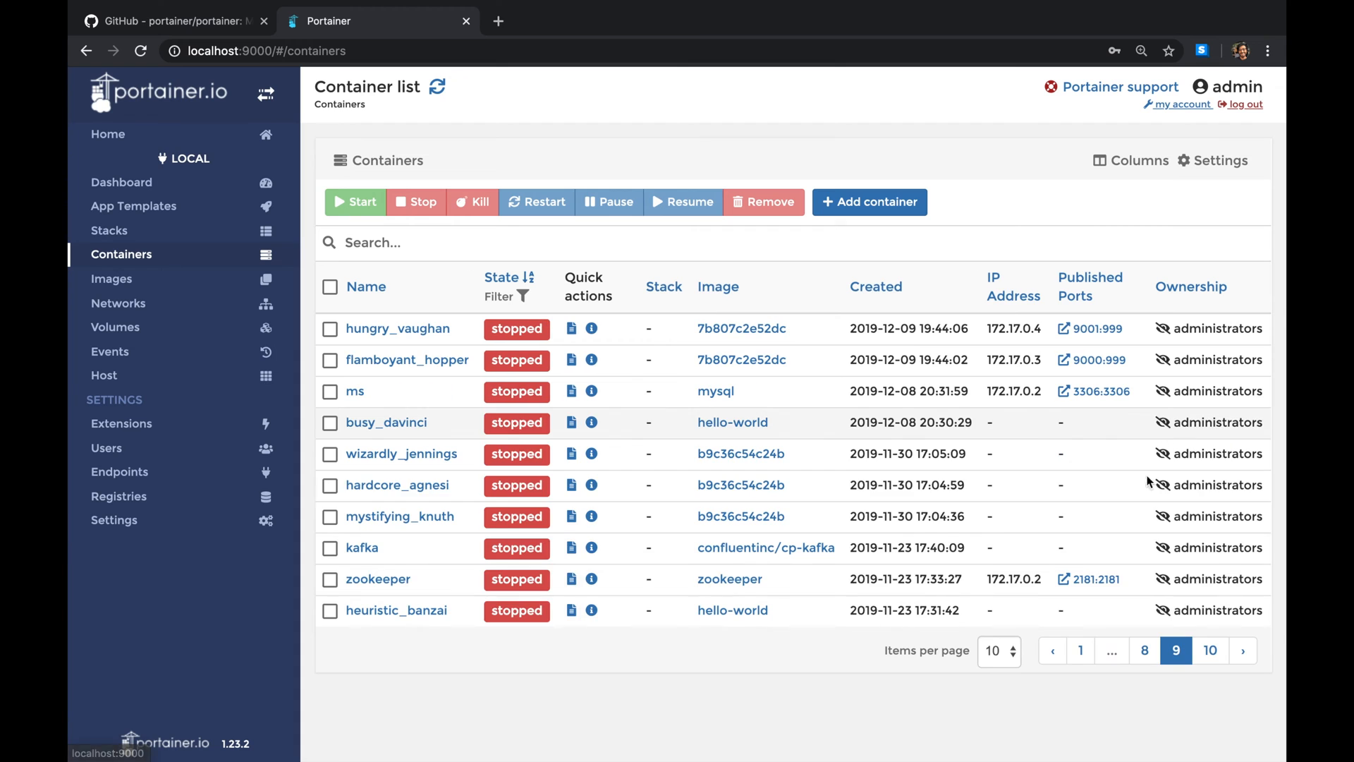
pyautogui.click(1079, 649)
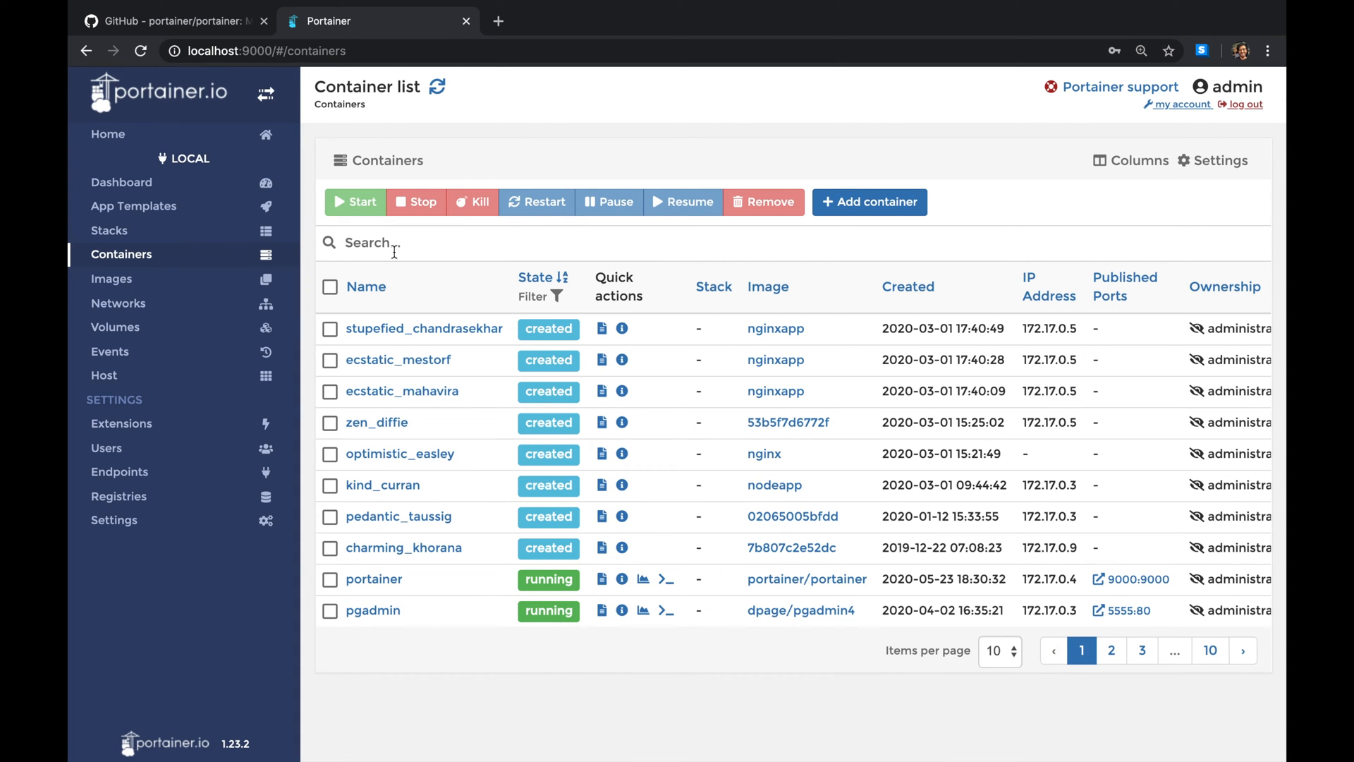
pyautogui.moveTo(425, 187)
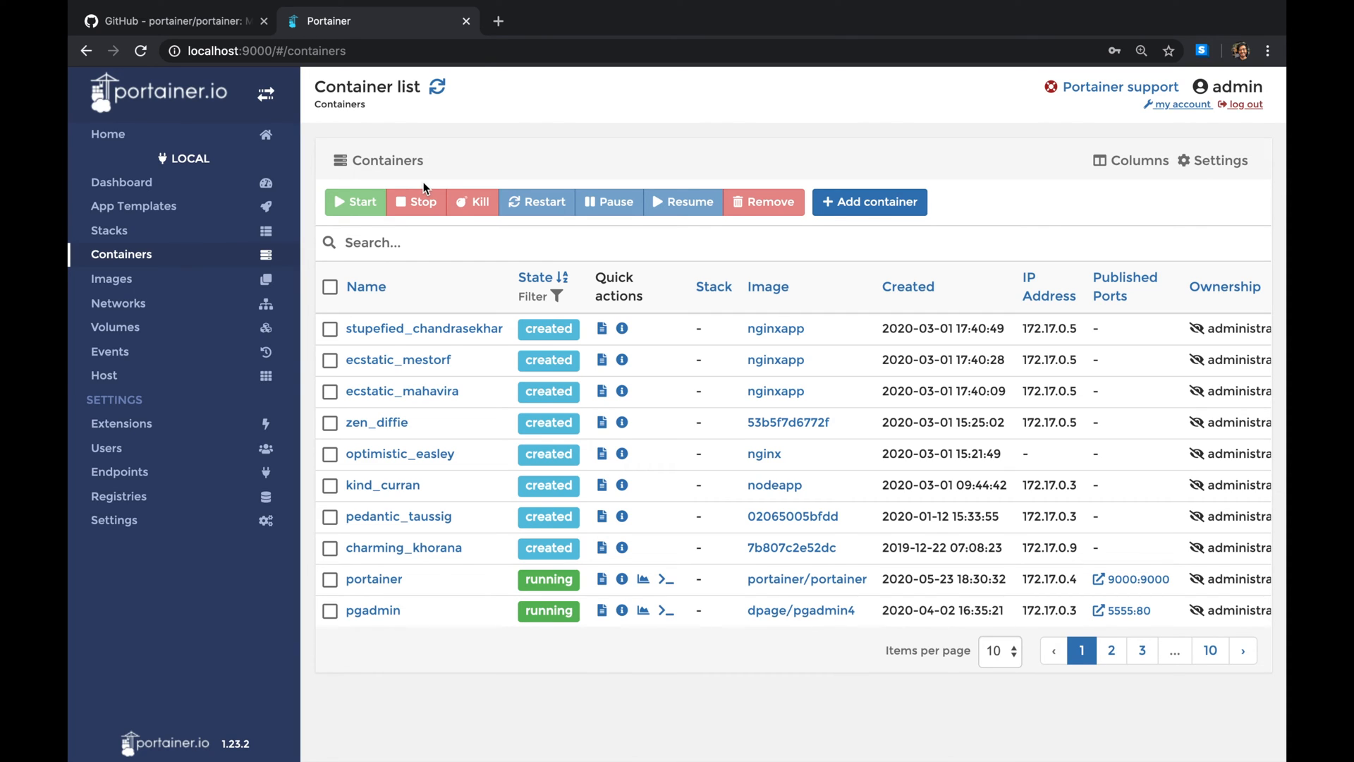
pyautogui.moveTo(384, 25)
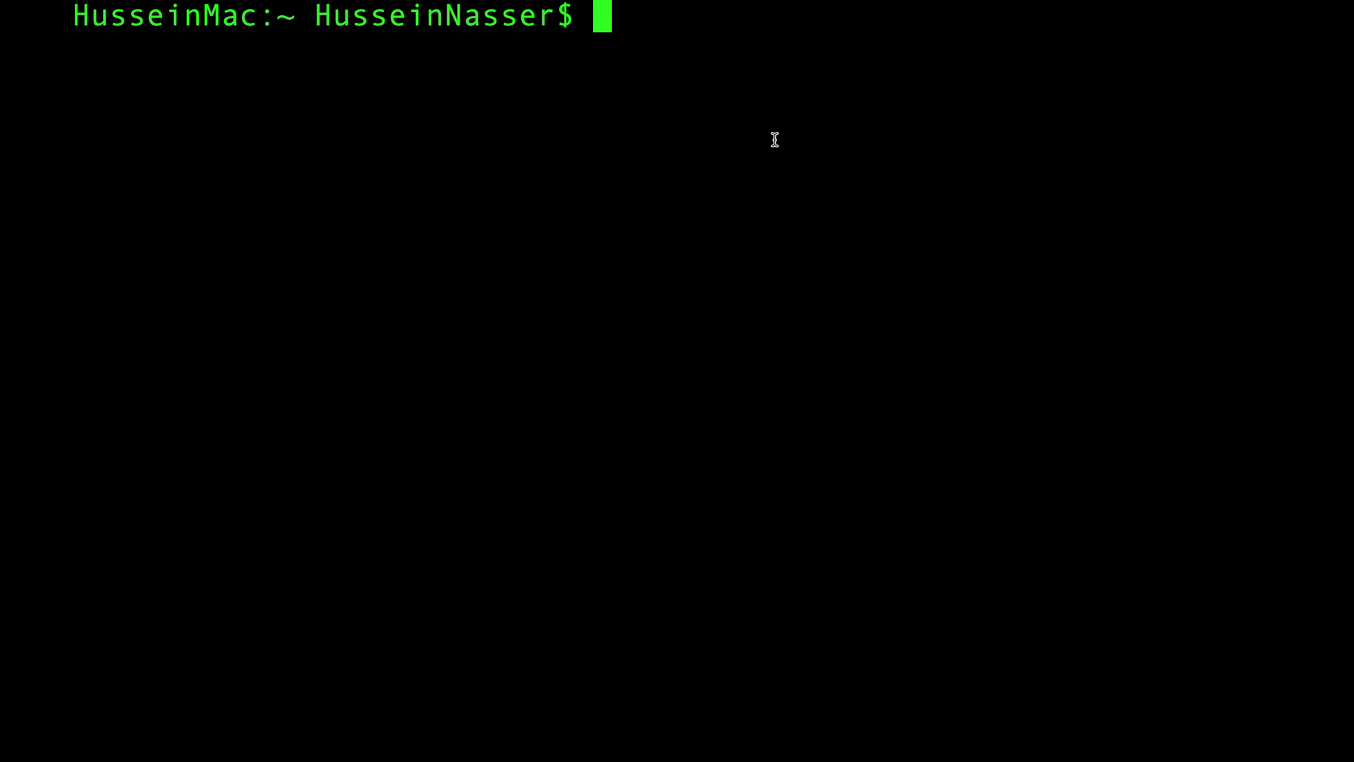
# - Enter docker run --name portainer -p 9000:9000 at the Terminal prompt without running it
pyautogui.write('d')
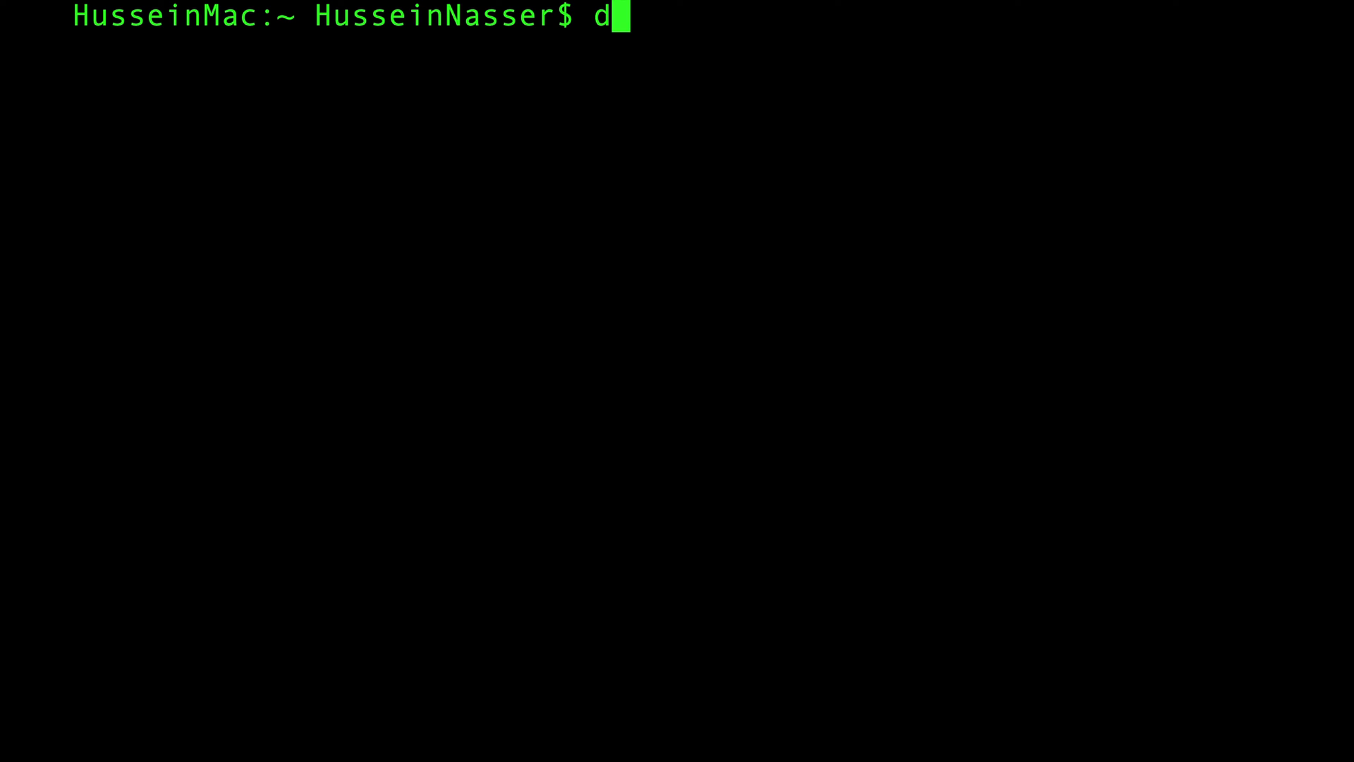
pyautogui.write('oc')
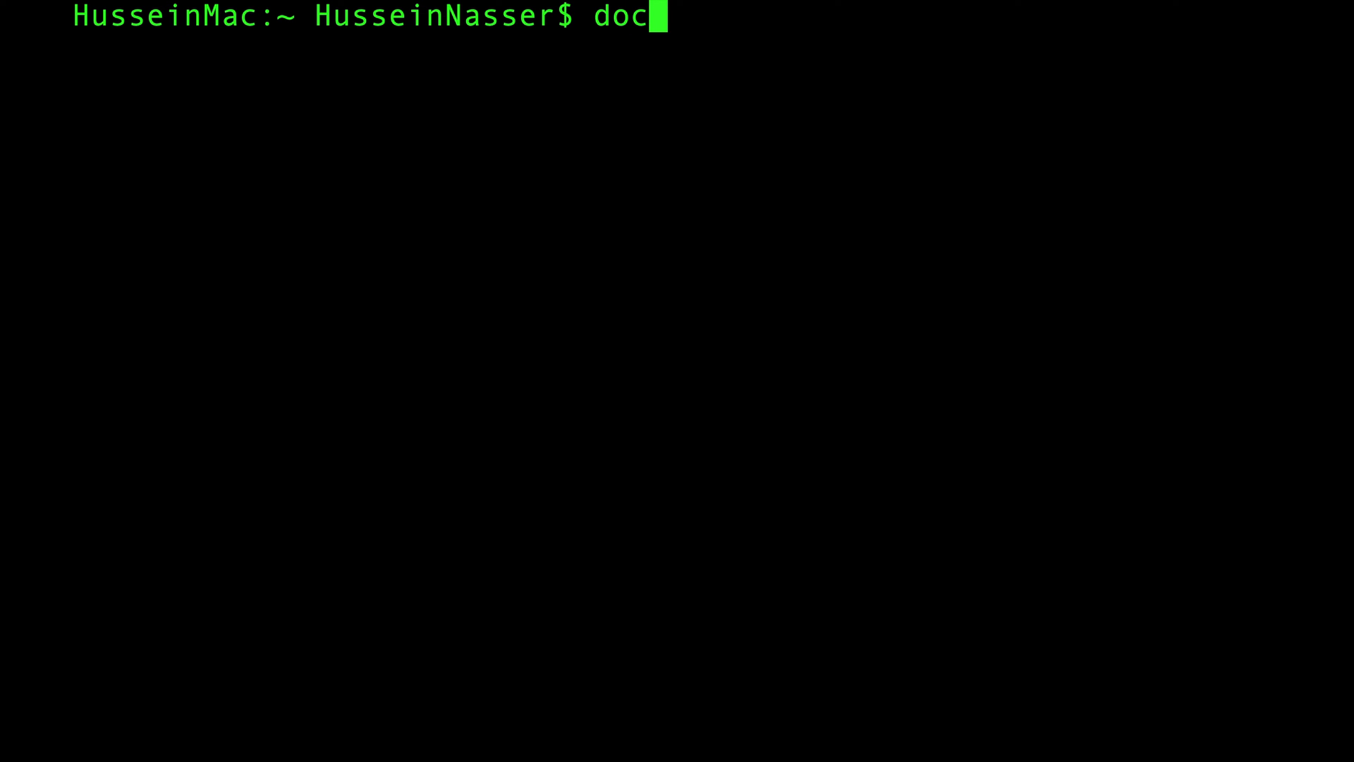
pyautogui.write('ker ru')
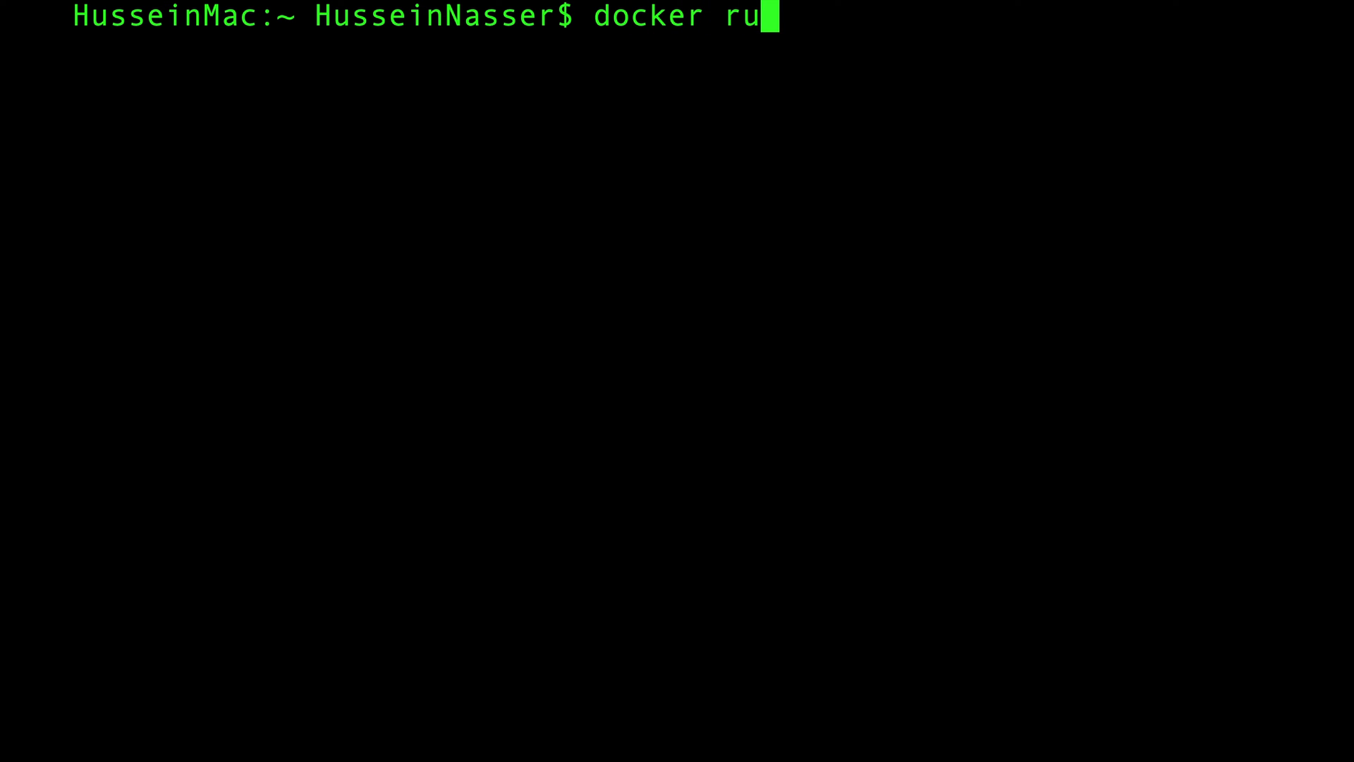
pyautogui.write('n --na')
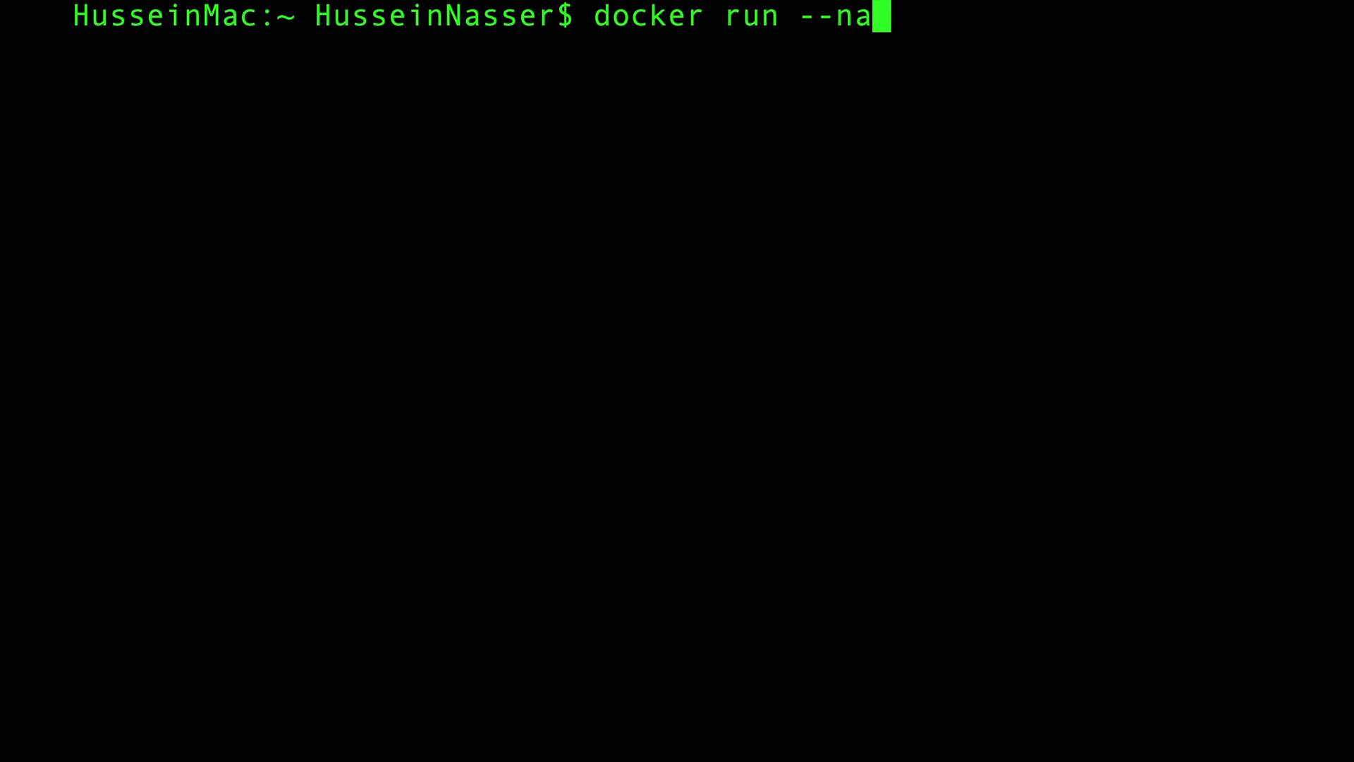
pyautogui.write('me portainer')
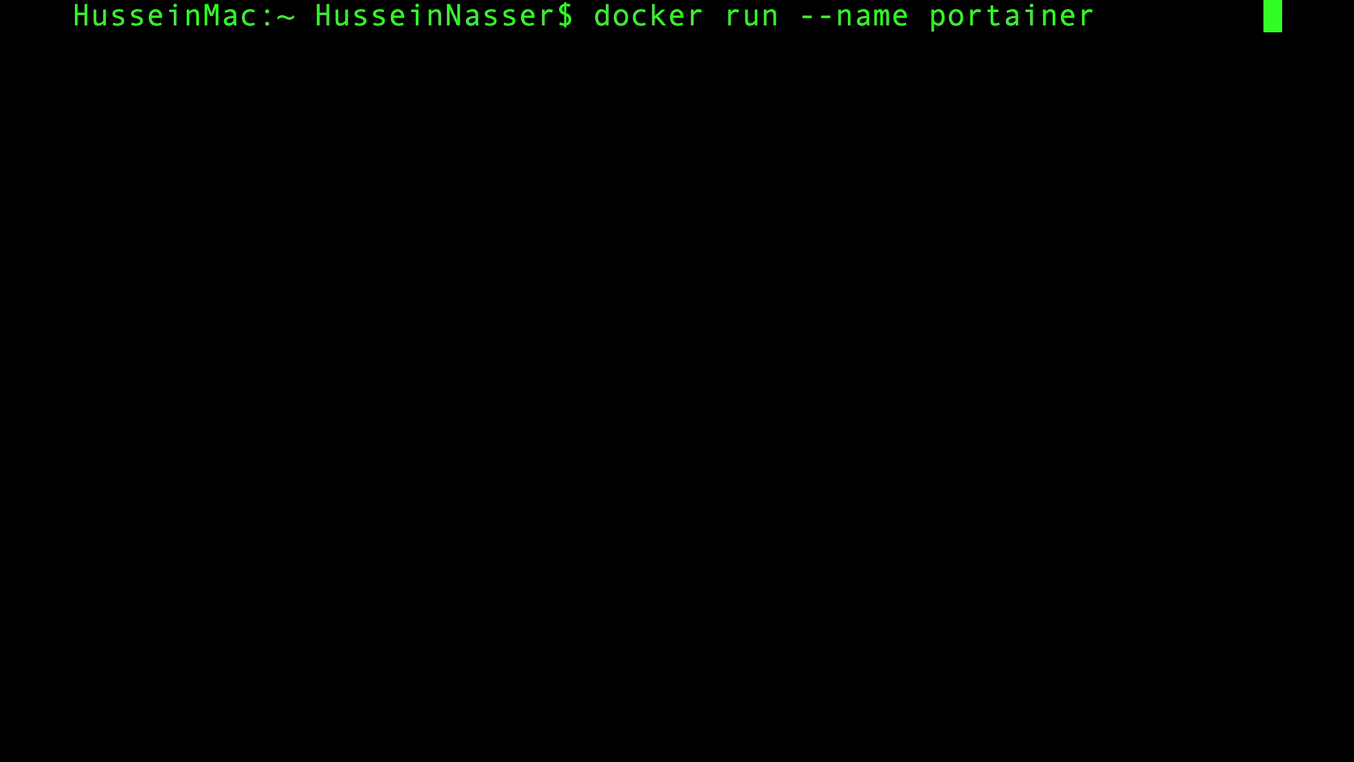
pyautogui.write('-p')
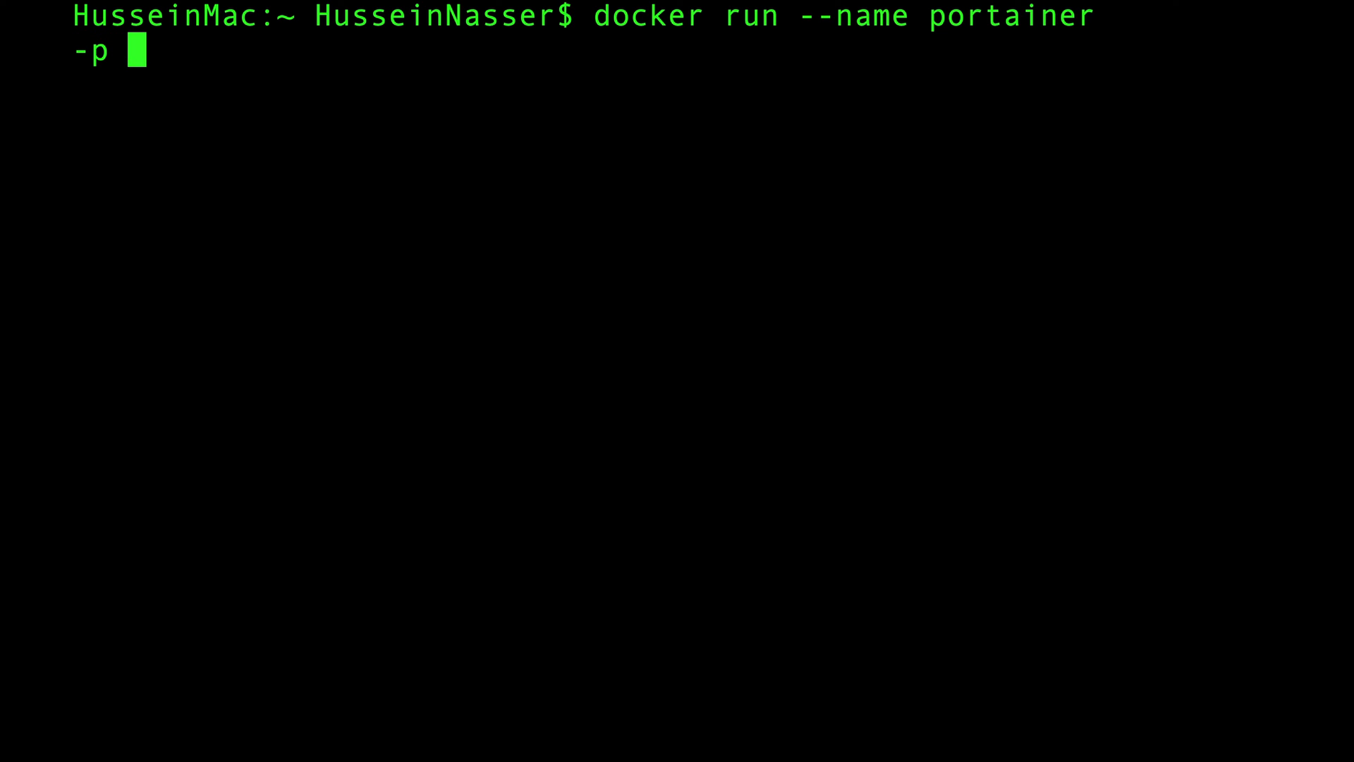
pyautogui.write('9000:')
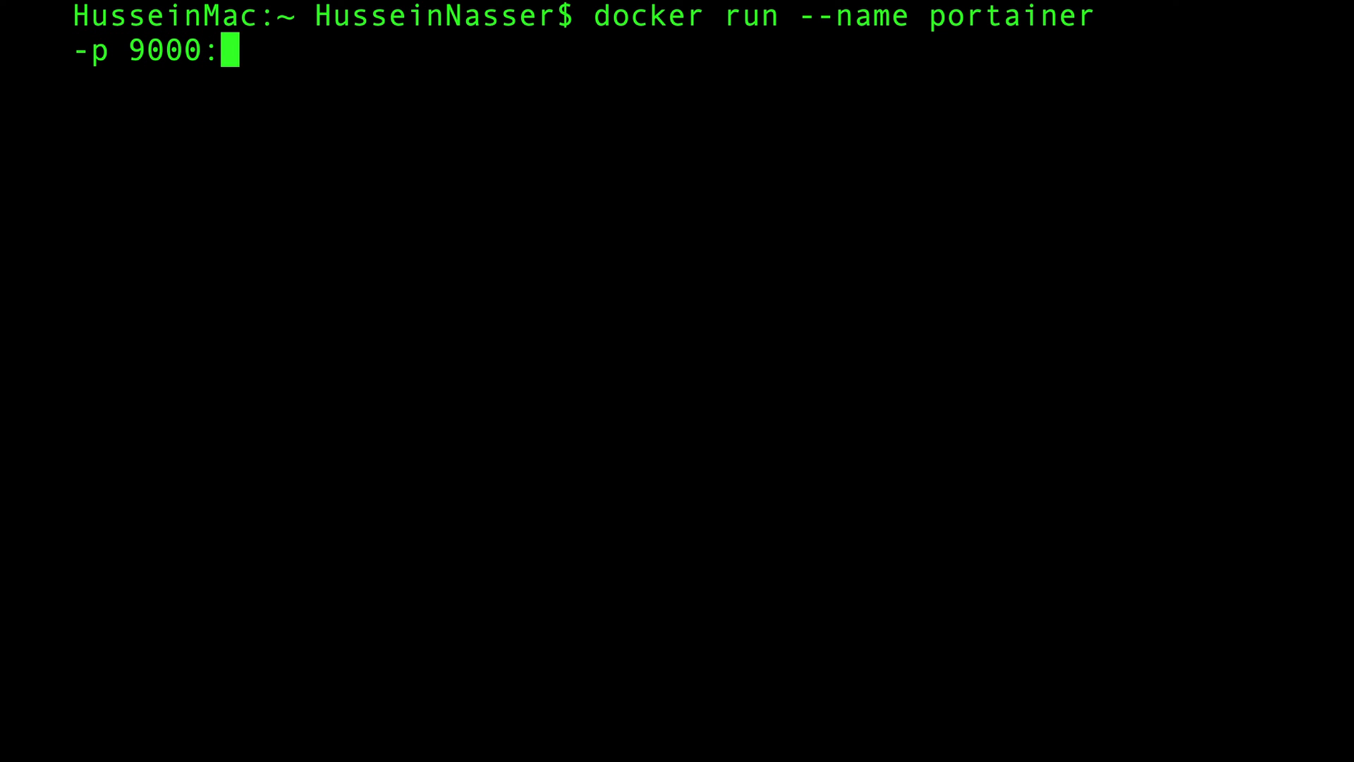
pyautogui.write('9000')
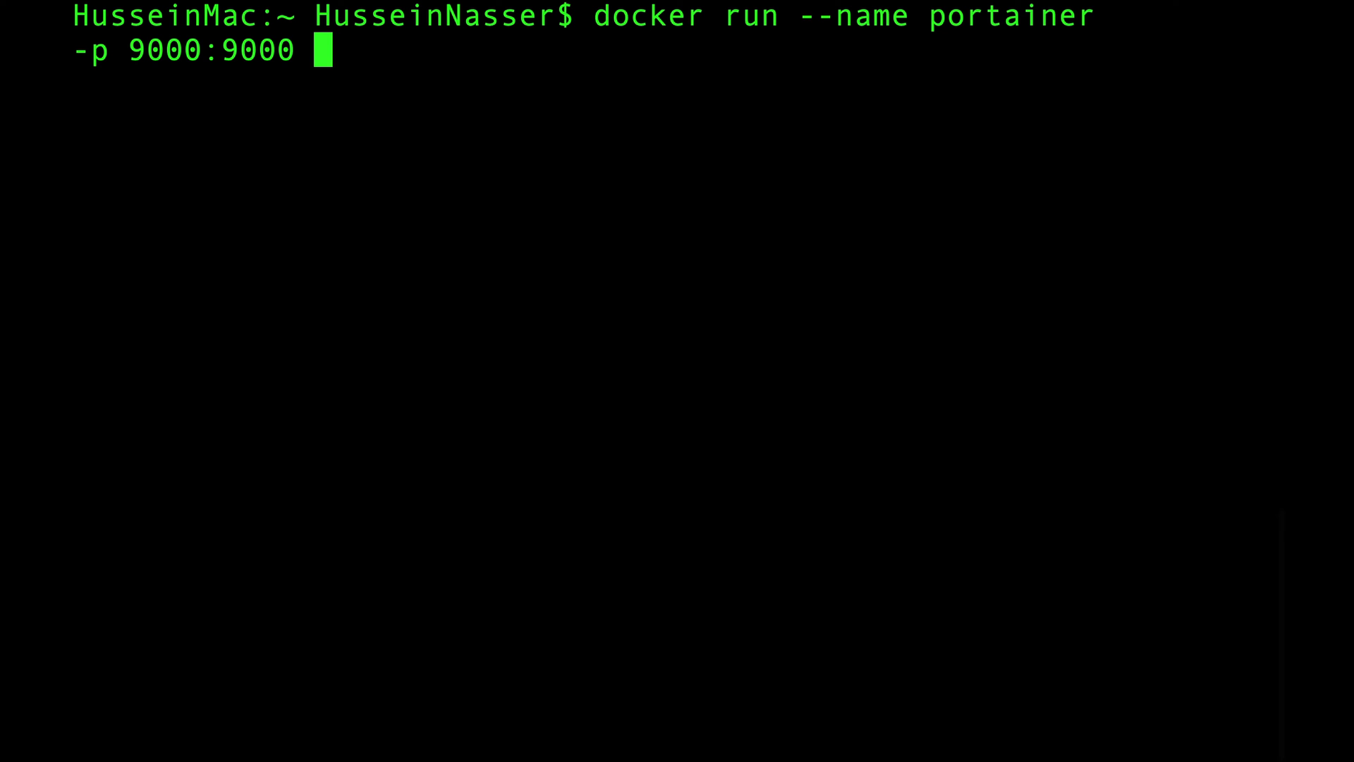
pyautogui.moveTo(415, 223)
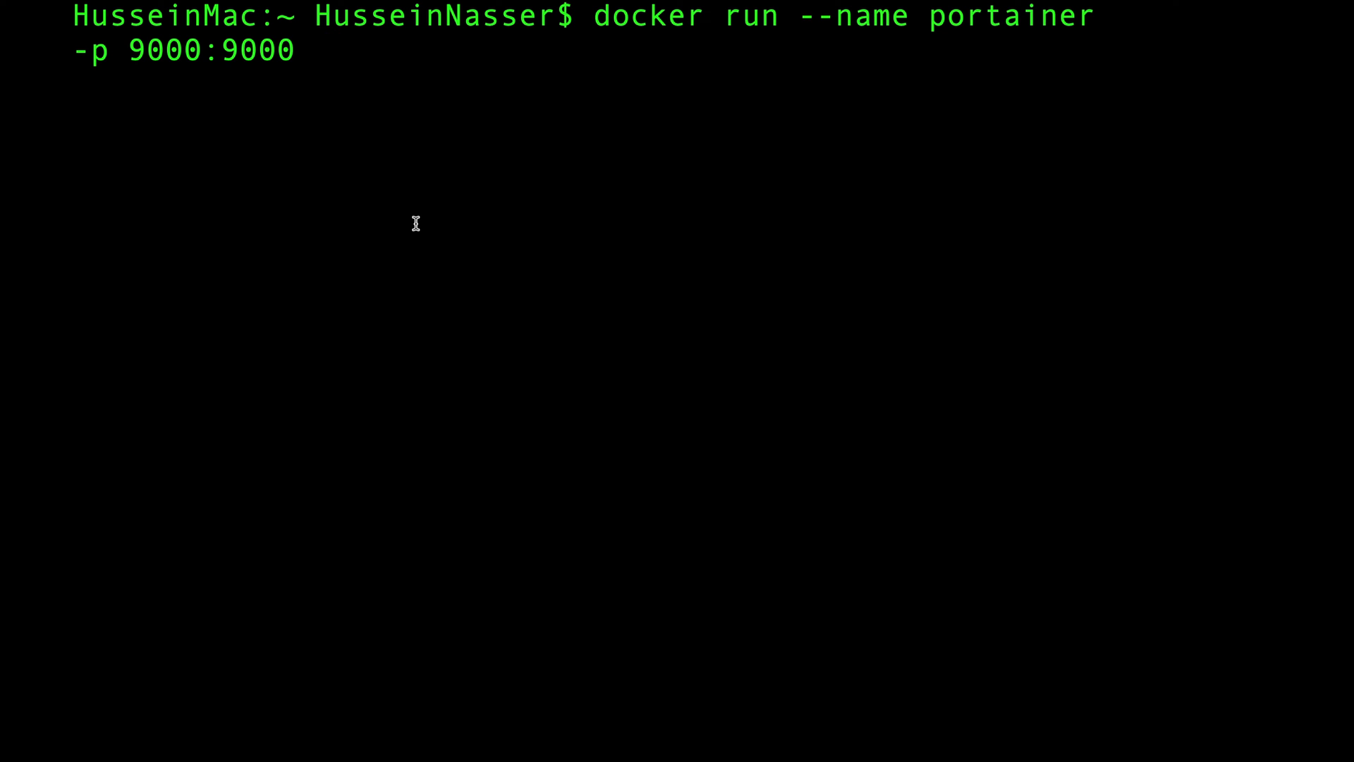
pyautogui.moveTo(336, 67)
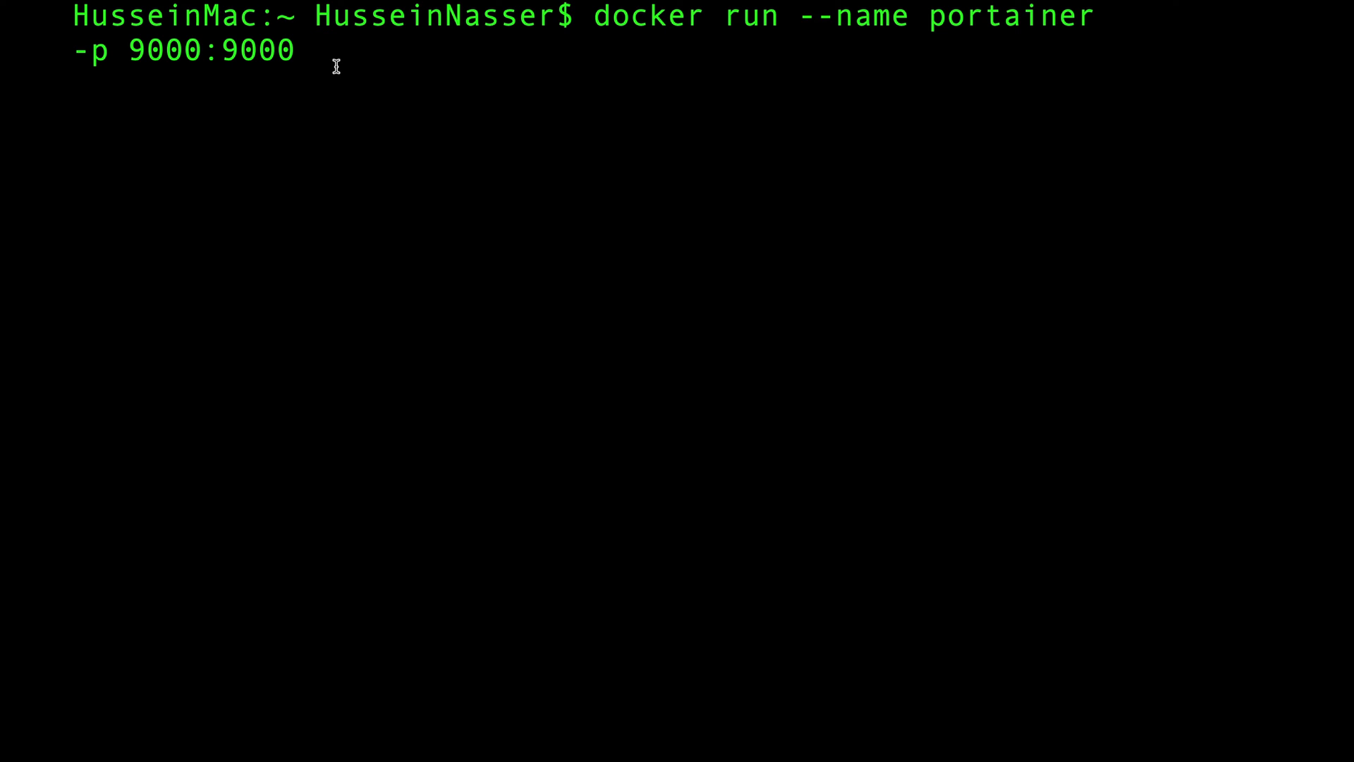
# - Append -v "/var/run/docker.sock:/var/run/docker.sock", briefly trying the Windows pipe variant before restoring the socket path
pyautogui.write('-v "/var/run/docker.sock:/var/run/docker.sock"')
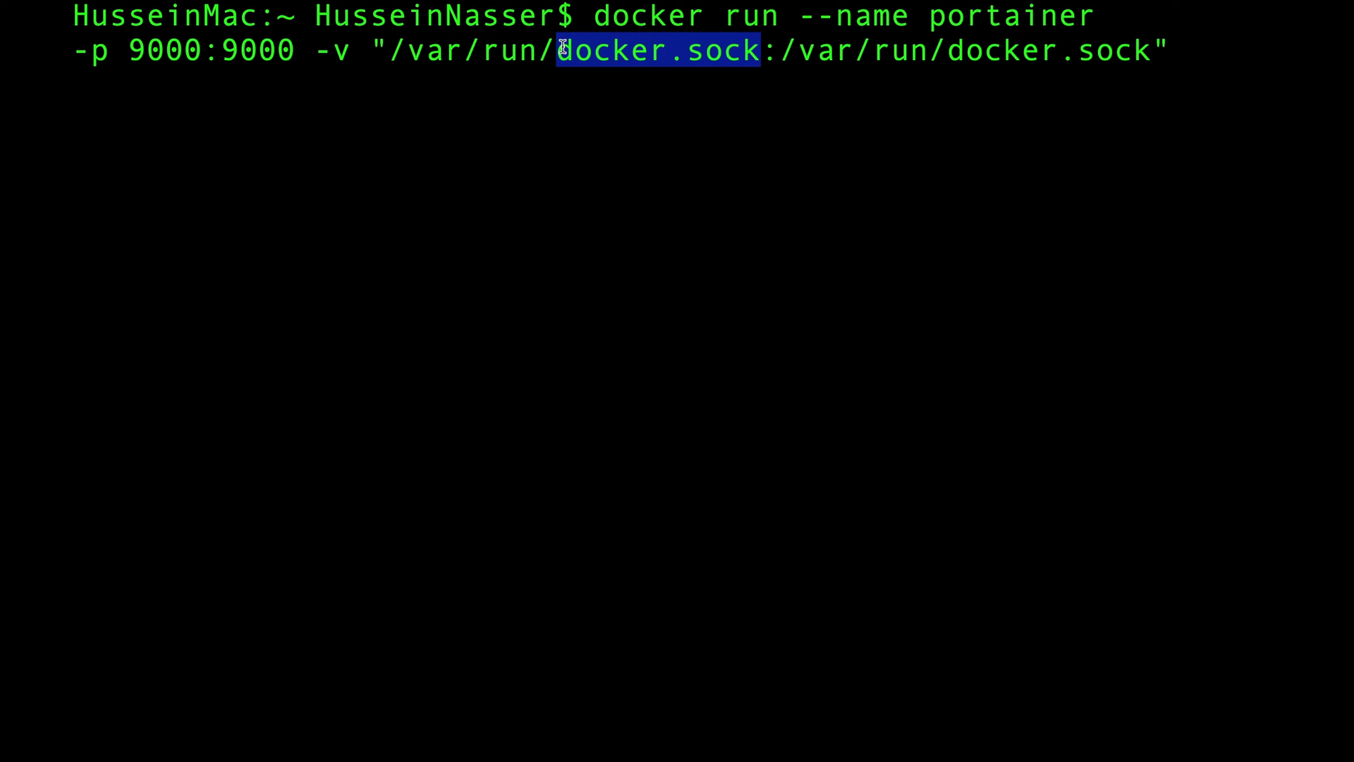
pyautogui.moveTo(768, 68)
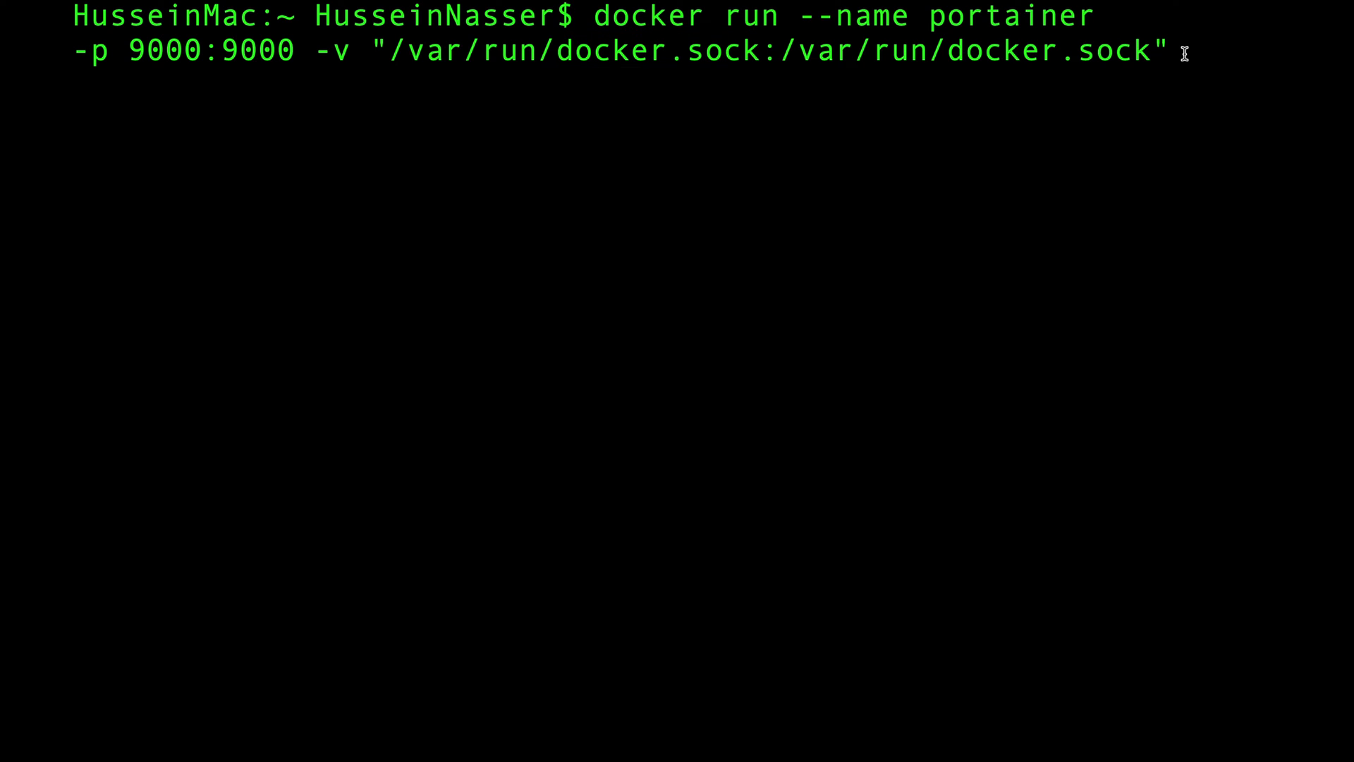
pyautogui.moveTo(557, 54)
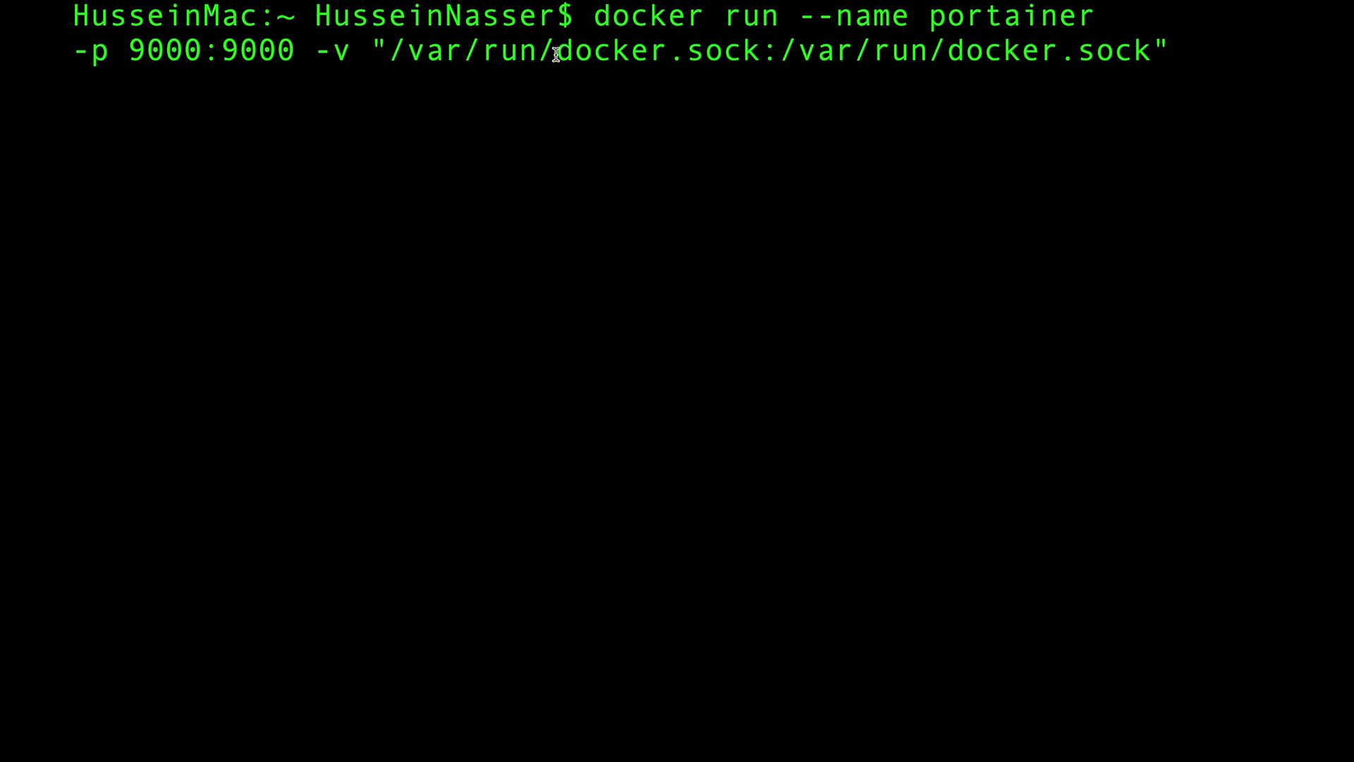
pyautogui.doubleClick(659, 50)
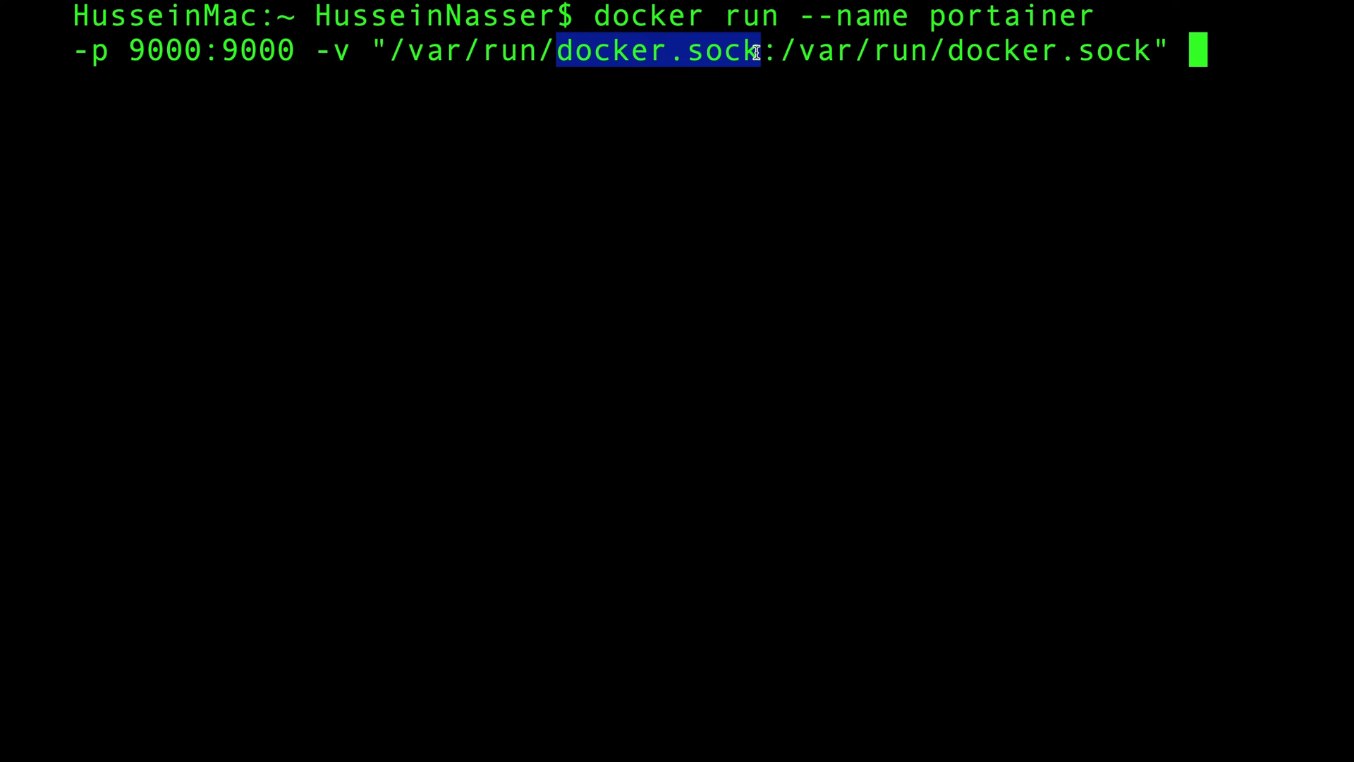
pyautogui.moveTo(366, 60)
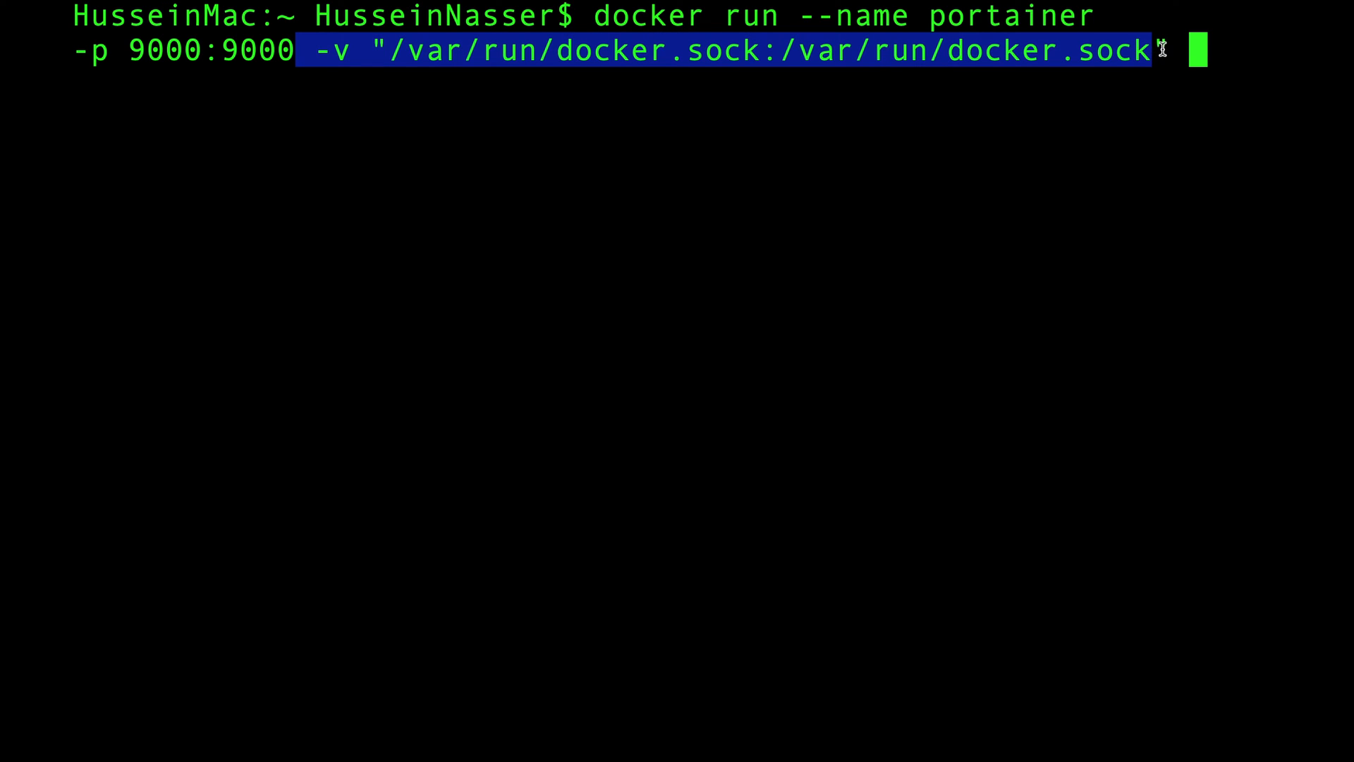
pyautogui.rightClick(337, 59)
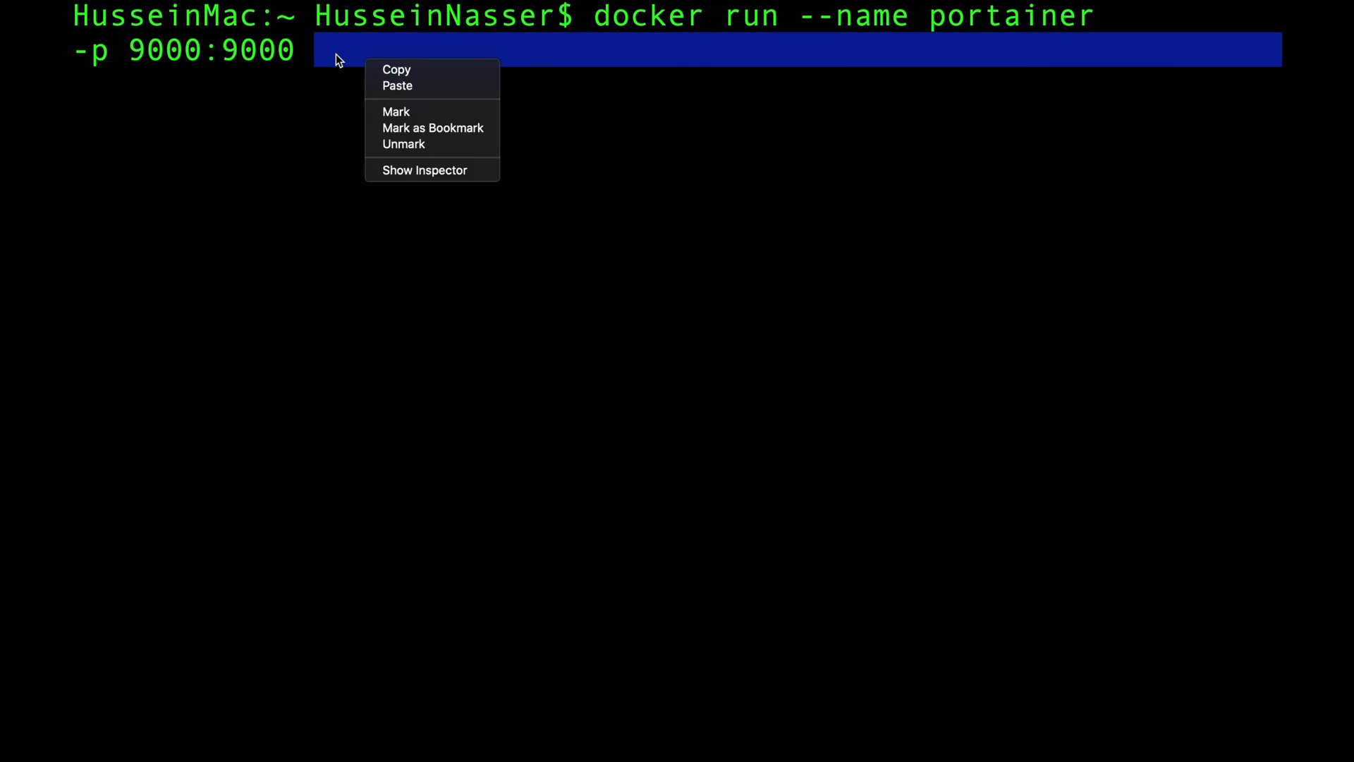
pyautogui.click(398, 85)
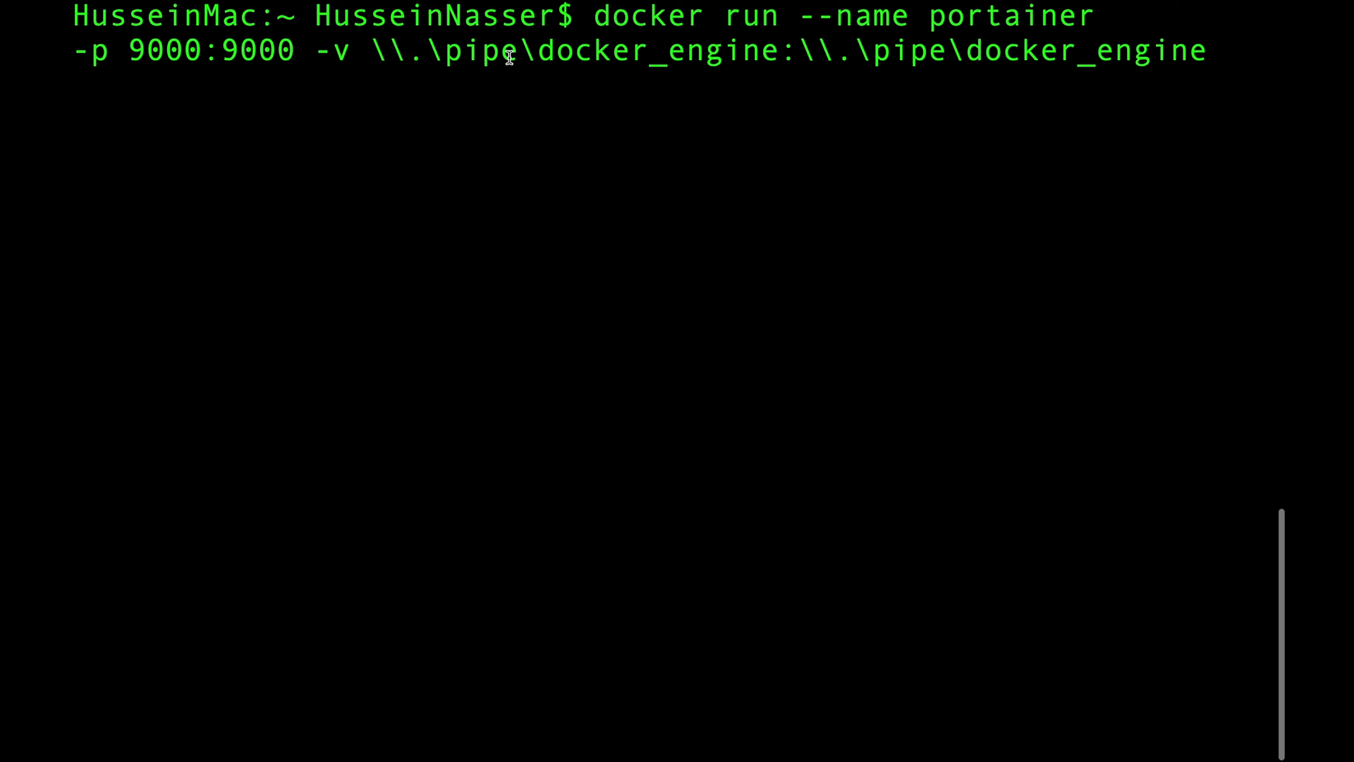
pyautogui.moveTo(1092, 96)
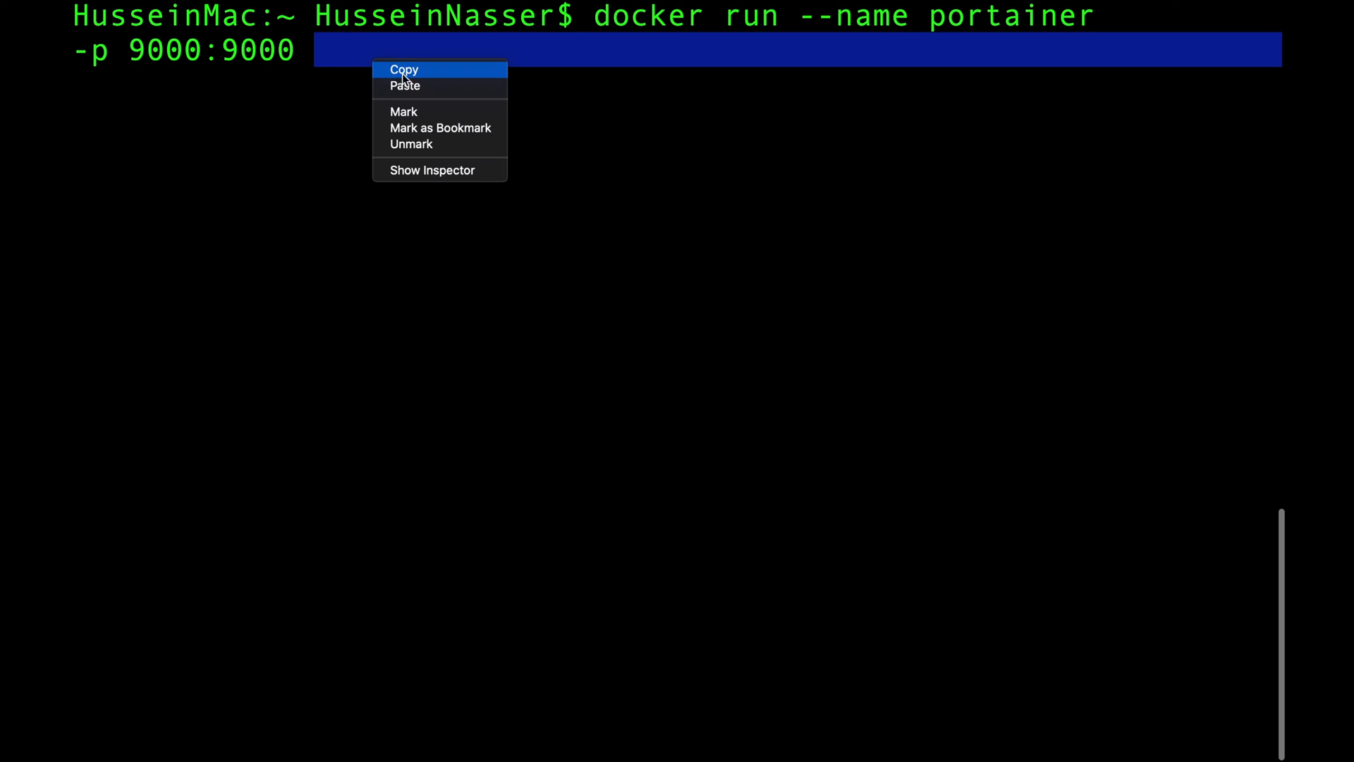
pyautogui.click(405, 86)
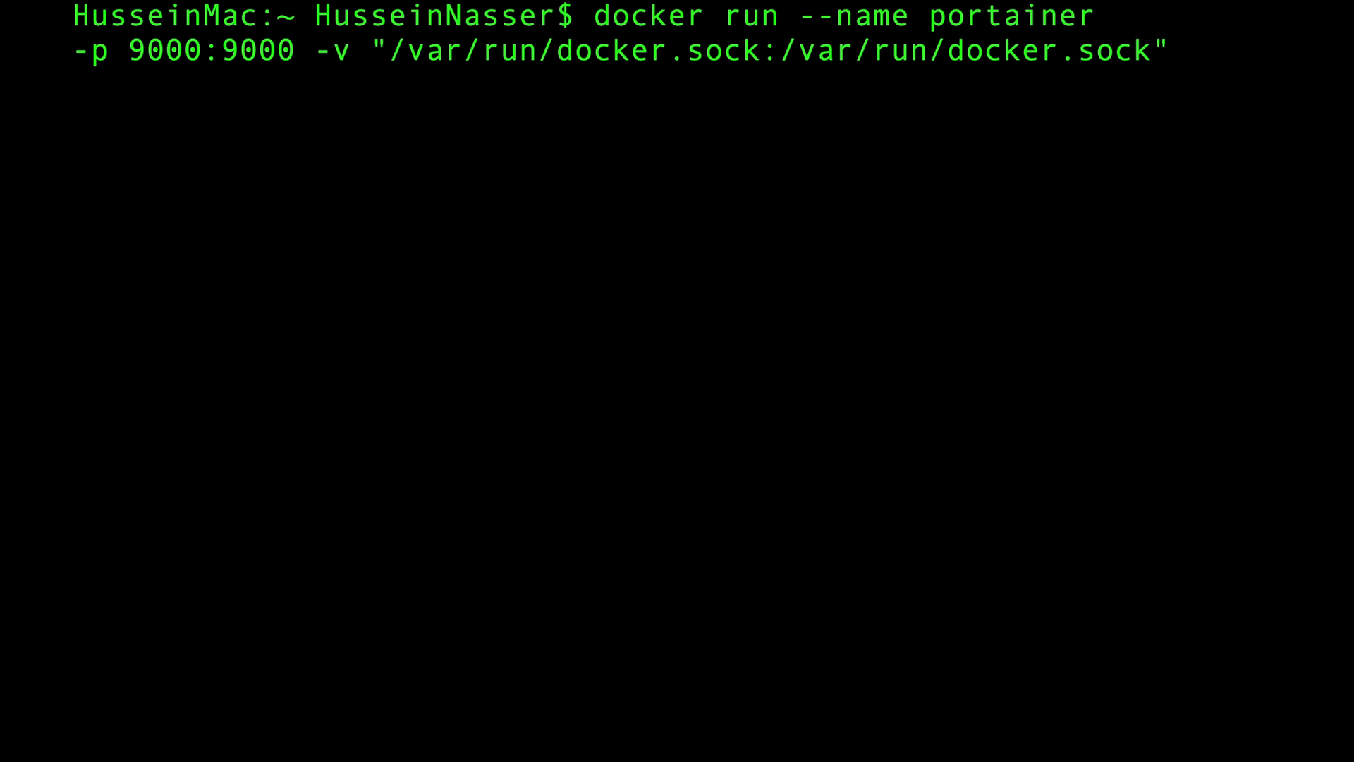
# - Finish the command with the portainer/portainer image and run it so Portainer starts on port 9000
pyautogui.press('Return')
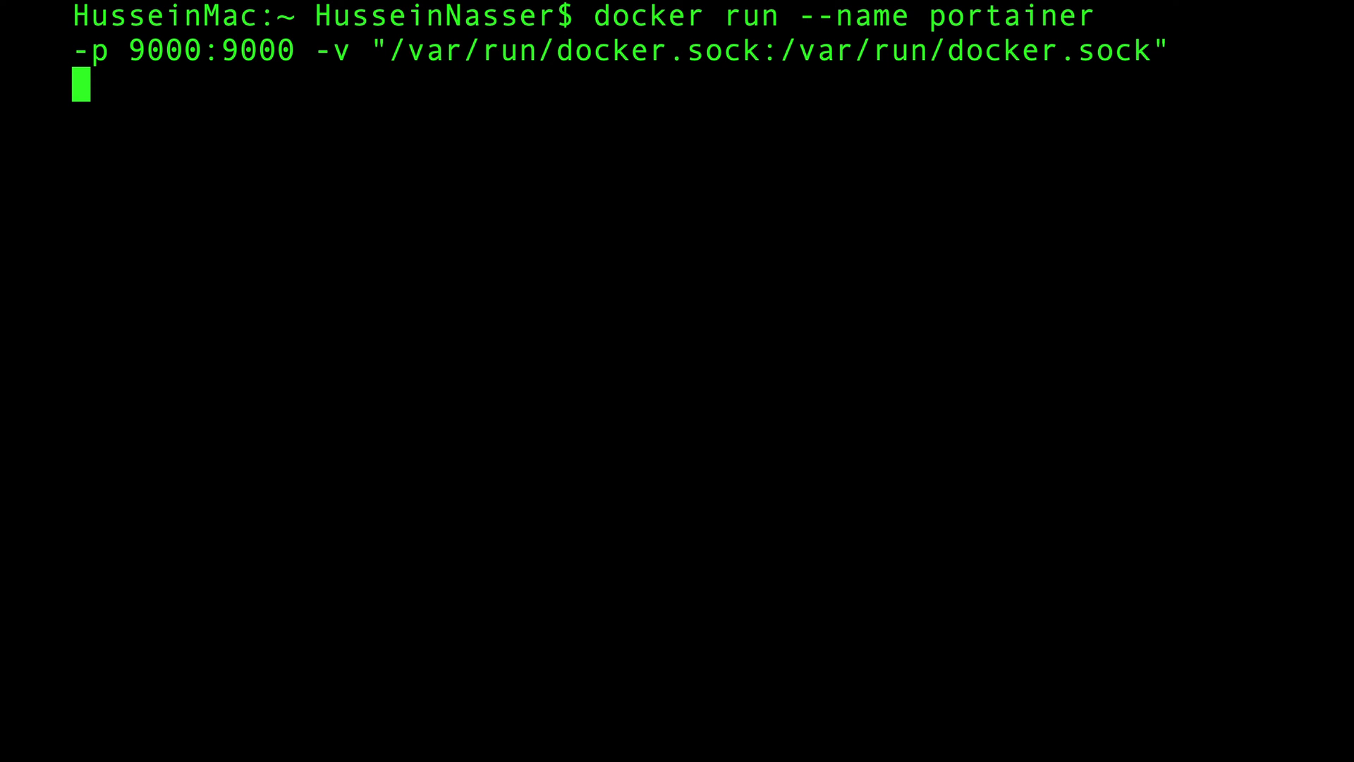
pyautogui.write('porta')
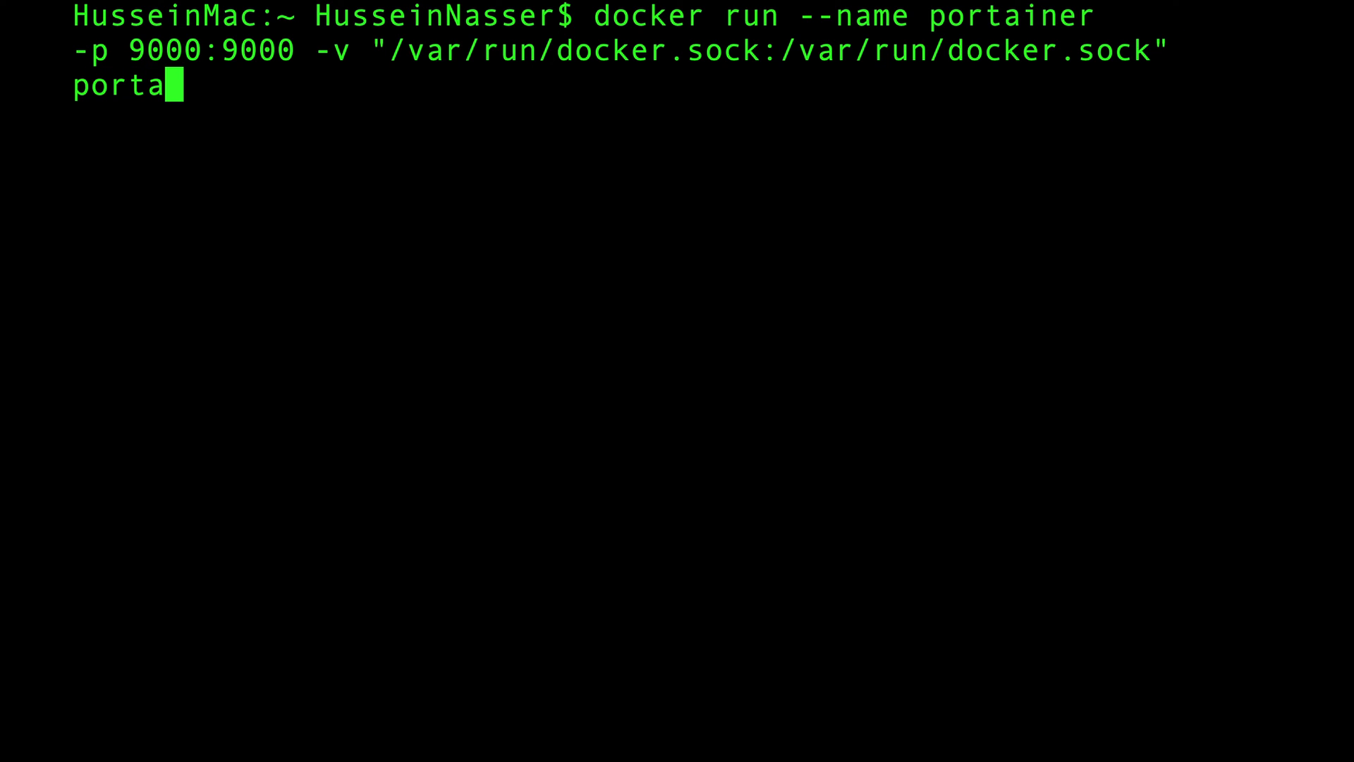
pyautogui.write('iner/portainer')
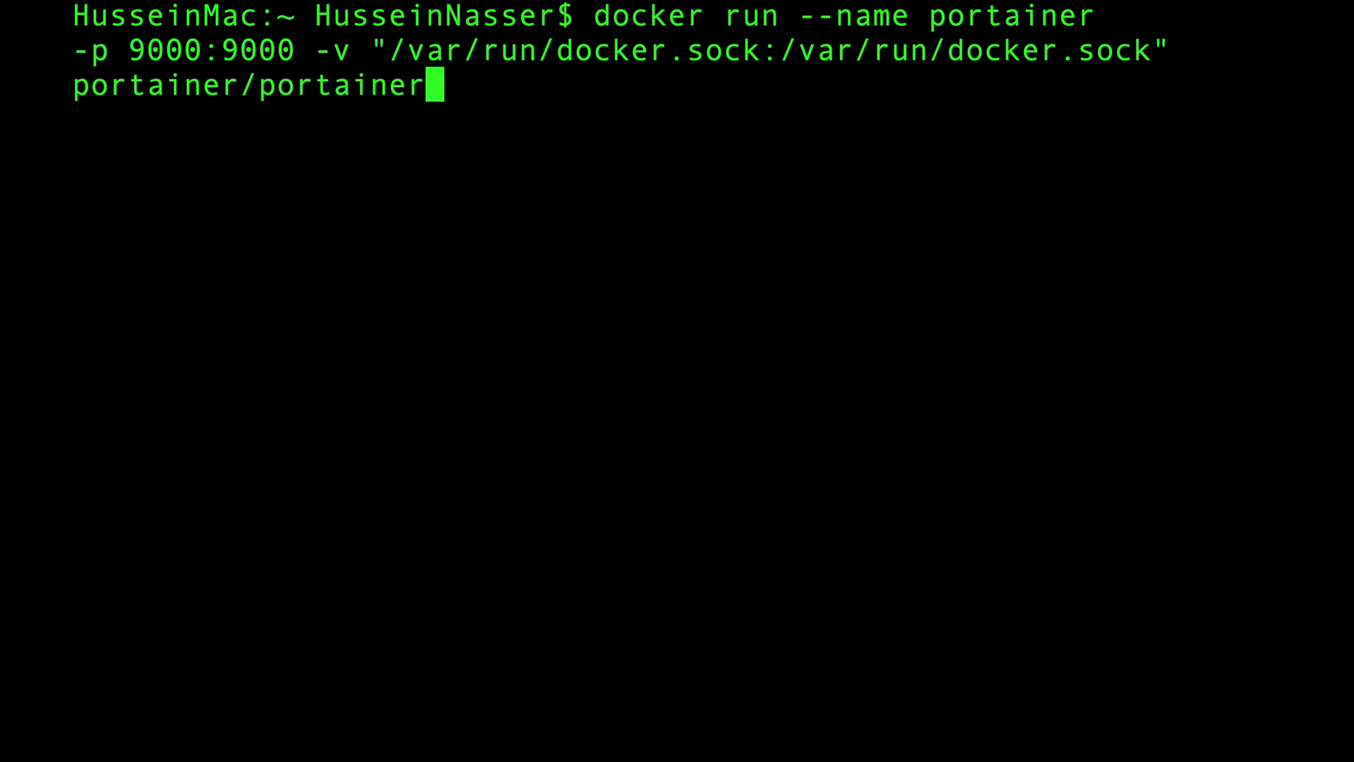
pyautogui.press('Return')
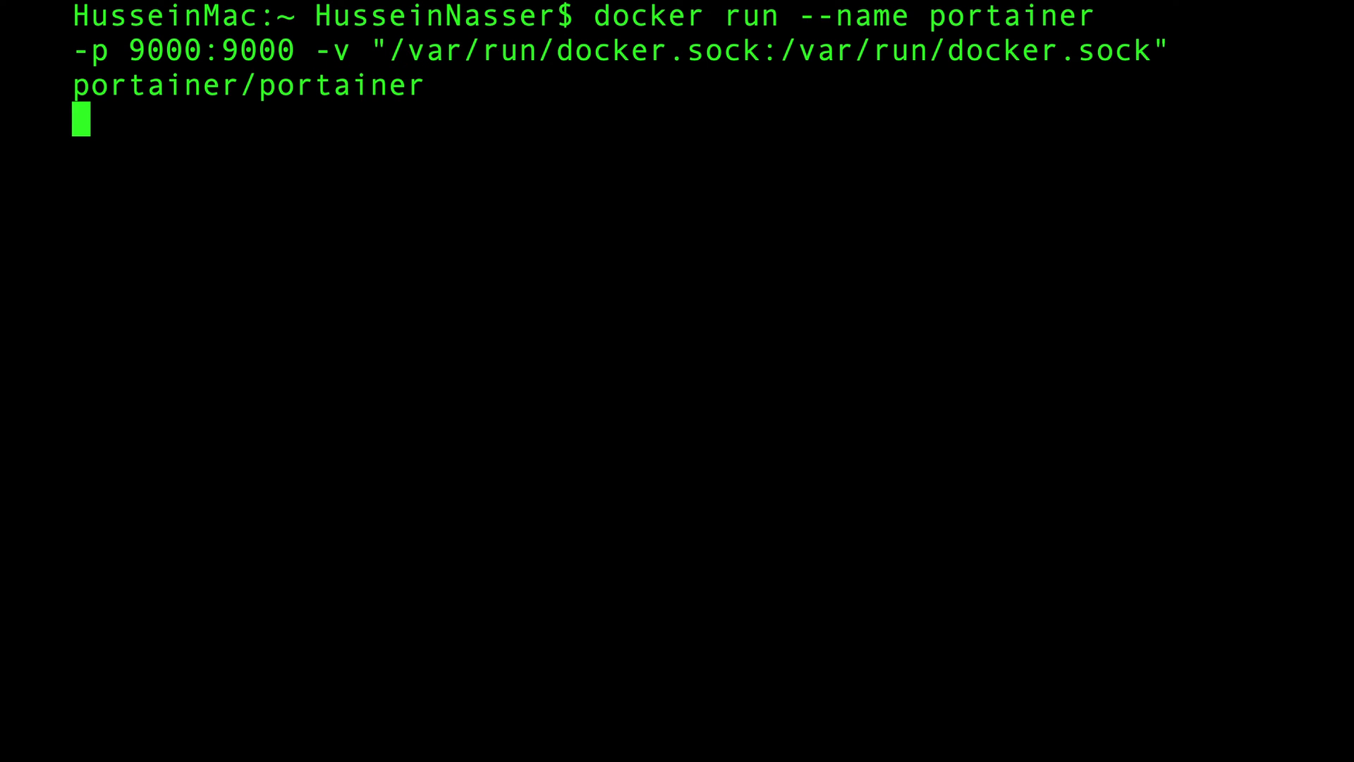
pyautogui.press('Return')
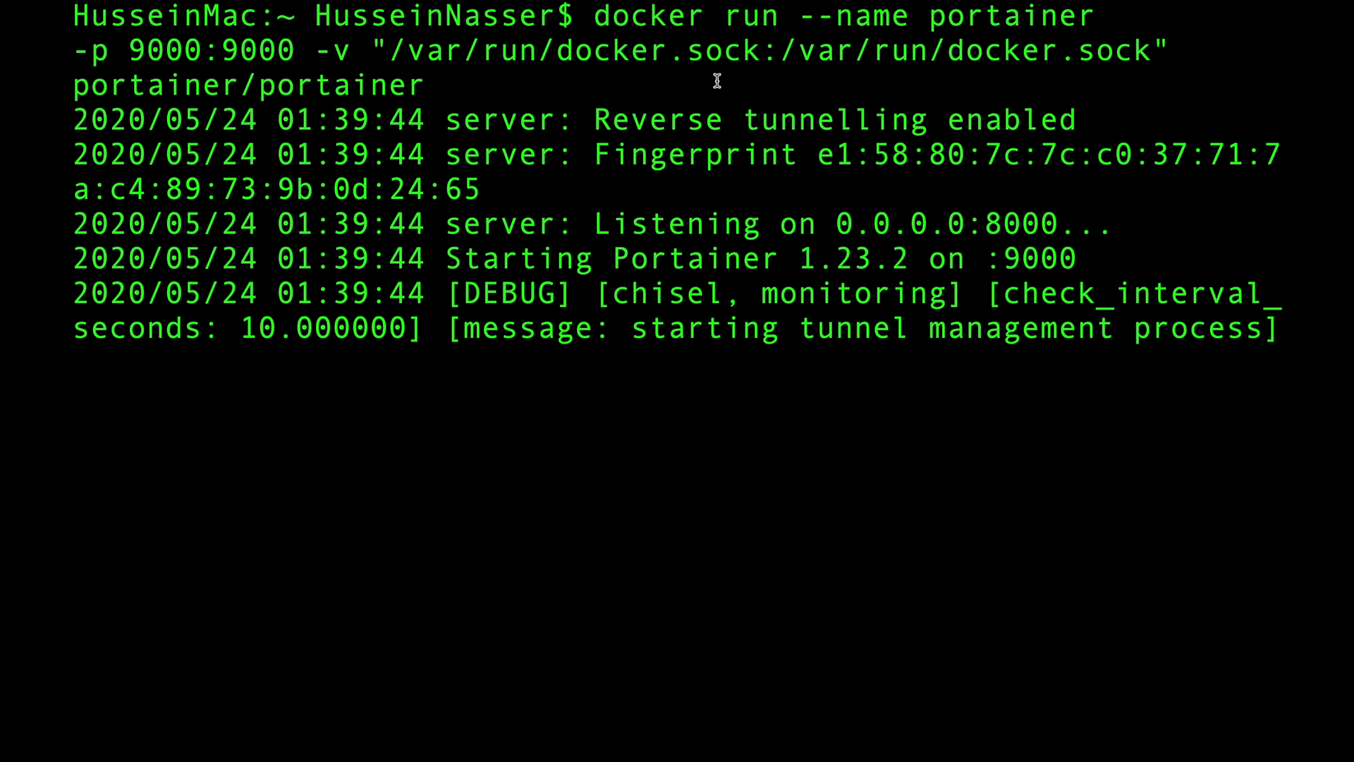
pyautogui.moveTo(272, 45)
pyautogui.write('localhost:90')
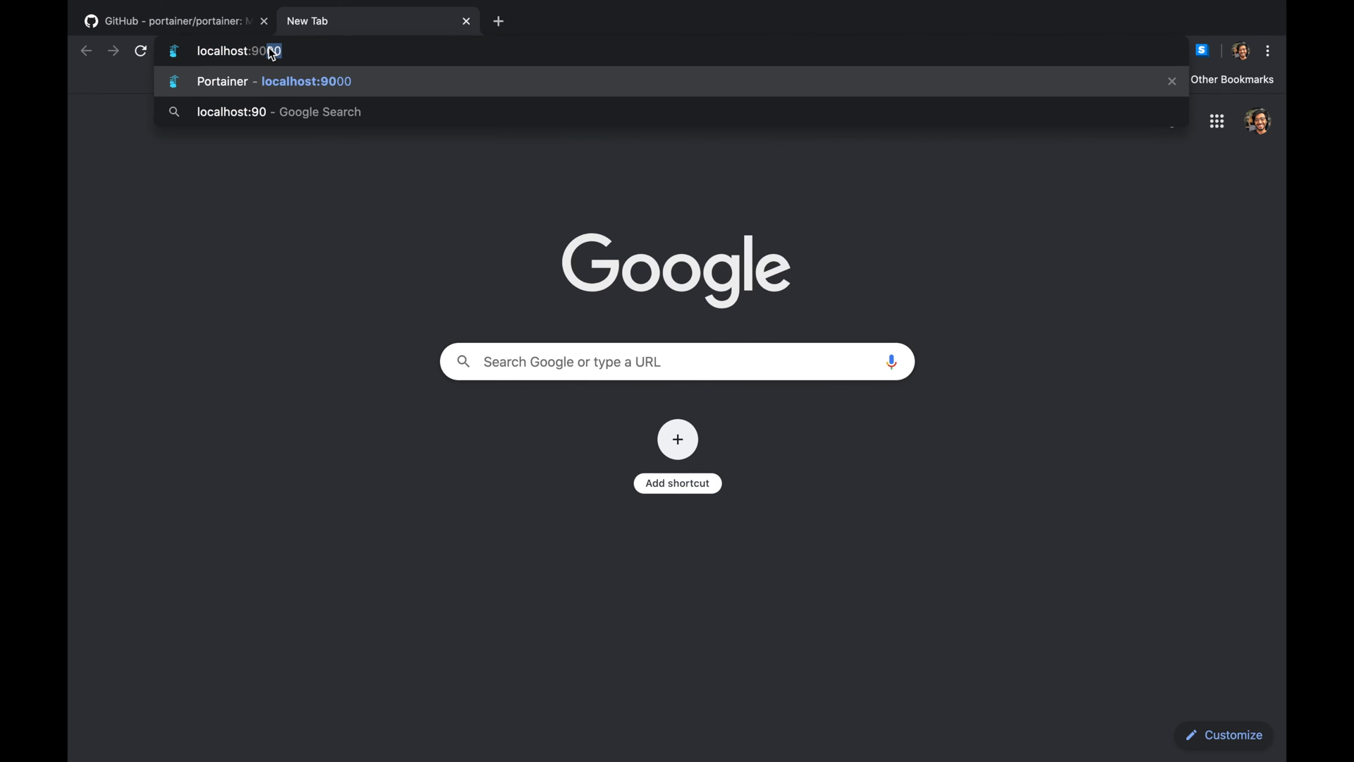
# - Load localhost:9000 and create the initial admin user with matching passwords
pyautogui.click(274, 81)
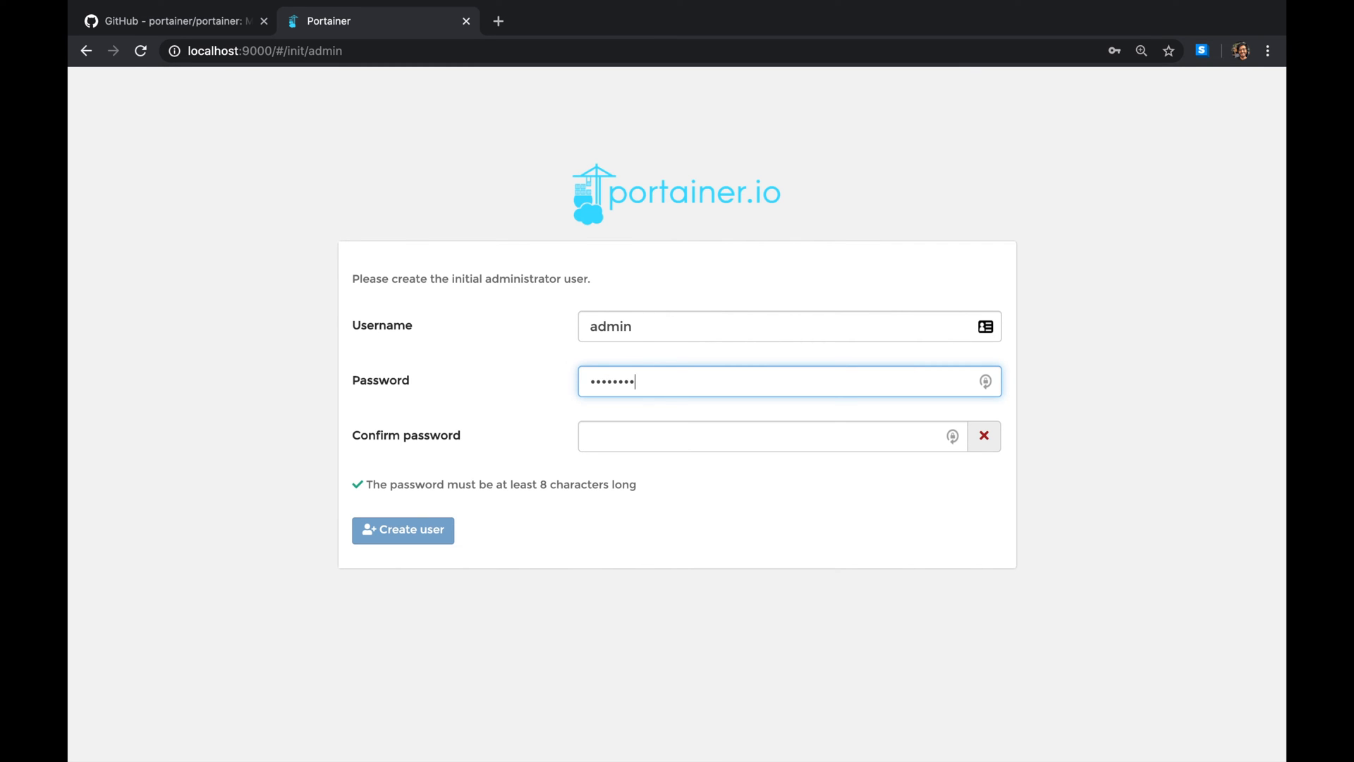
pyautogui.click(402, 529)
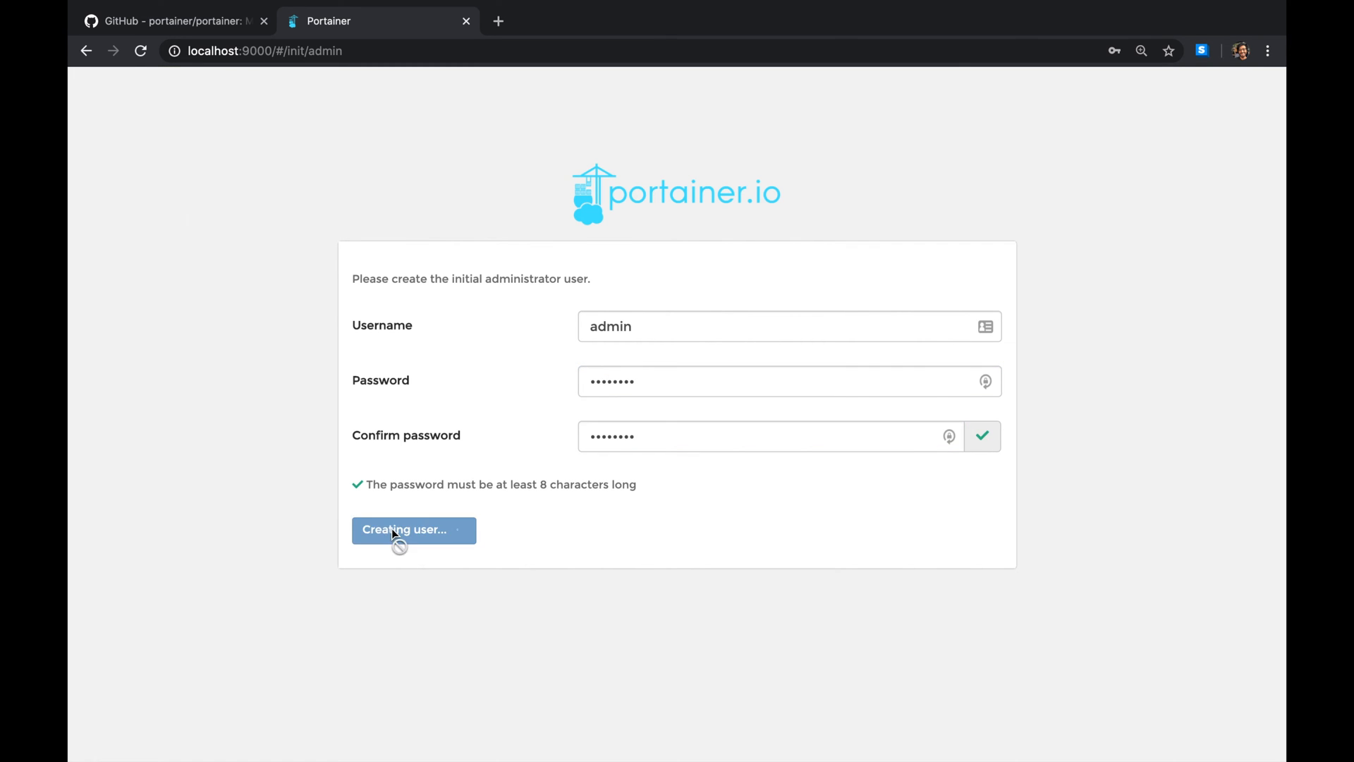
# - On the endpoint setup page, choose the Local Docker environment instead of Remote
pyautogui.click(414, 529)
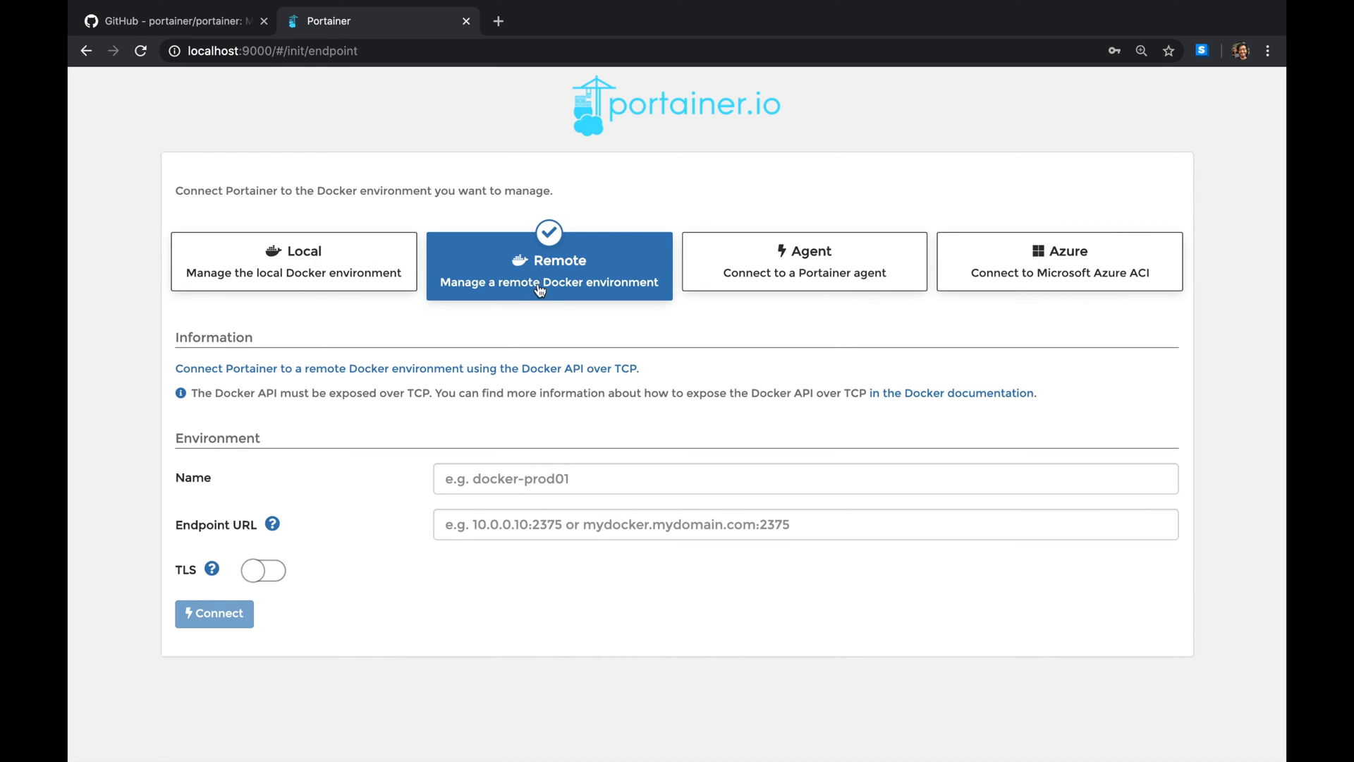
pyautogui.moveTo(590, 611)
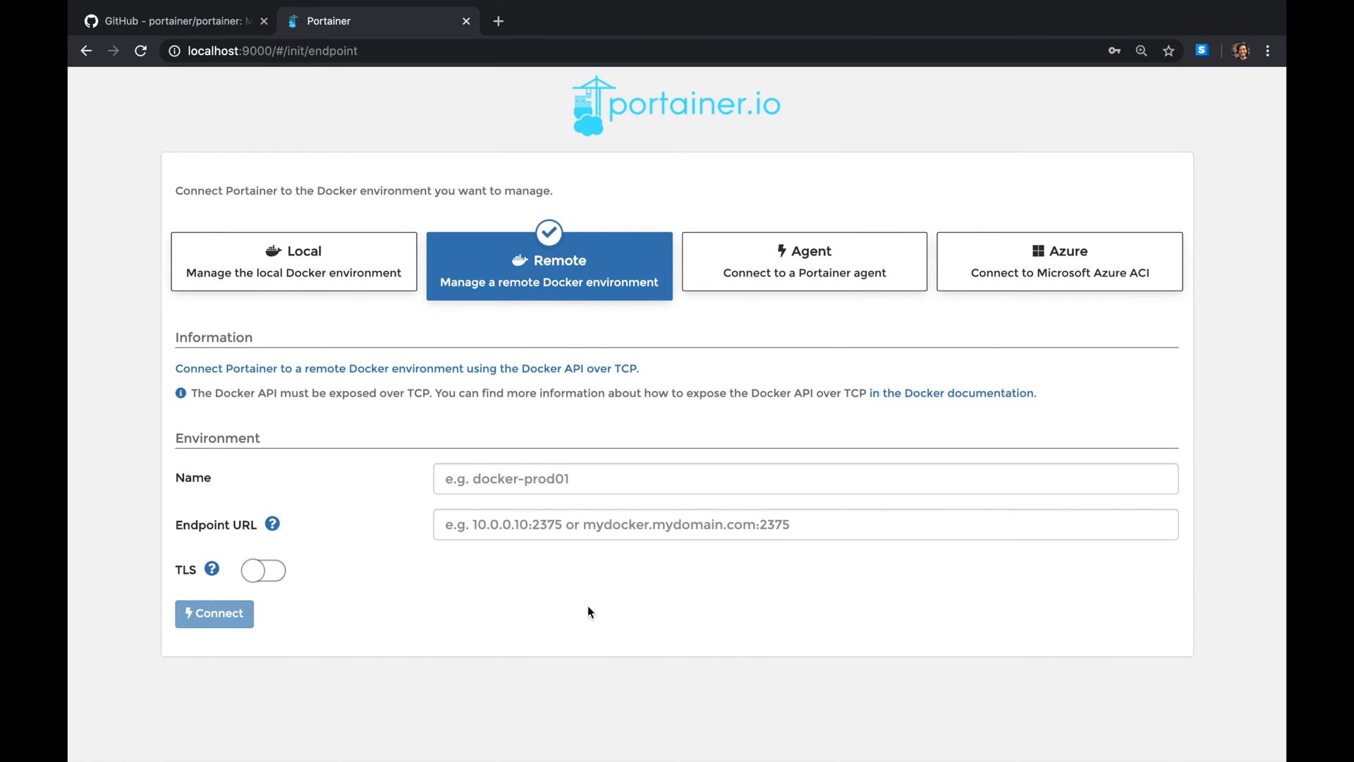
pyautogui.moveTo(290, 498)
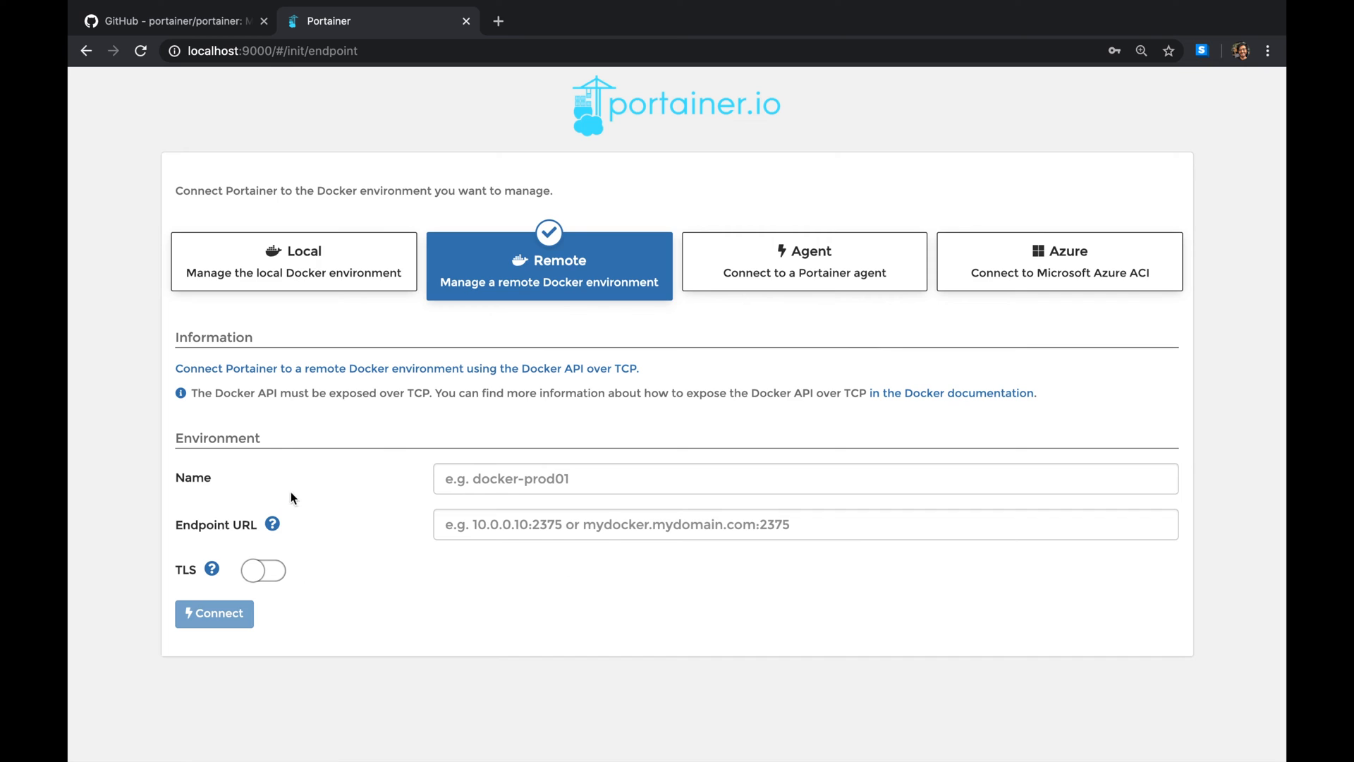
pyautogui.moveTo(541, 285)
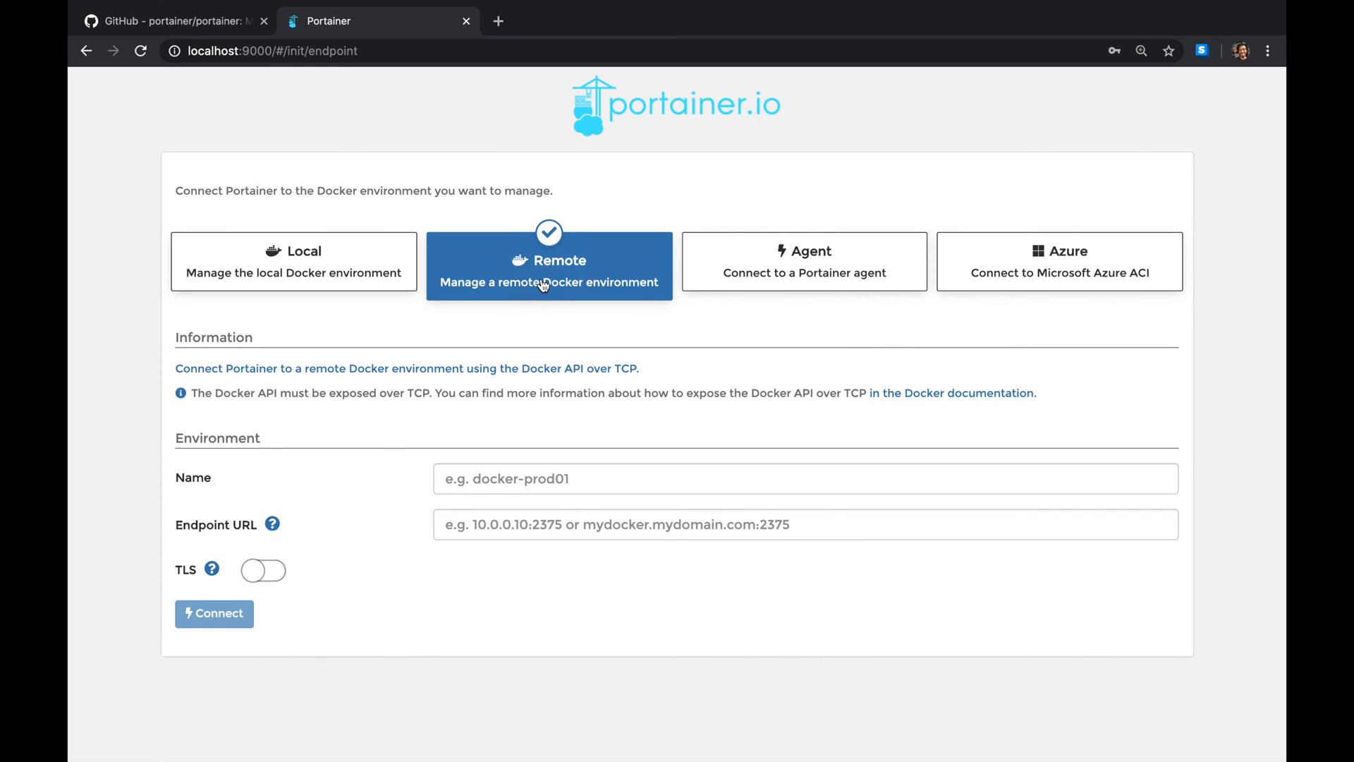
pyautogui.moveTo(194, 388)
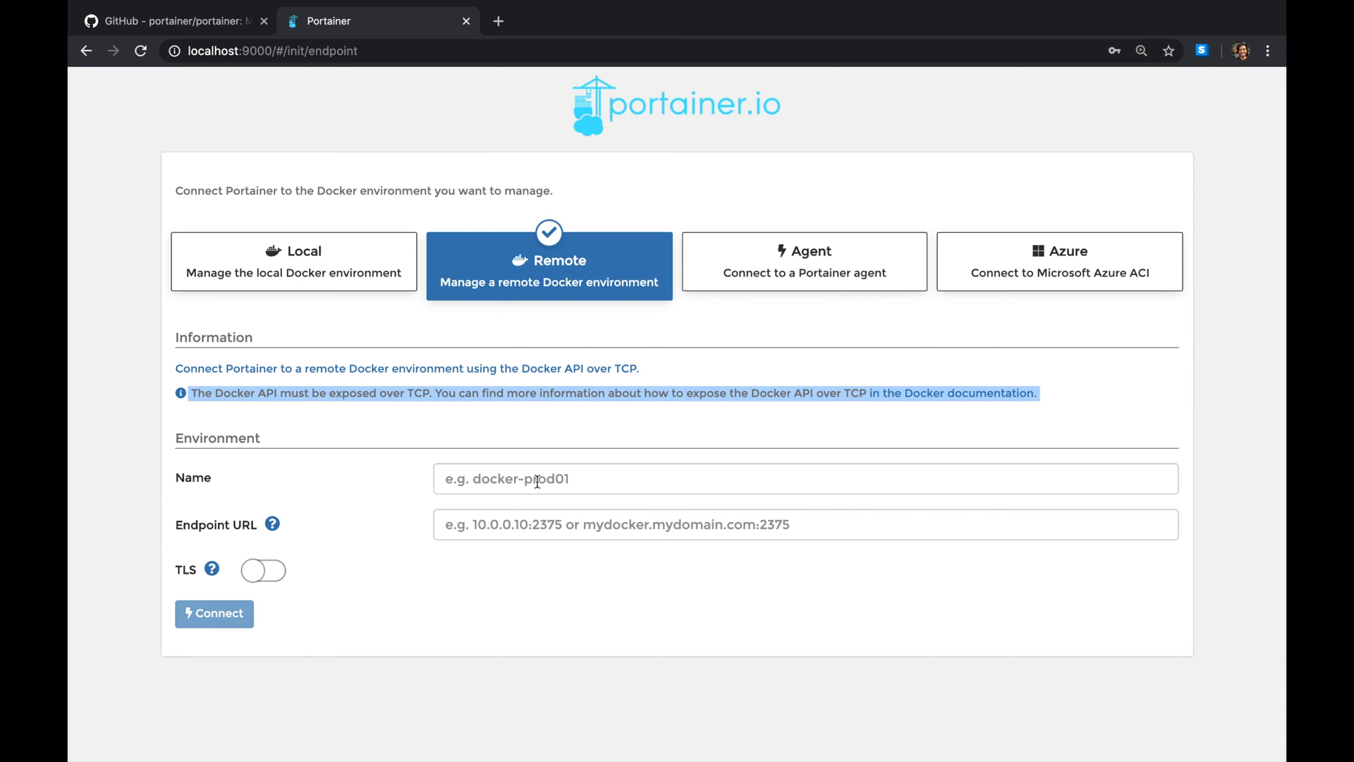
pyautogui.moveTo(759, 260)
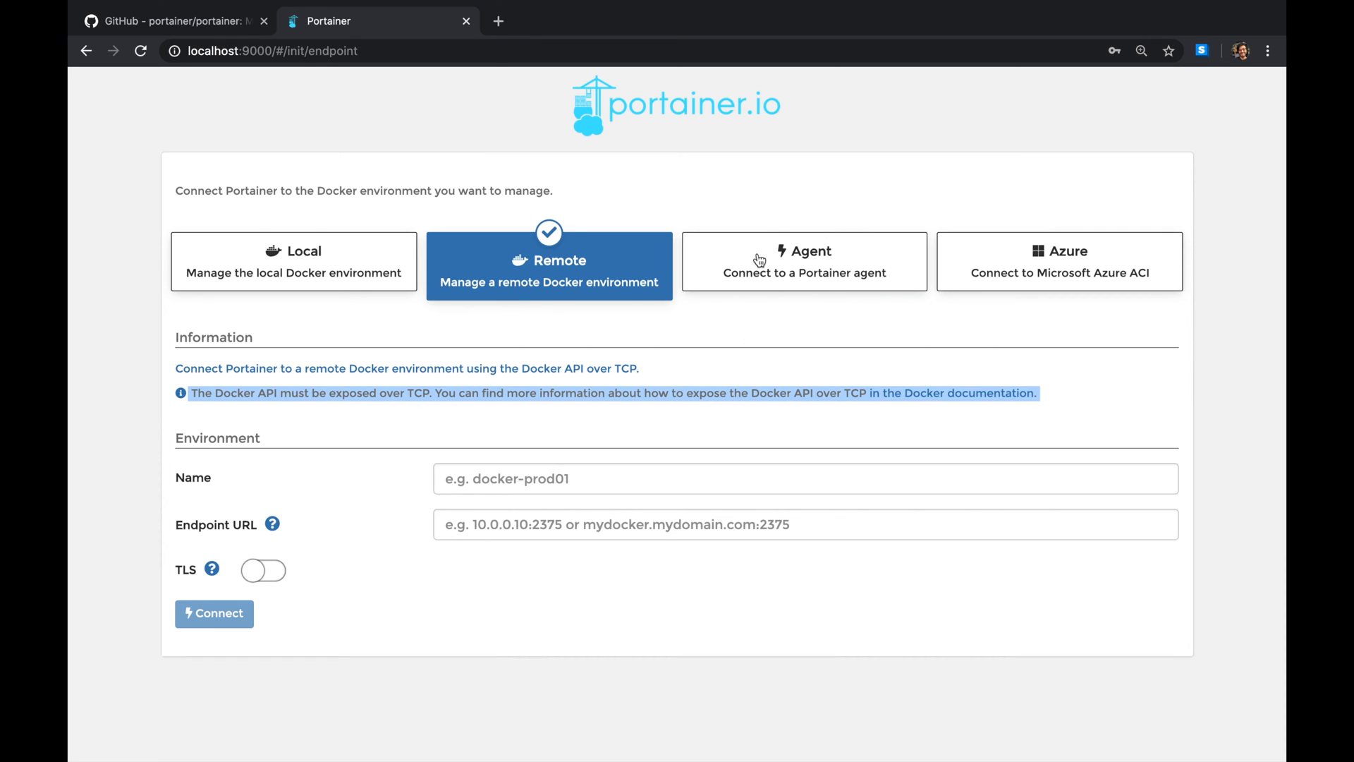
pyautogui.moveTo(1049, 267)
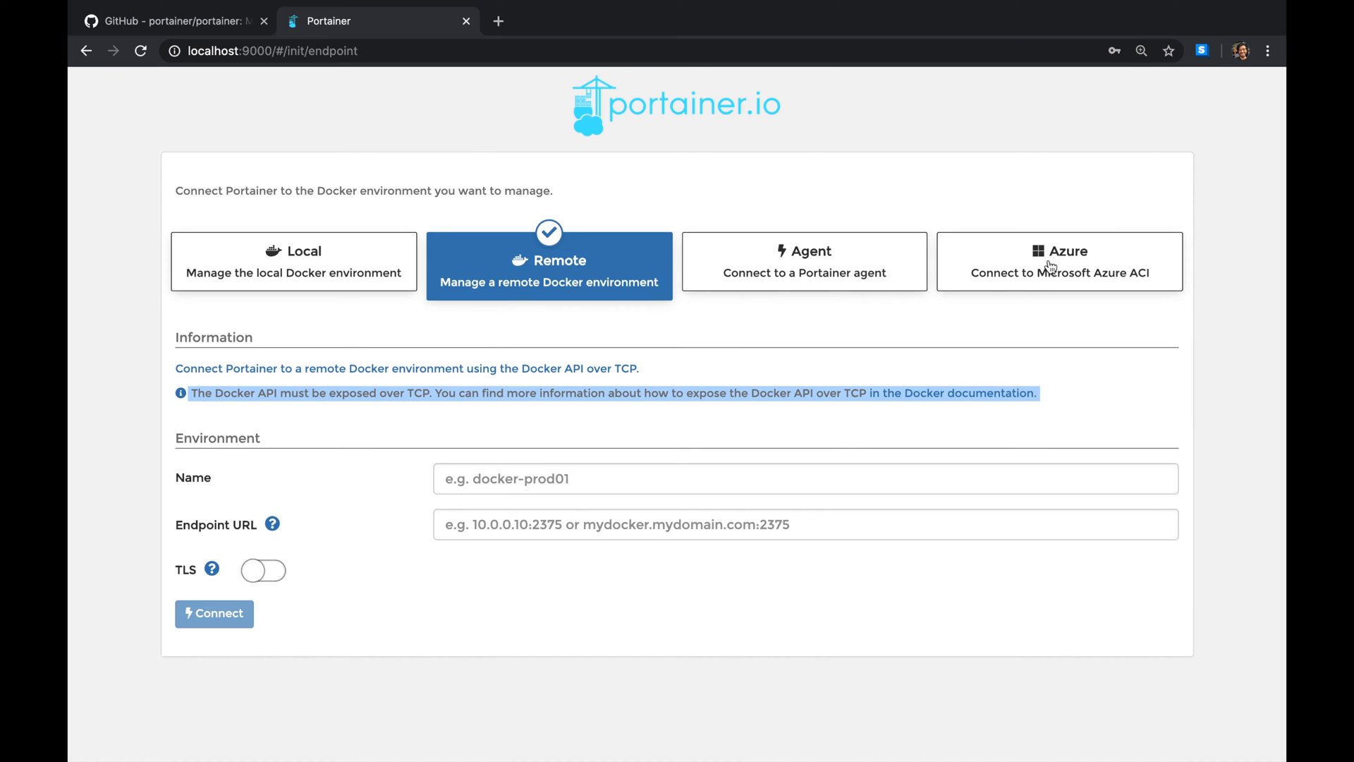
pyautogui.moveTo(641, 300)
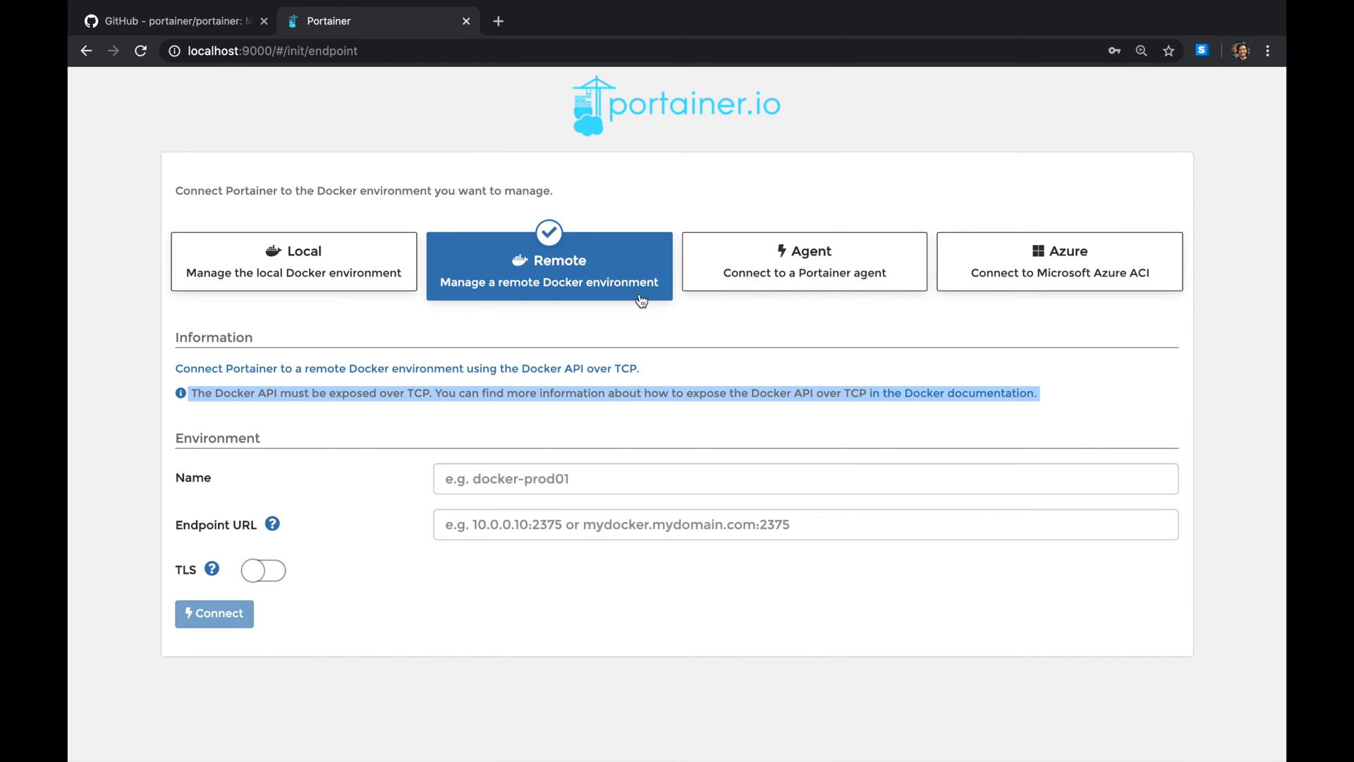
pyautogui.click(294, 261)
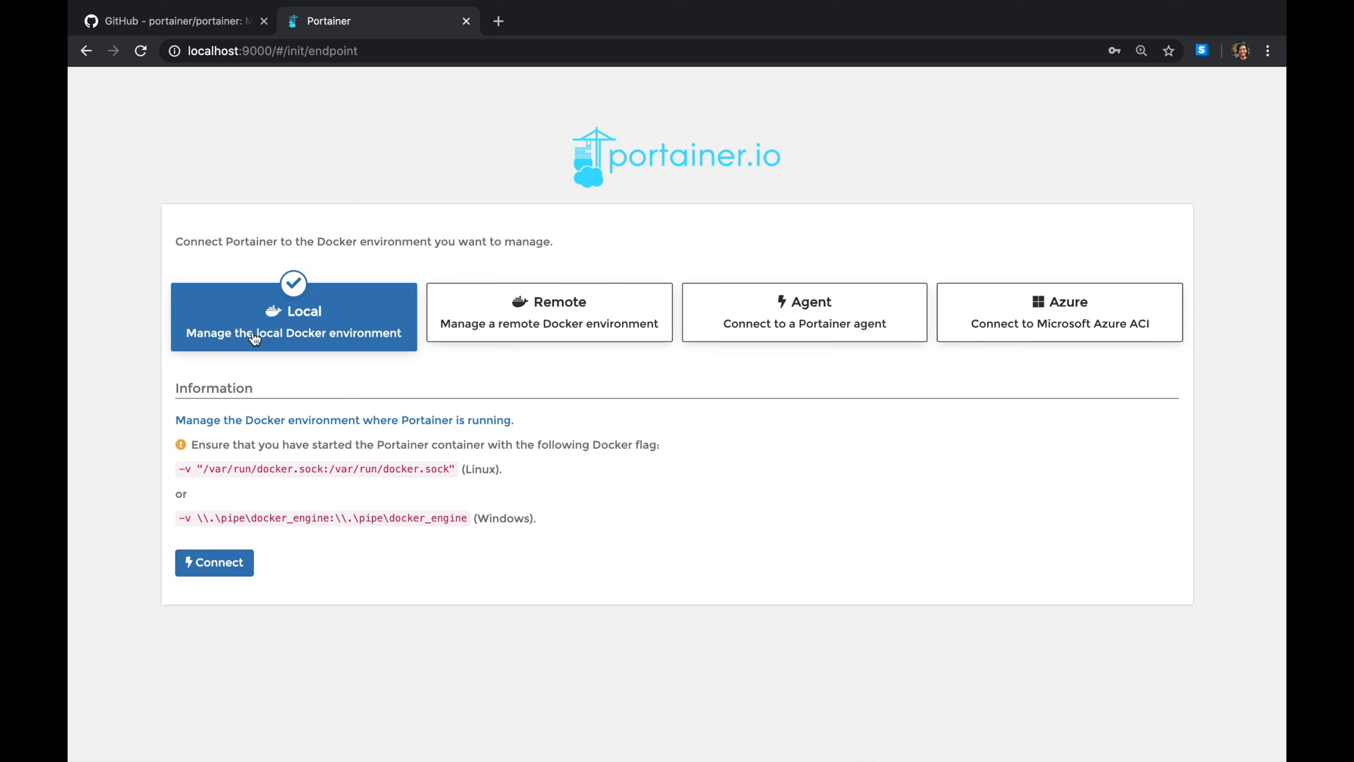
pyautogui.moveTo(178, 467)
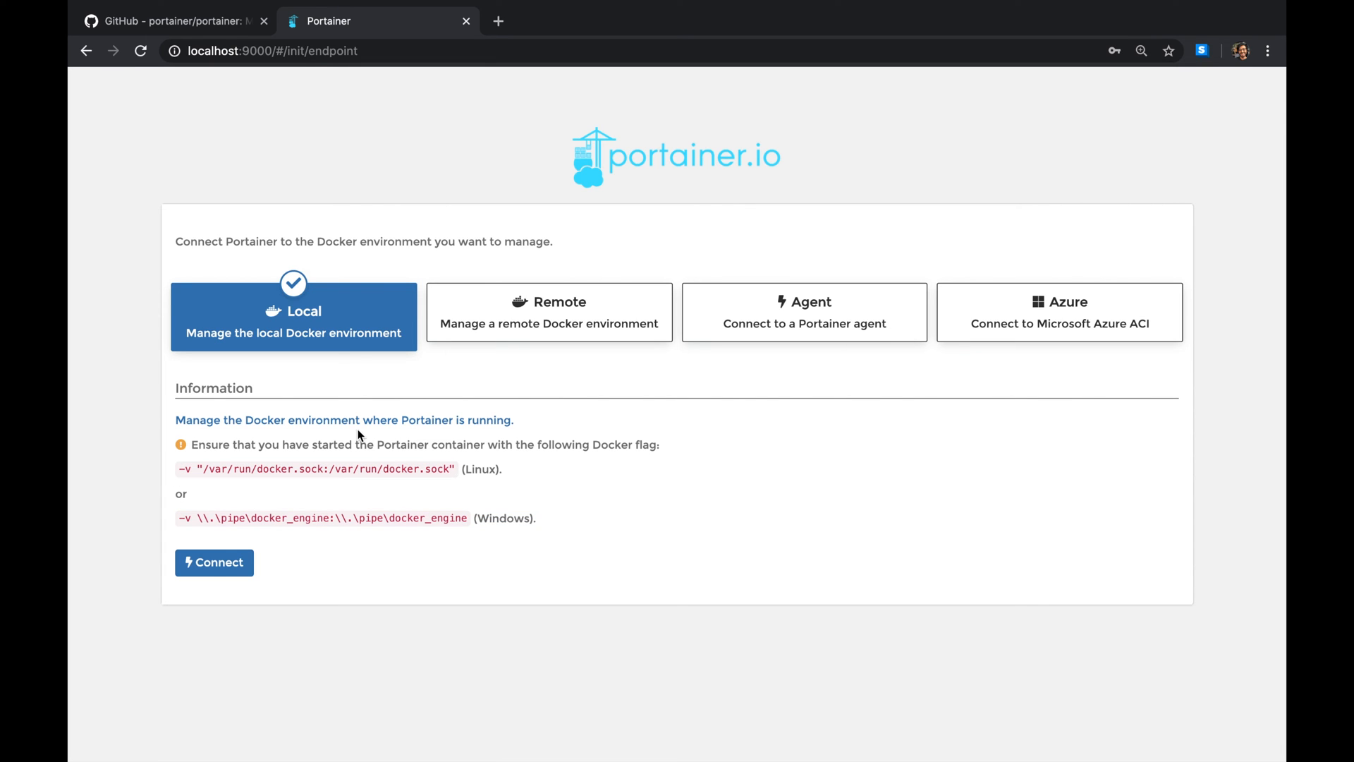
# - Connect to the local Docker environment so the Home page lists the local endpoint
pyautogui.click(213, 563)
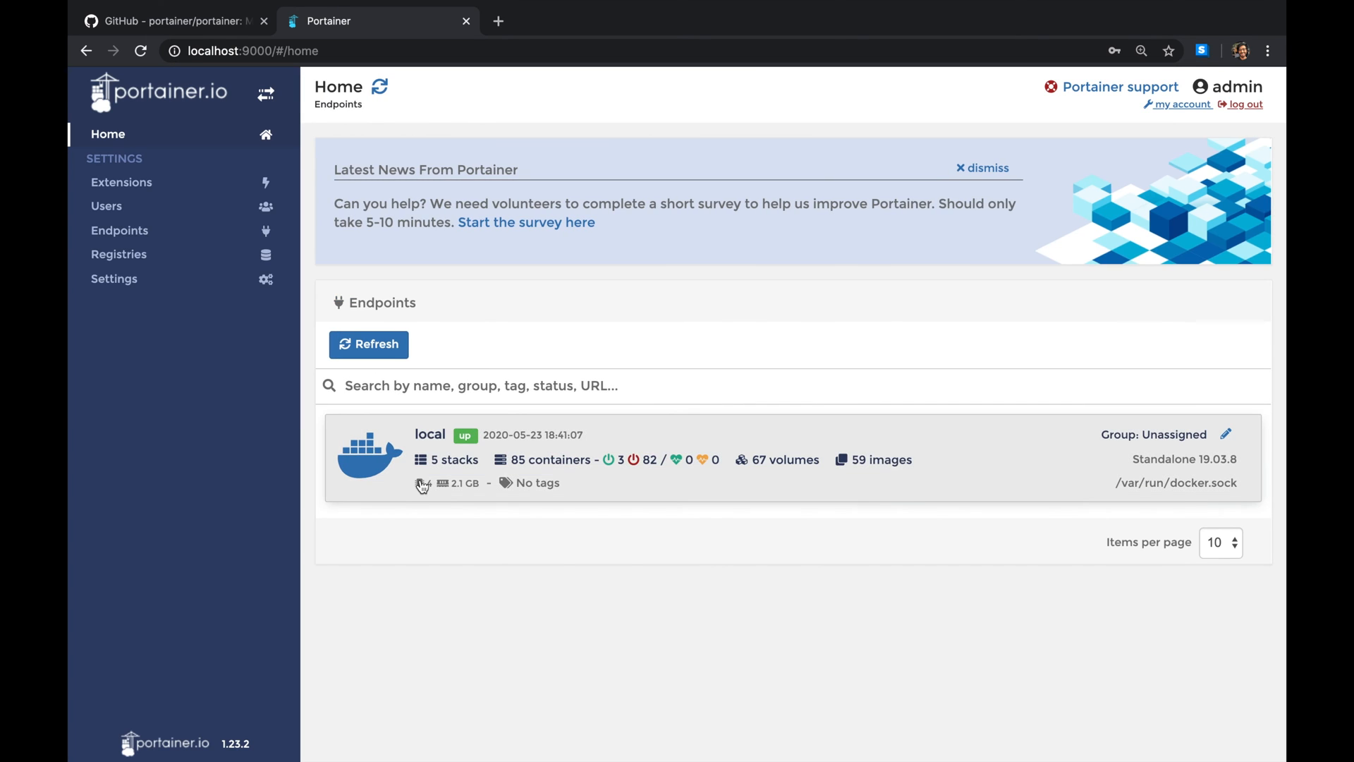
pyautogui.moveTo(402, 453)
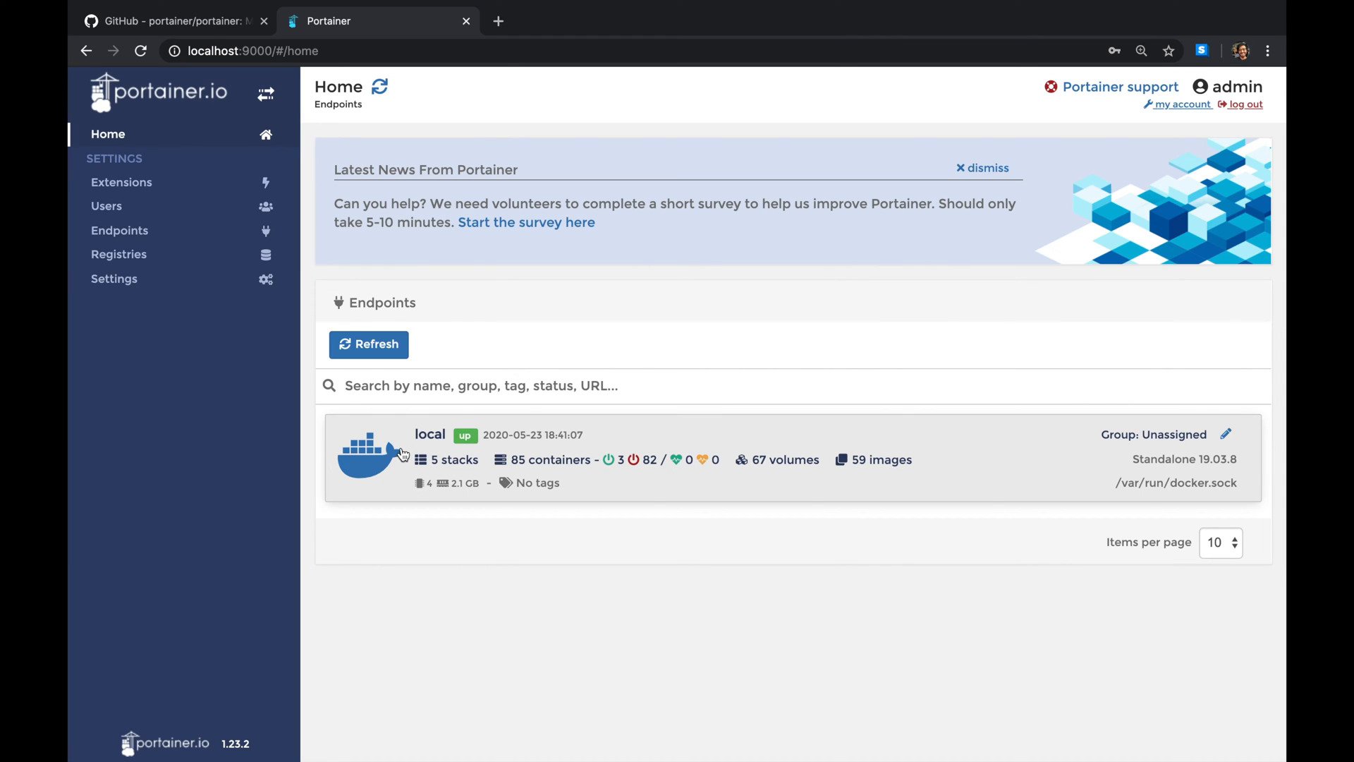
pyautogui.moveTo(436, 473)
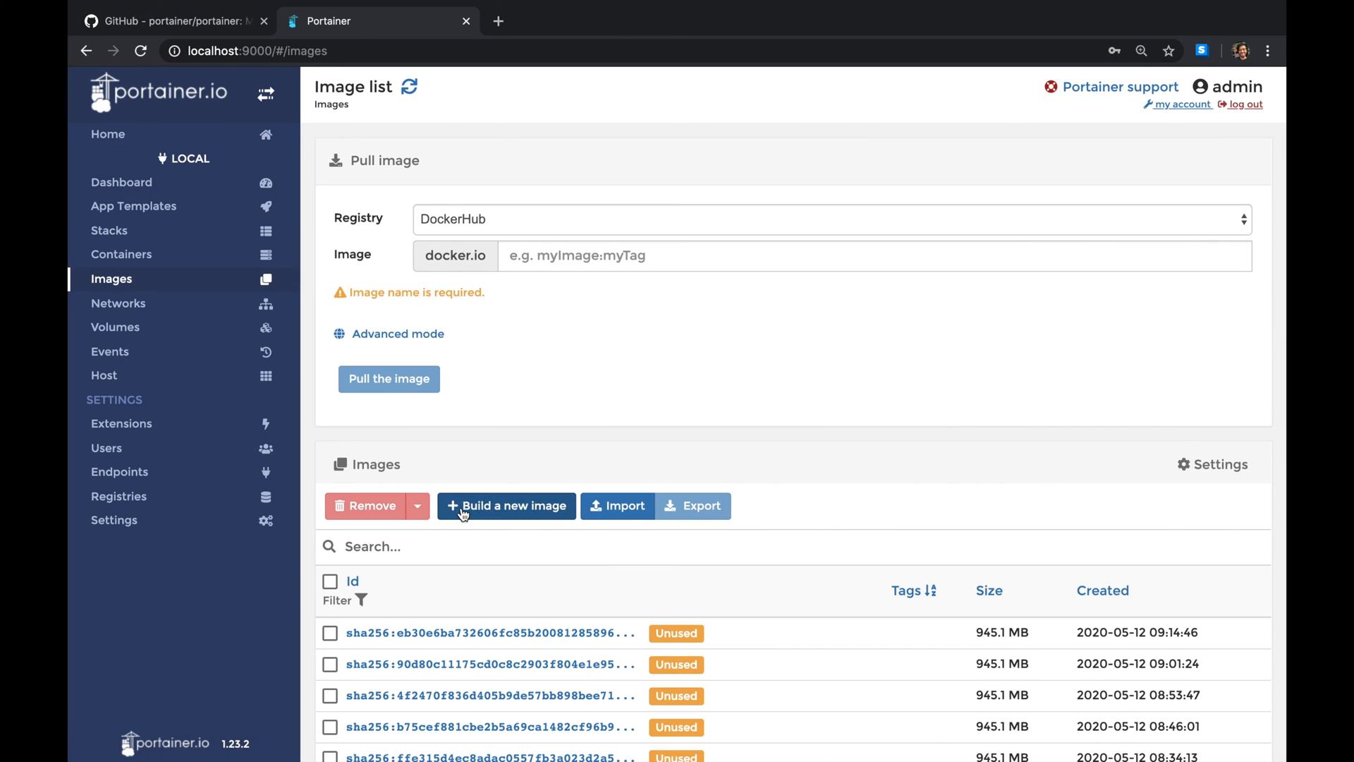
# - Scroll to the Images table and tick the newest Unused image's checkbox
pyautogui.scroll(-3)
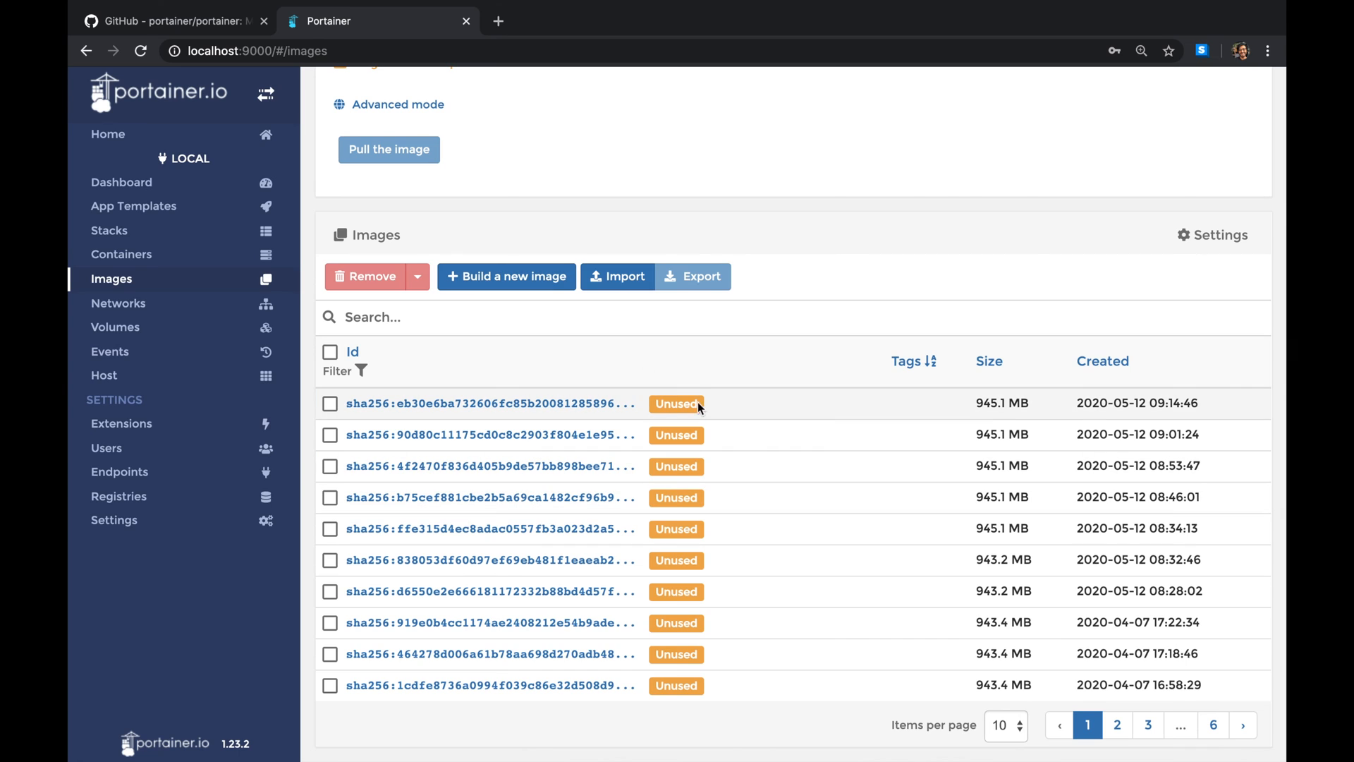
pyautogui.moveTo(237, 404)
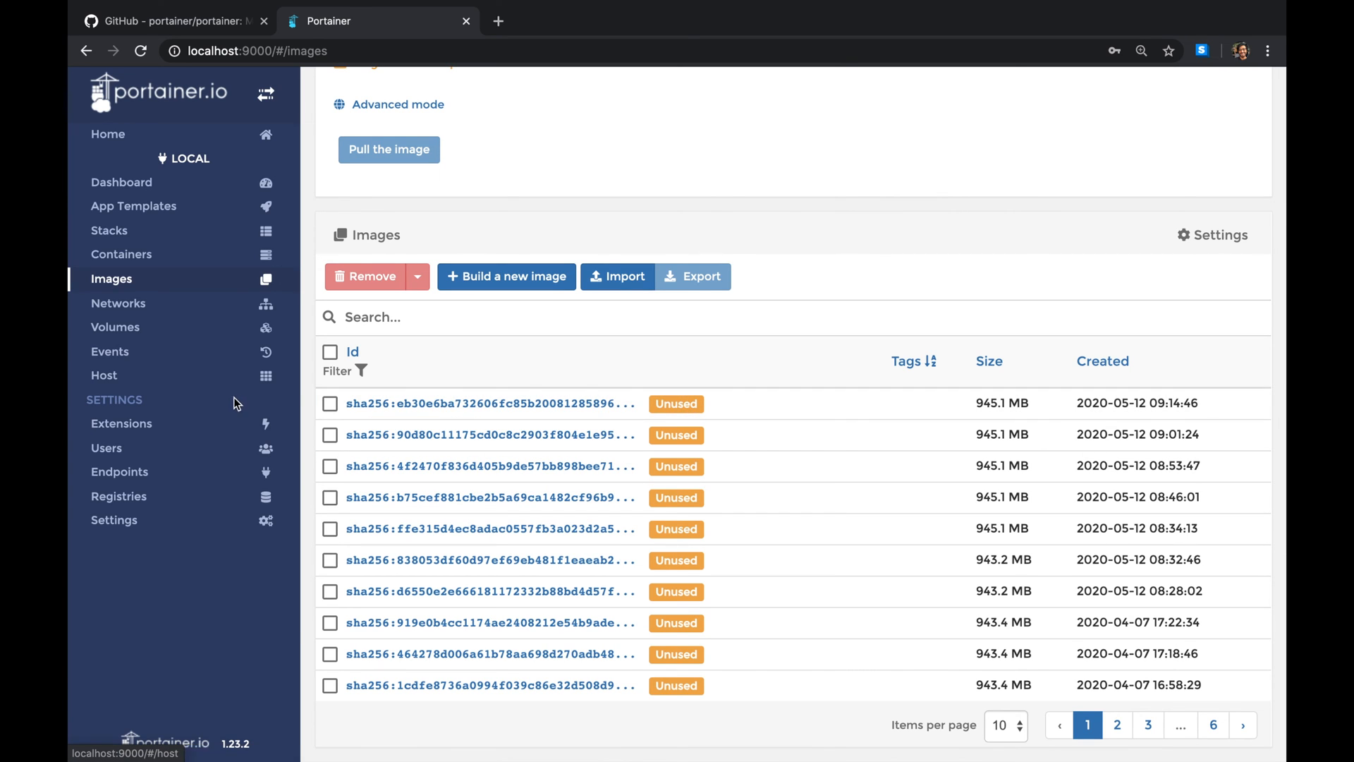
pyautogui.click(330, 403)
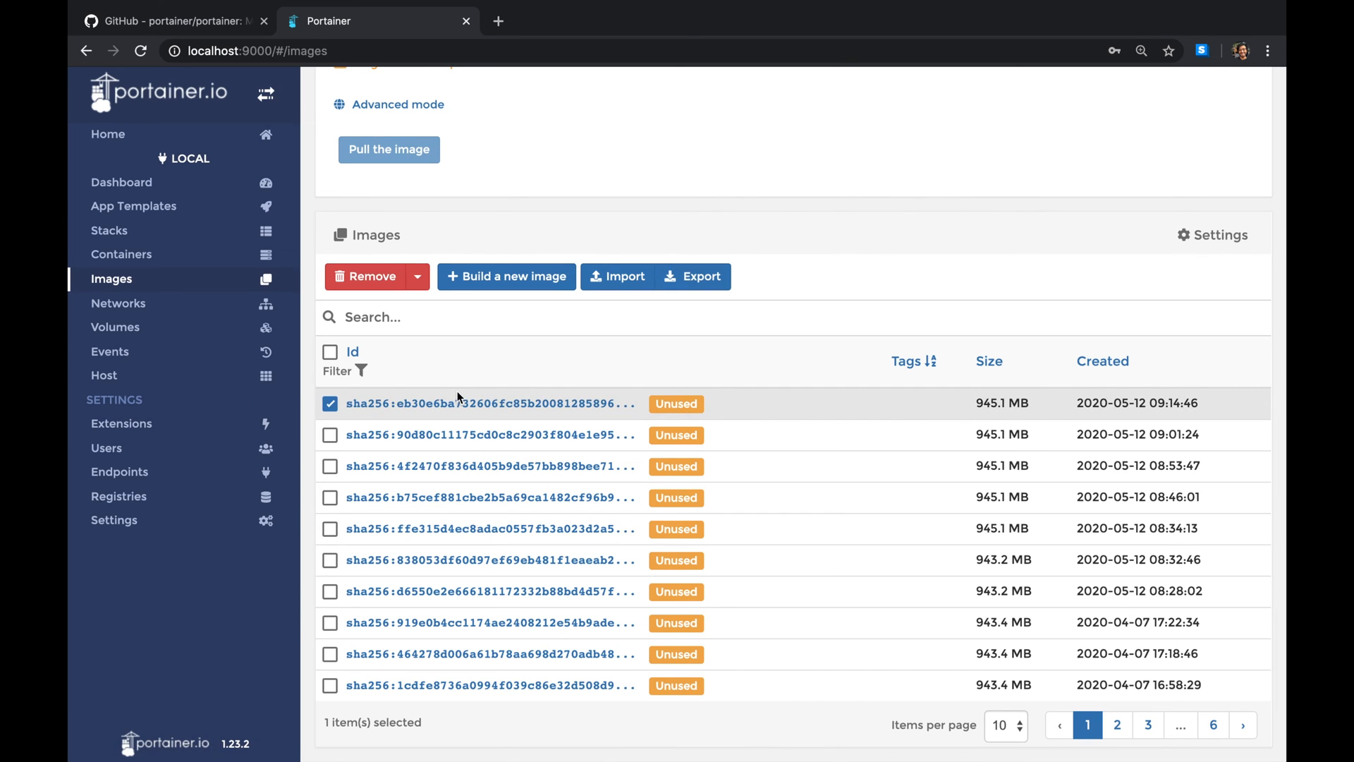
# - Inspect the newest unused image's details, then go back to the image list
pyautogui.click(491, 404)
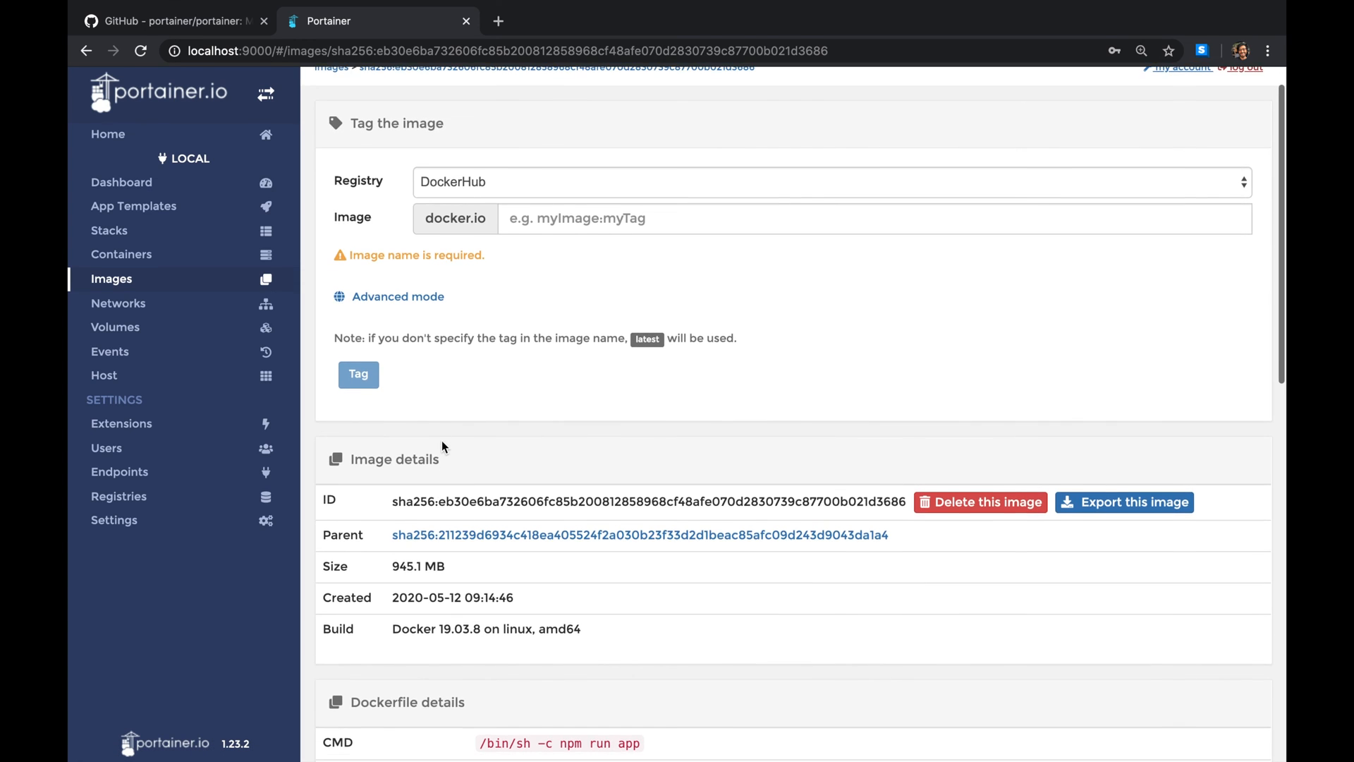
pyautogui.scroll(-3)
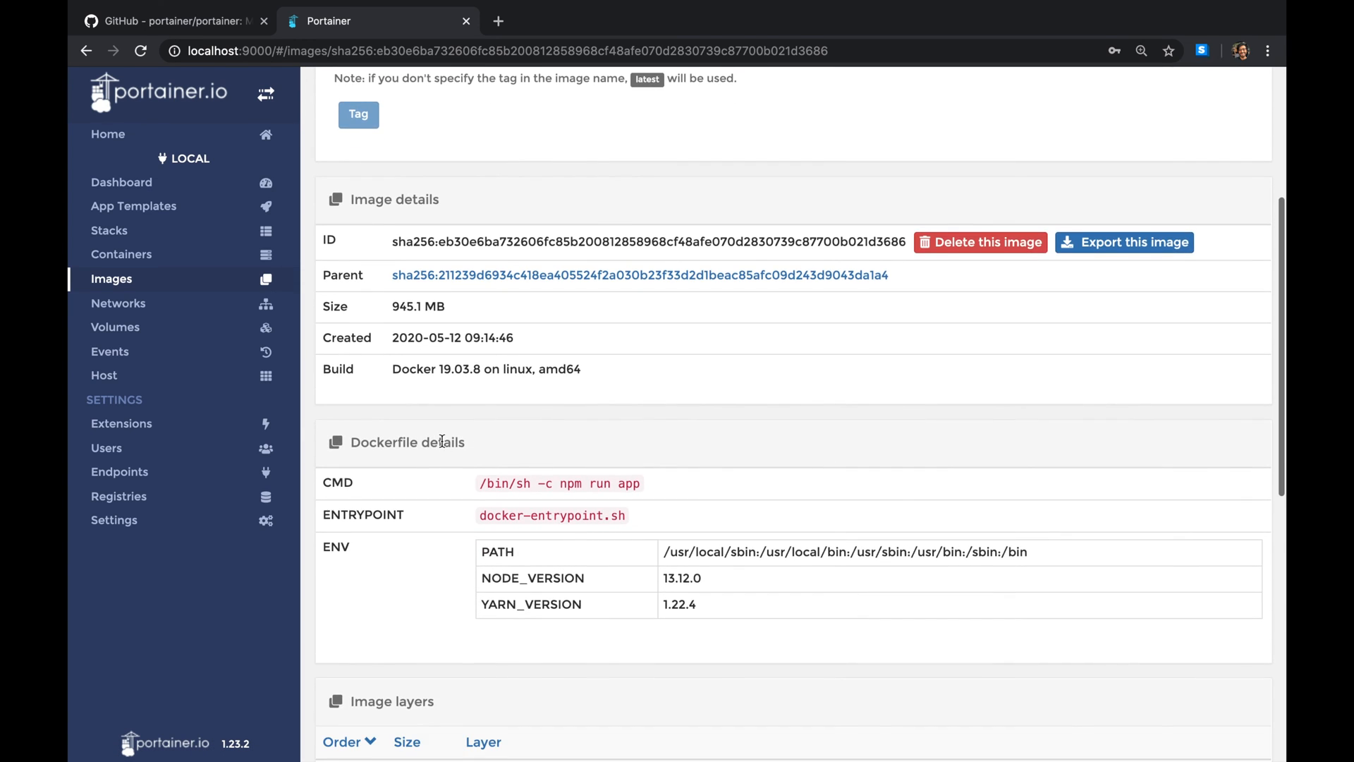
pyautogui.scroll(-3)
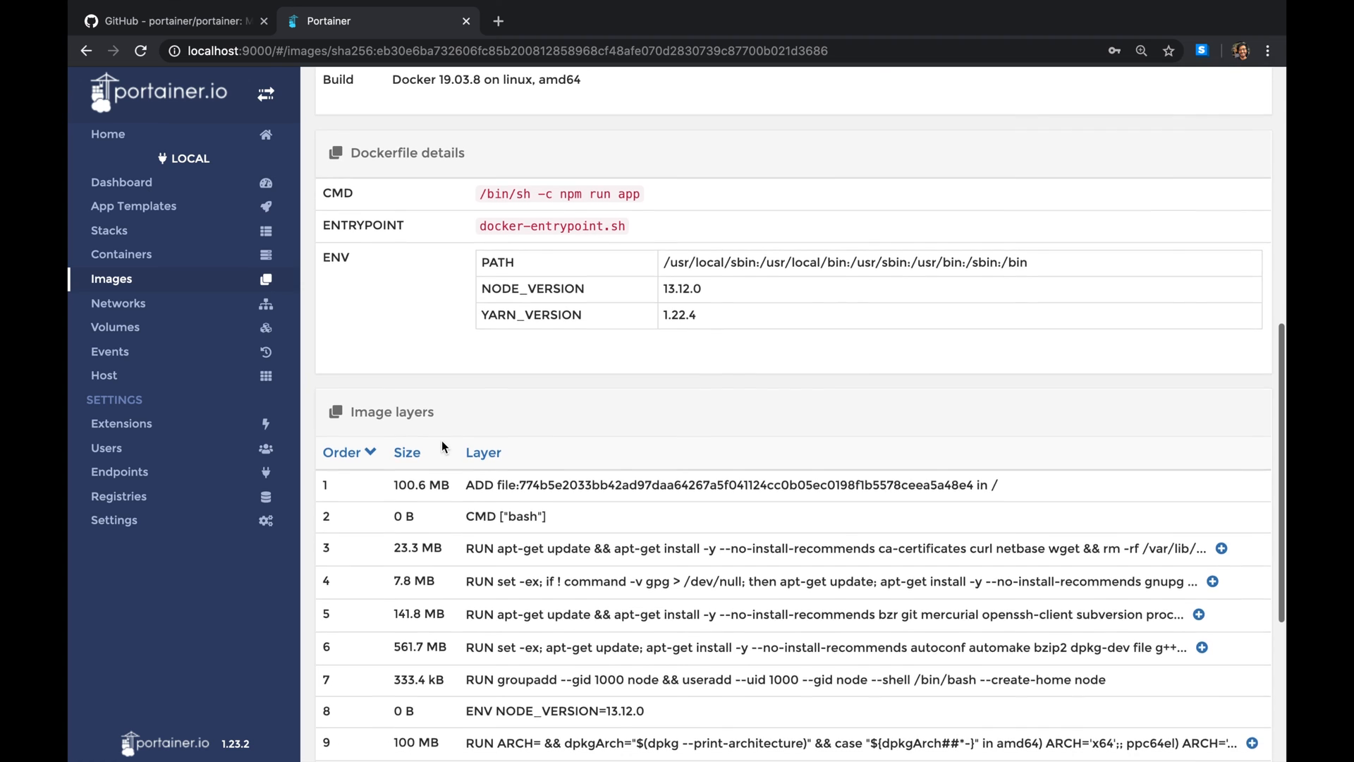
pyautogui.scroll(-3)
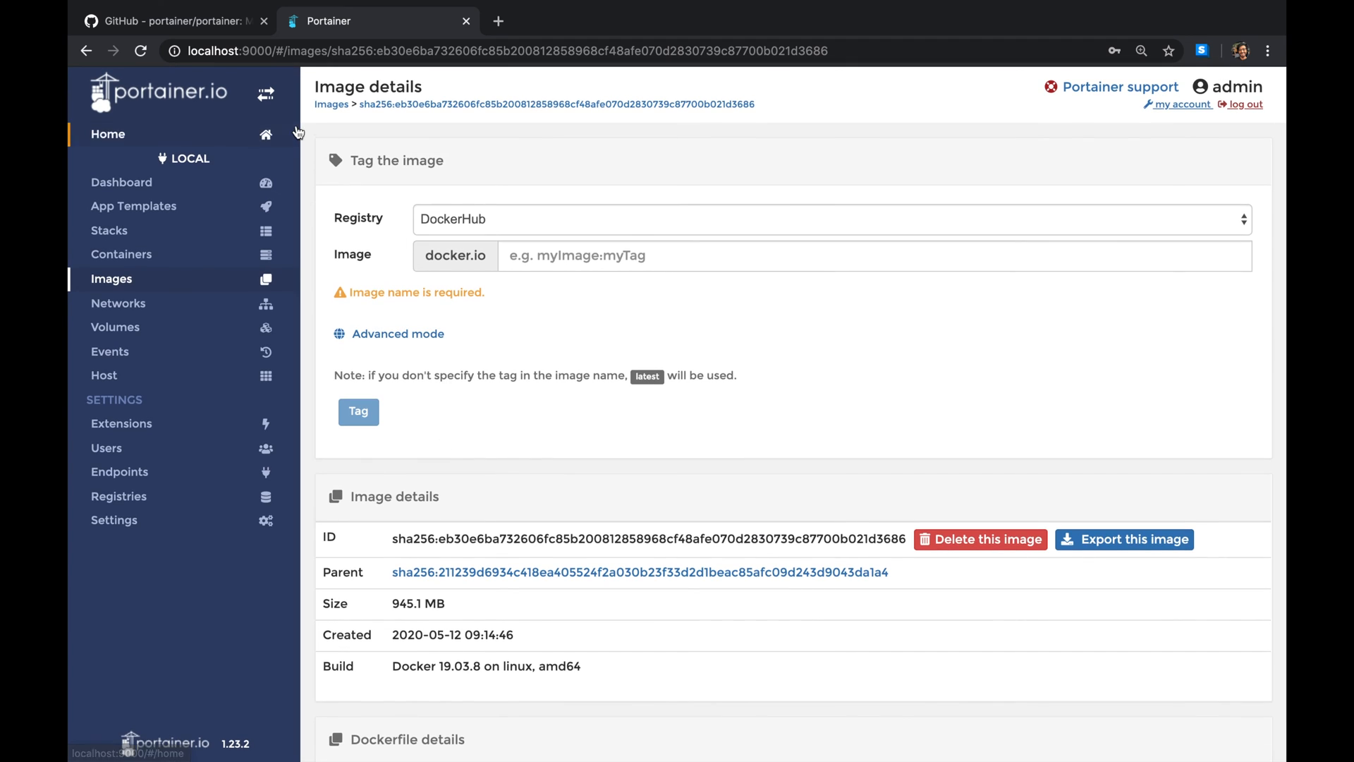
pyautogui.scroll(-3)
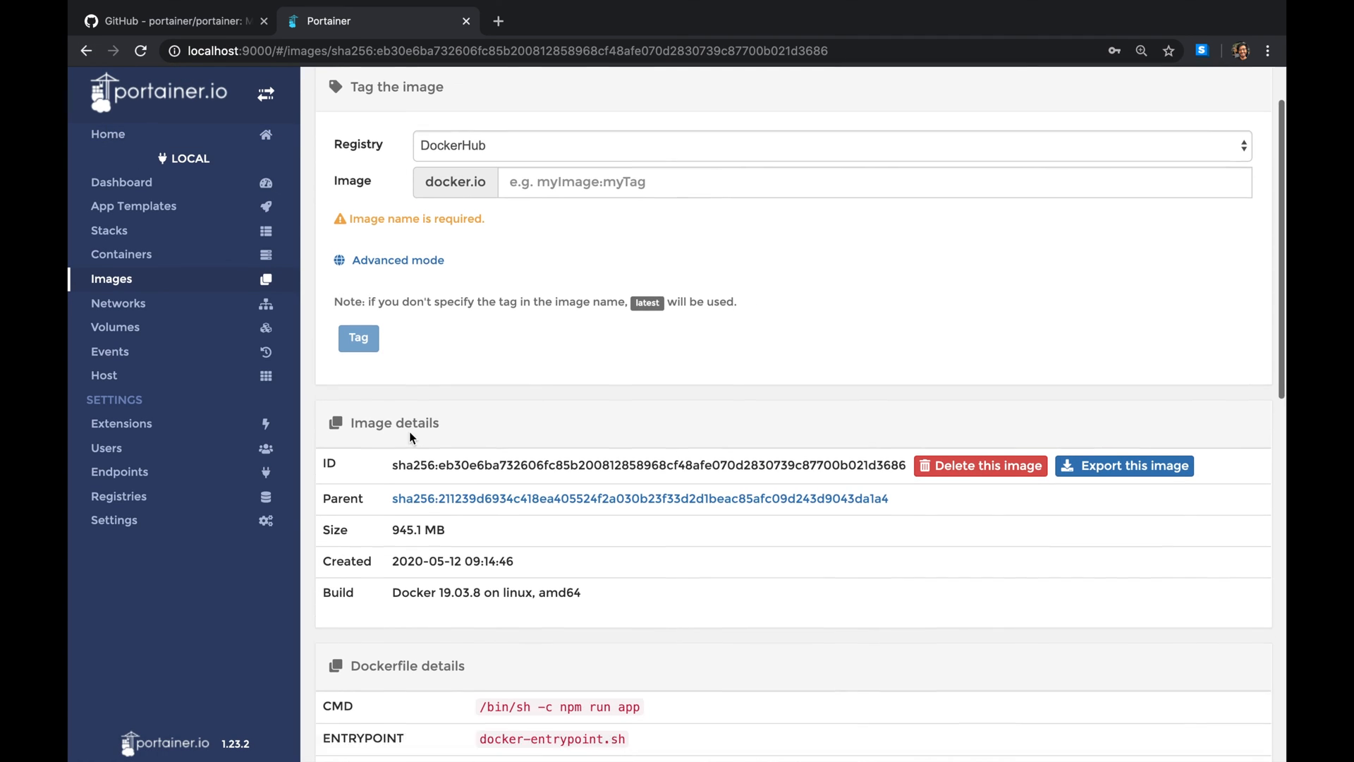
pyautogui.click(112, 278)
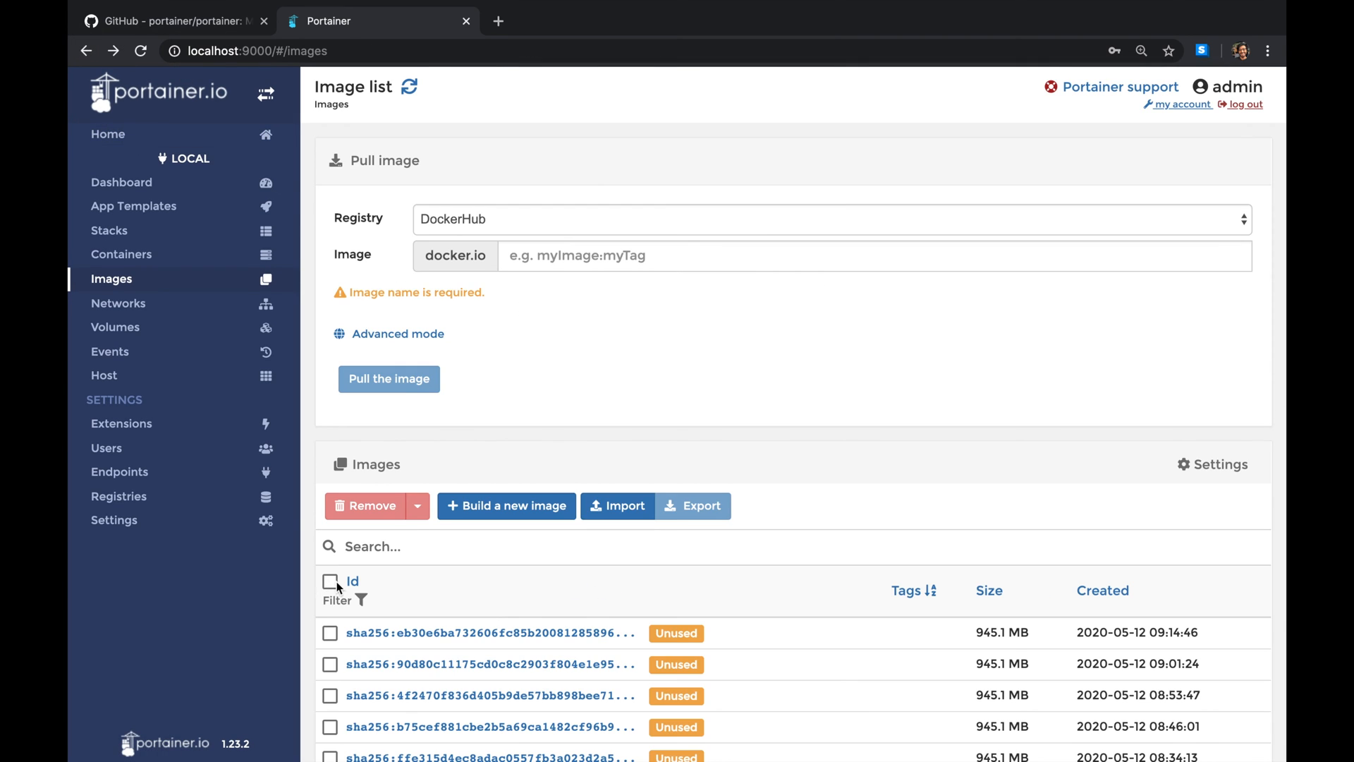
# - Remove the two newest unused images from the local image list
pyautogui.scroll(-3)
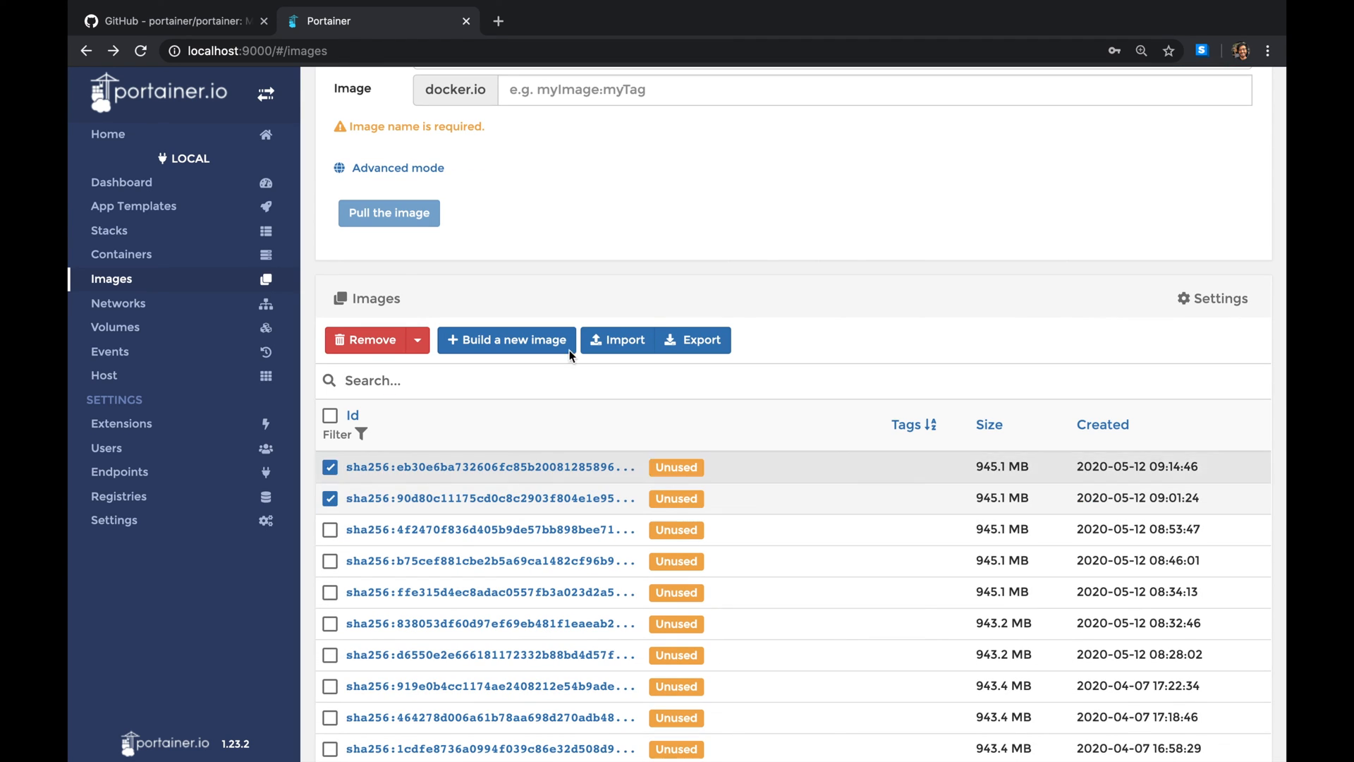
pyautogui.click(371, 340)
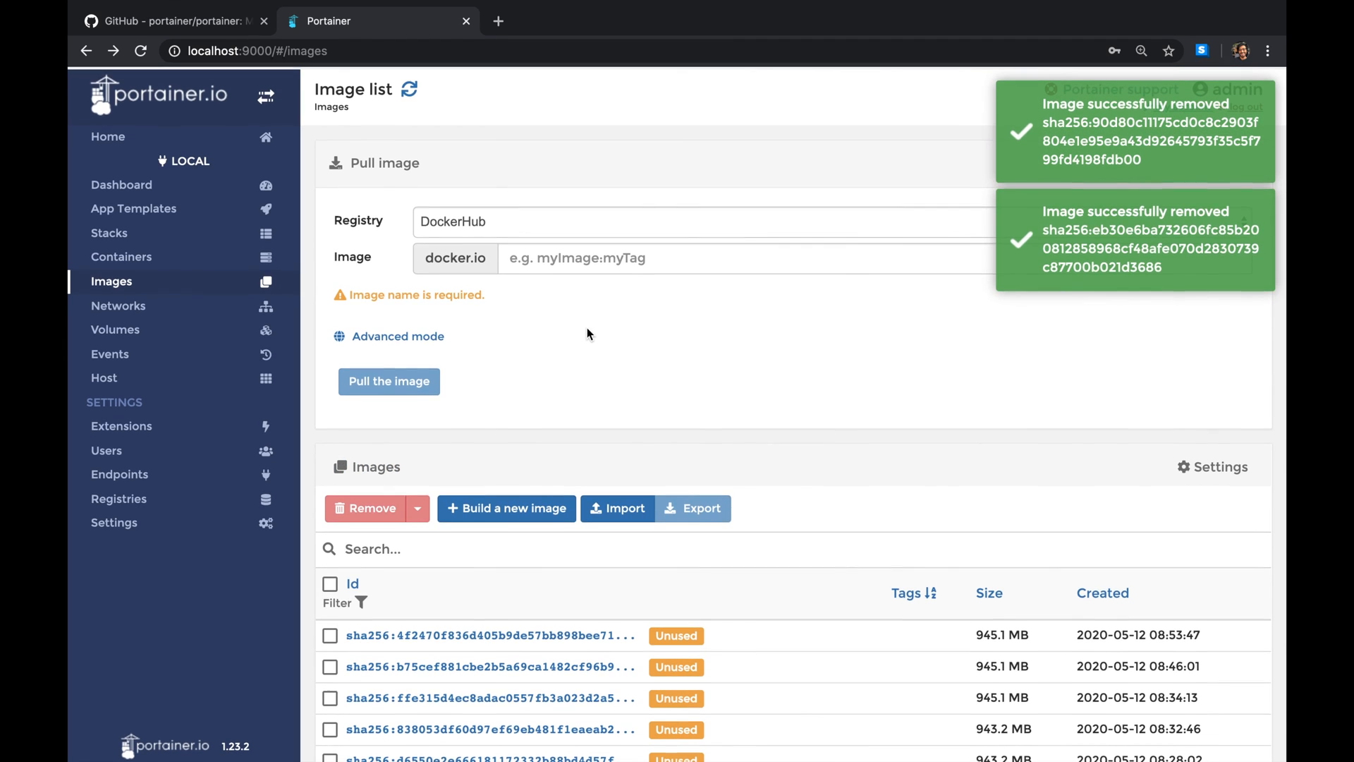
# - Show the local container list and read pgadmin's published port 5555:80
pyautogui.click(86, 51)
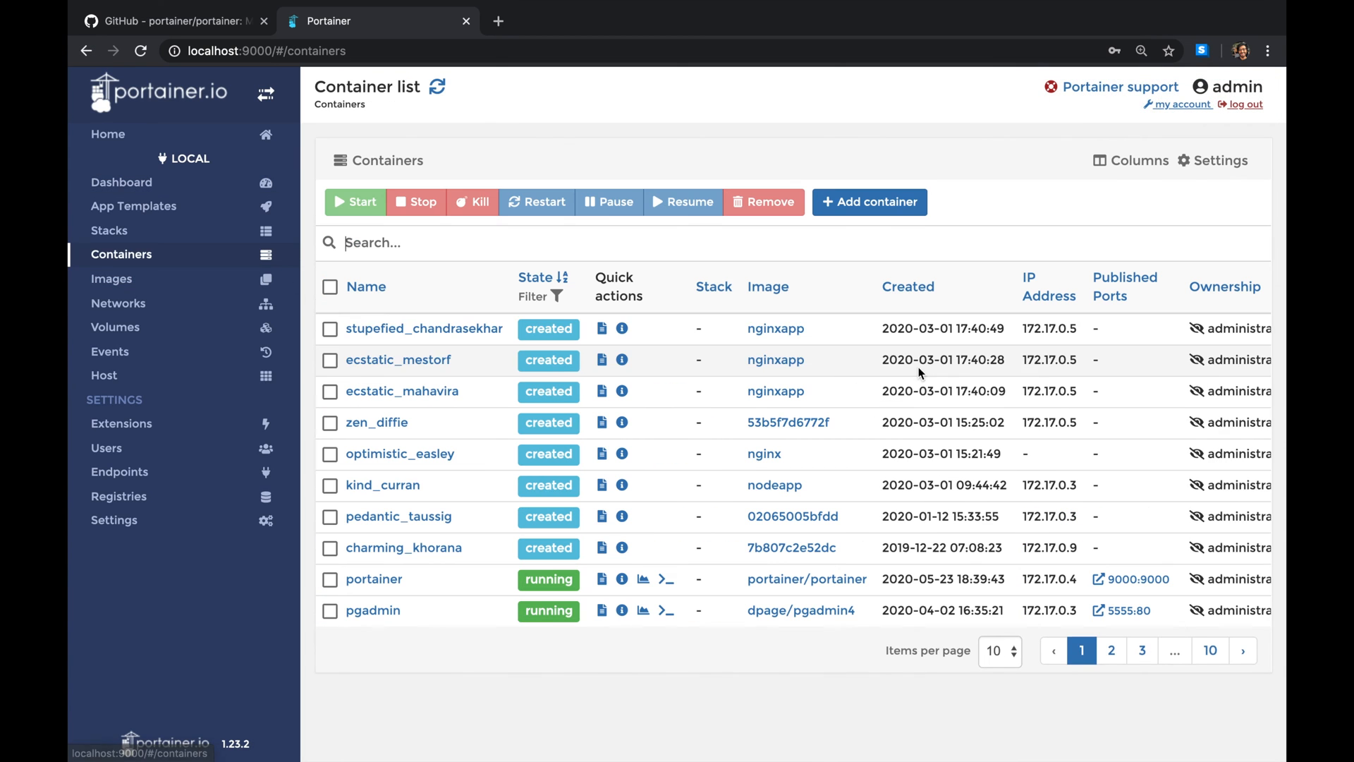
pyautogui.moveTo(434, 287)
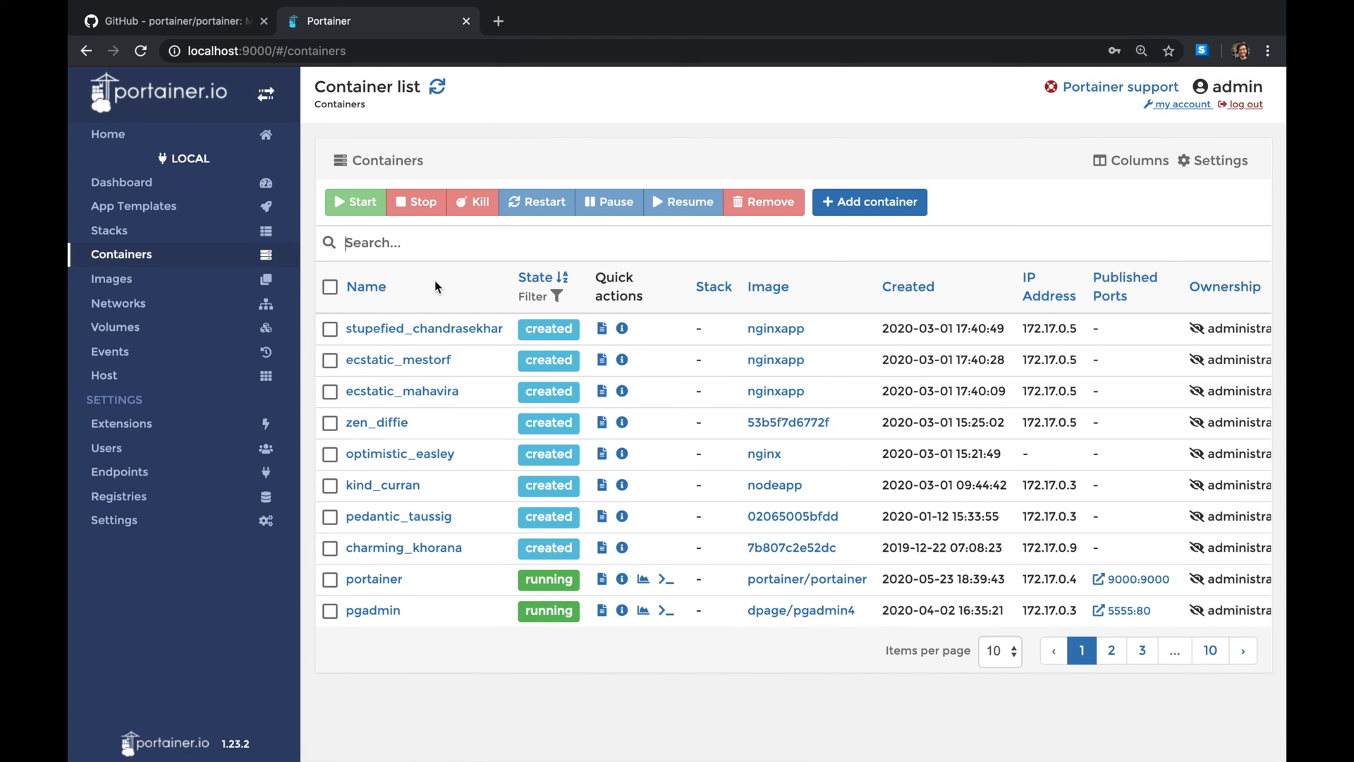
pyautogui.moveTo(315, 595)
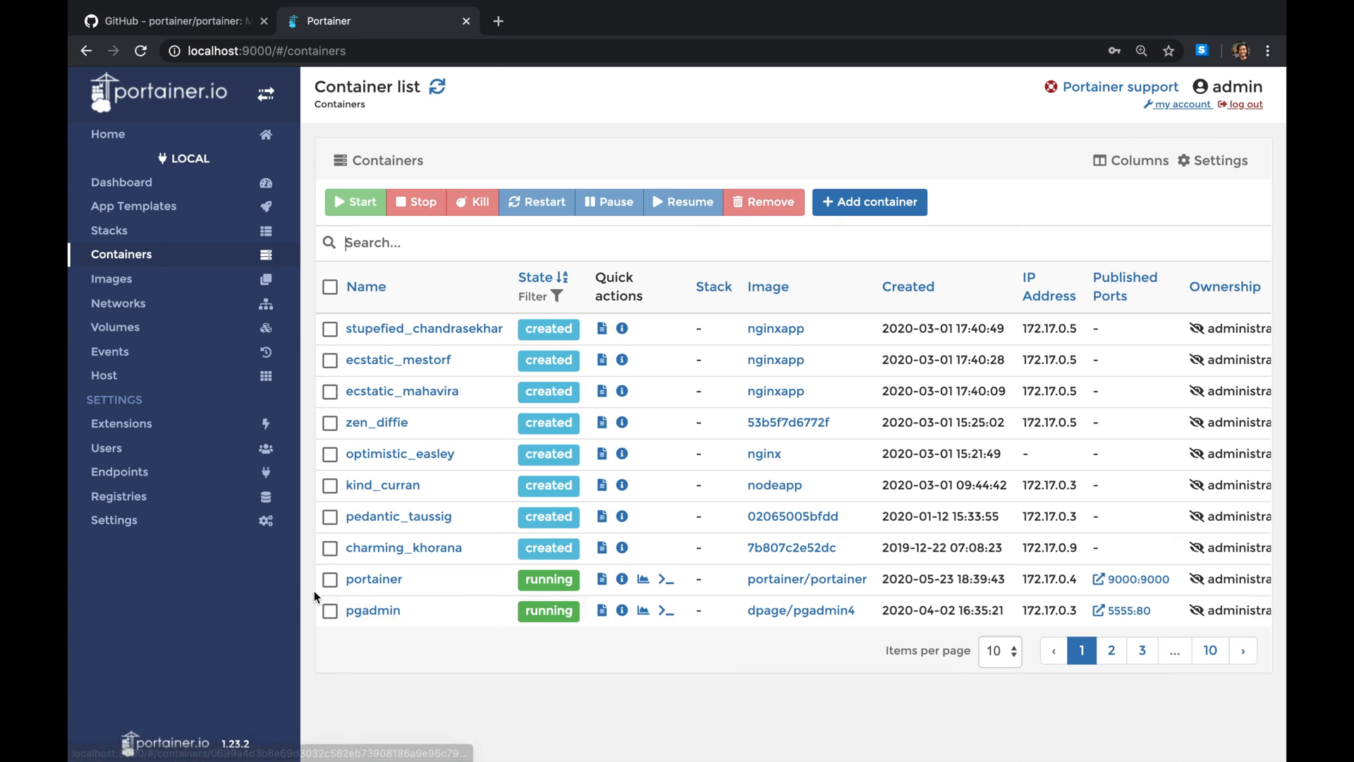
pyautogui.moveTo(373, 610)
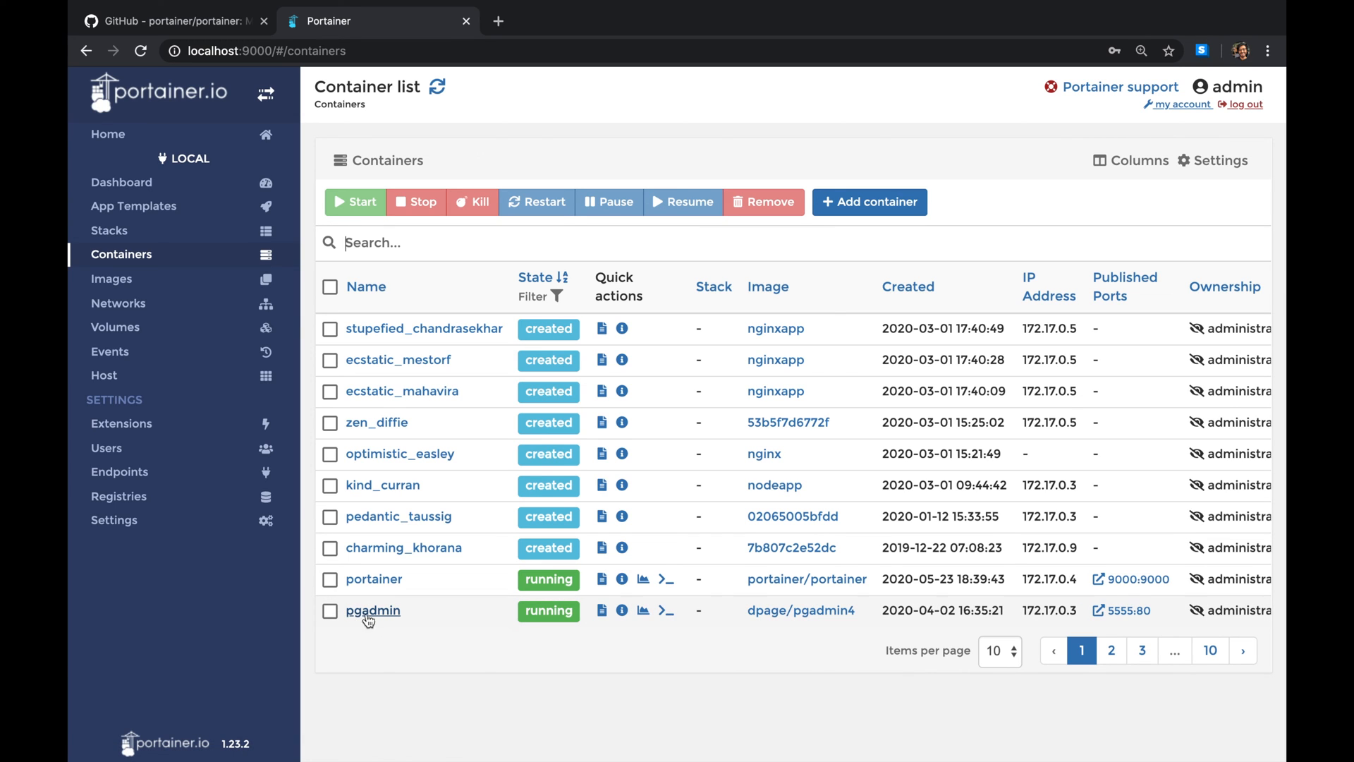
pyautogui.moveTo(1129, 611)
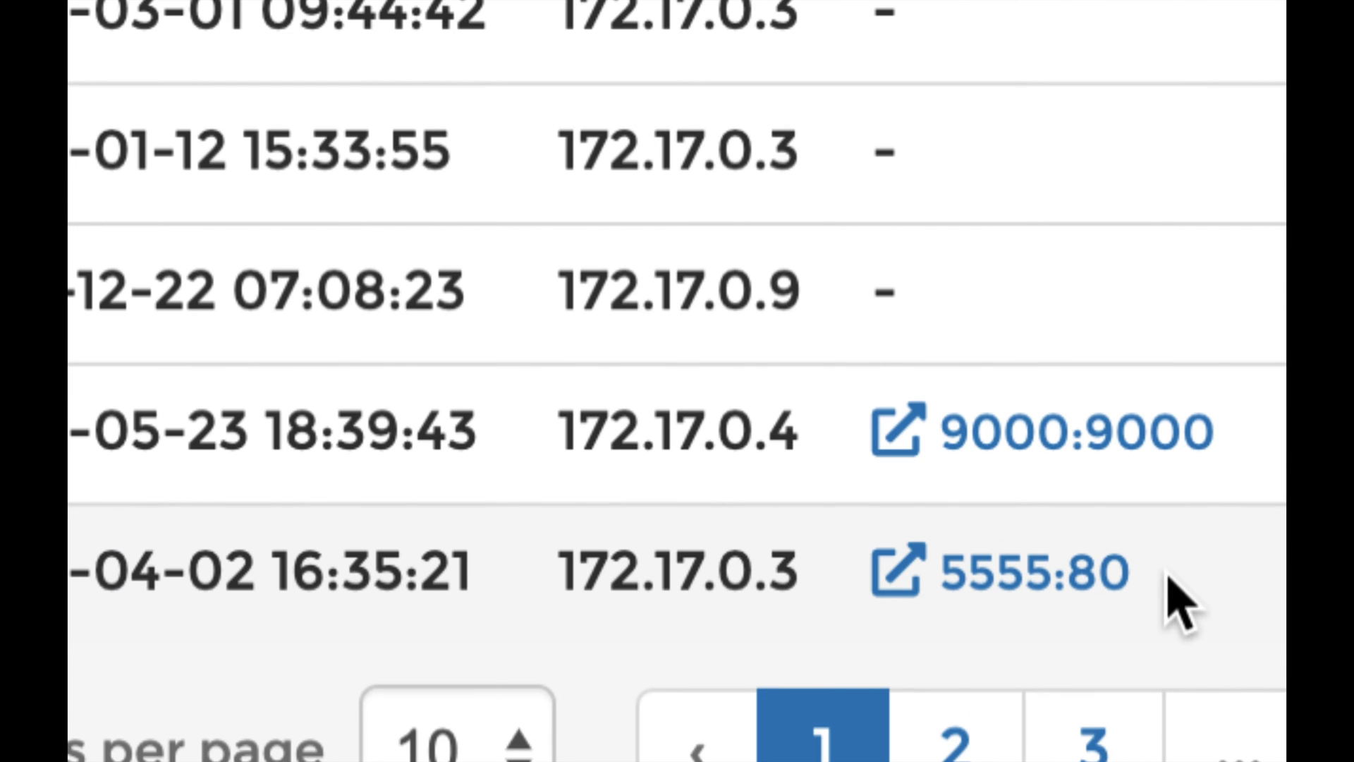
pyautogui.moveTo(1166, 595)
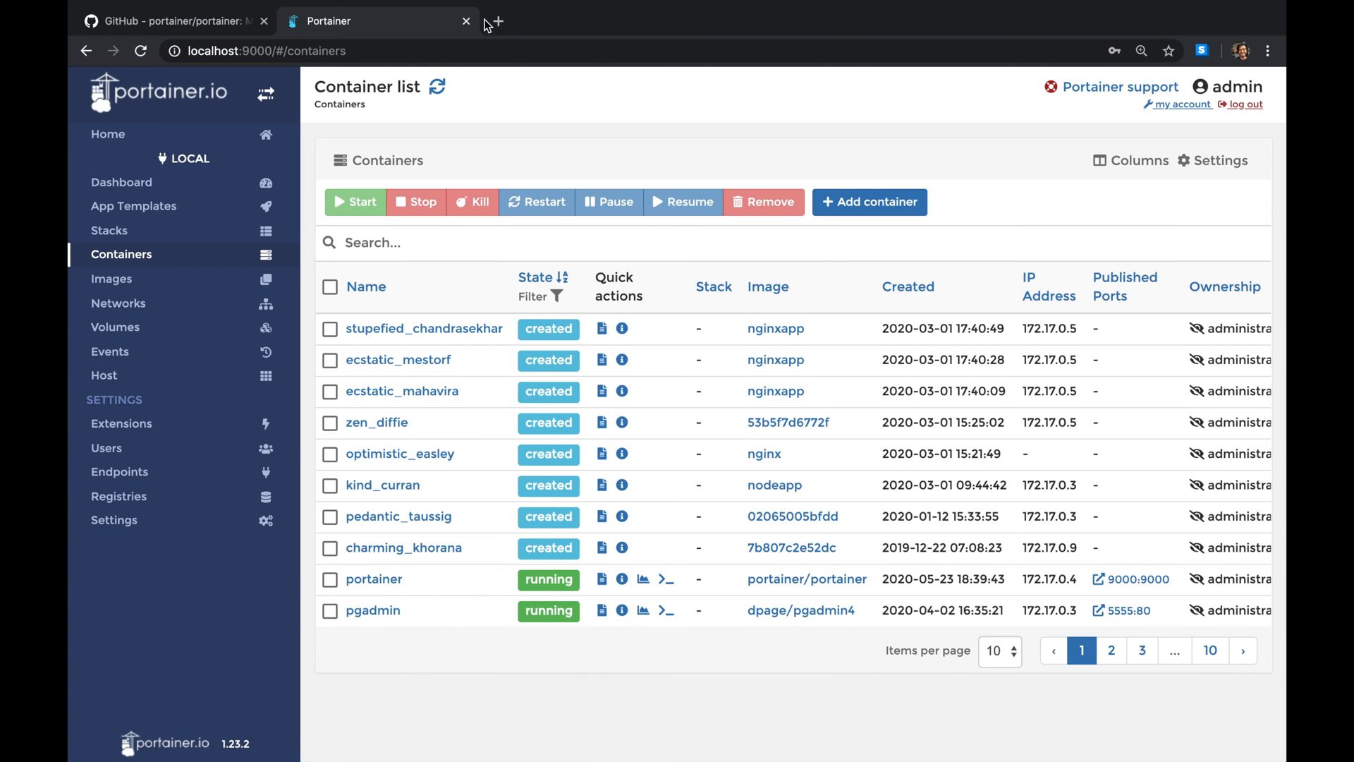
pyautogui.moveTo(1128, 610)
pyautogui.write('local')
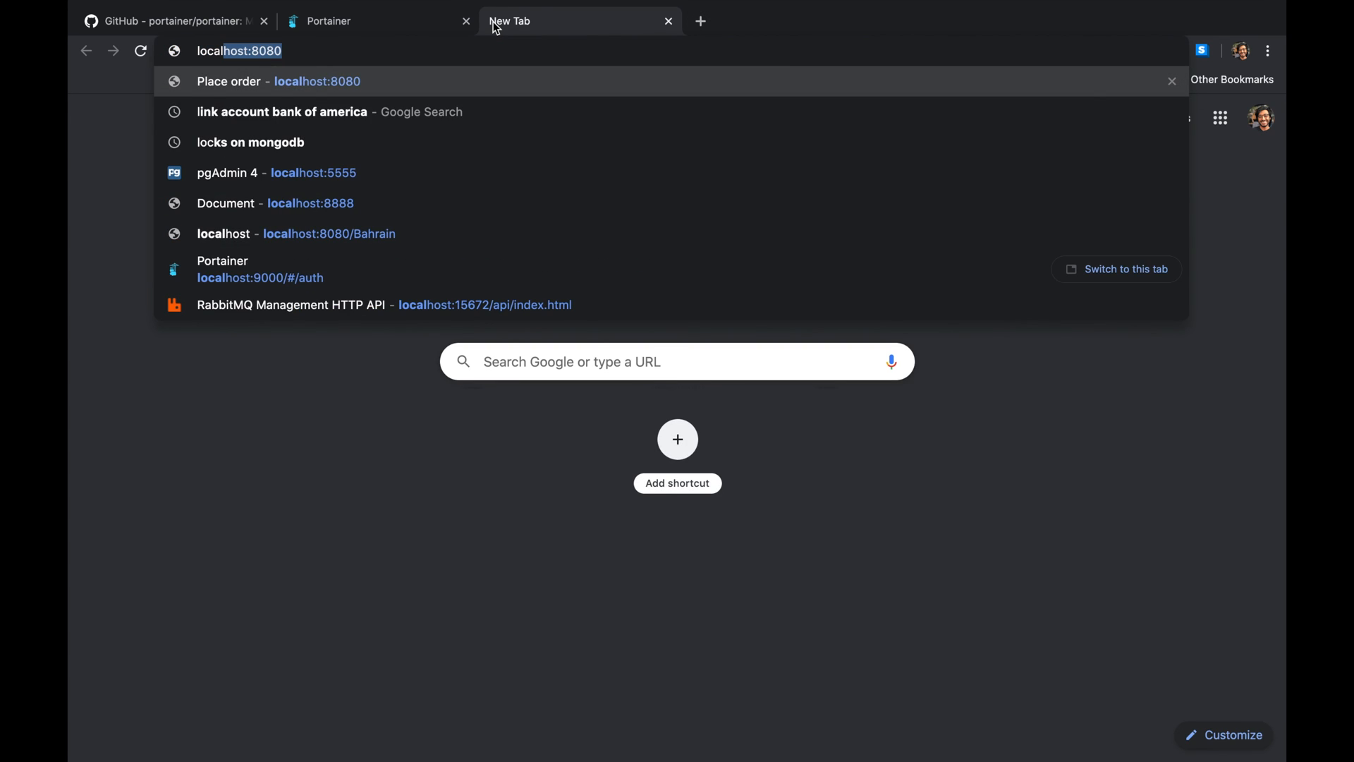
# - Load the pgAdmin 4 login page at localhost:5555 in a new tab, then return to Portainer
pyautogui.click(277, 172)
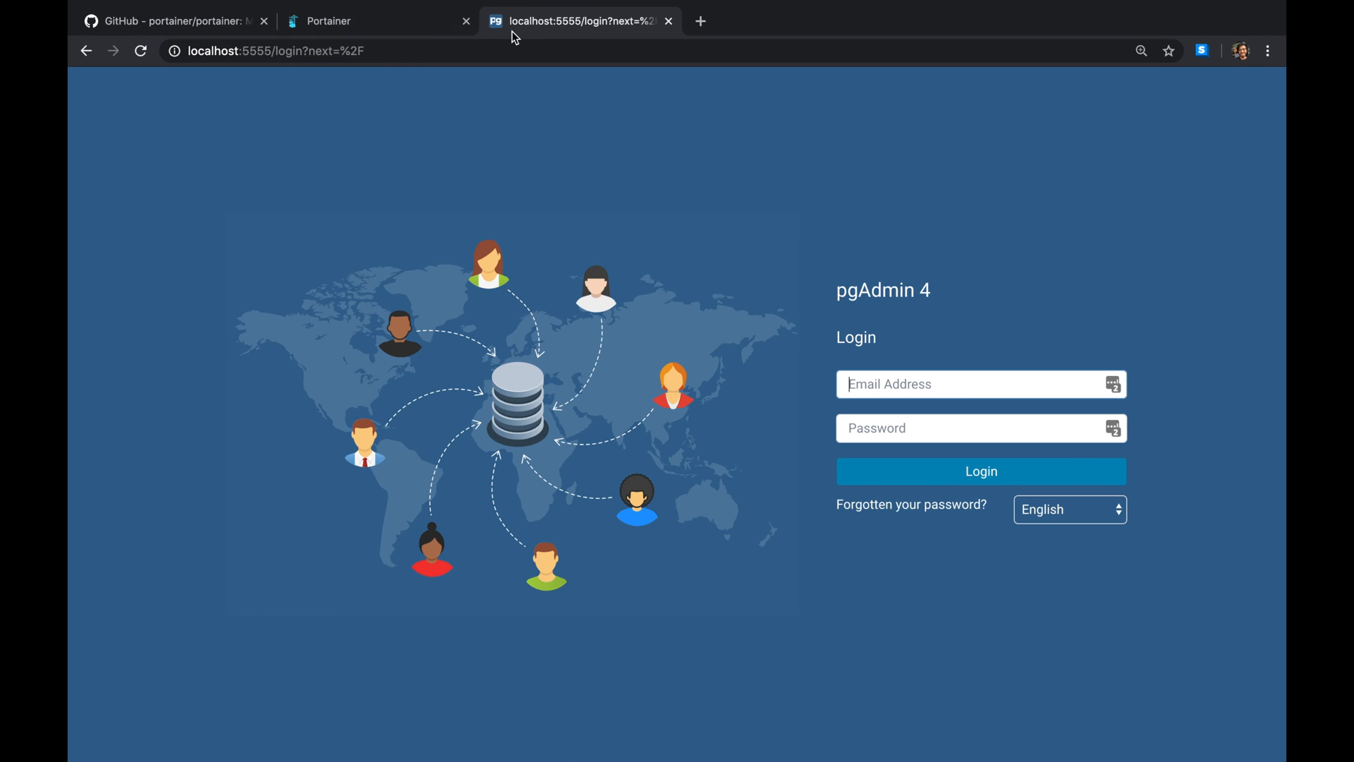
pyautogui.click(375, 21)
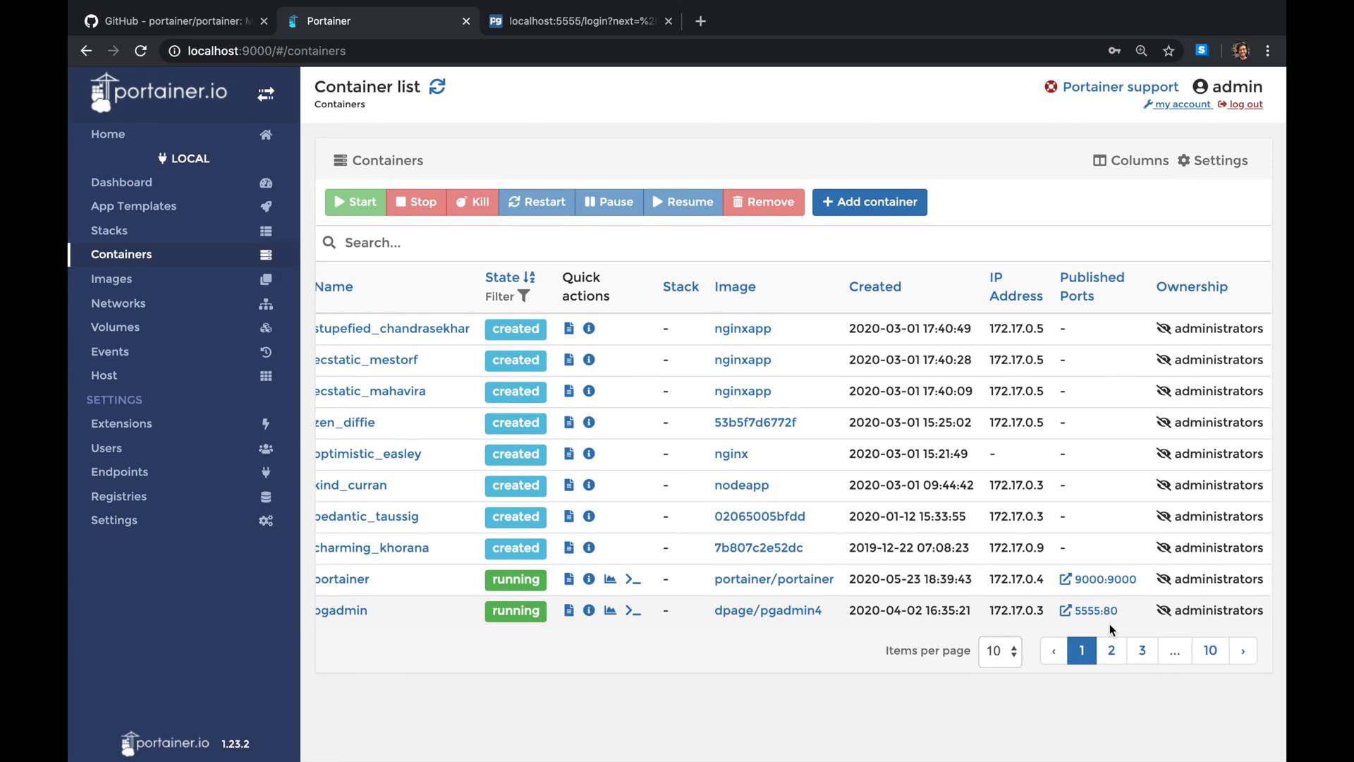
pyautogui.moveTo(1124, 601)
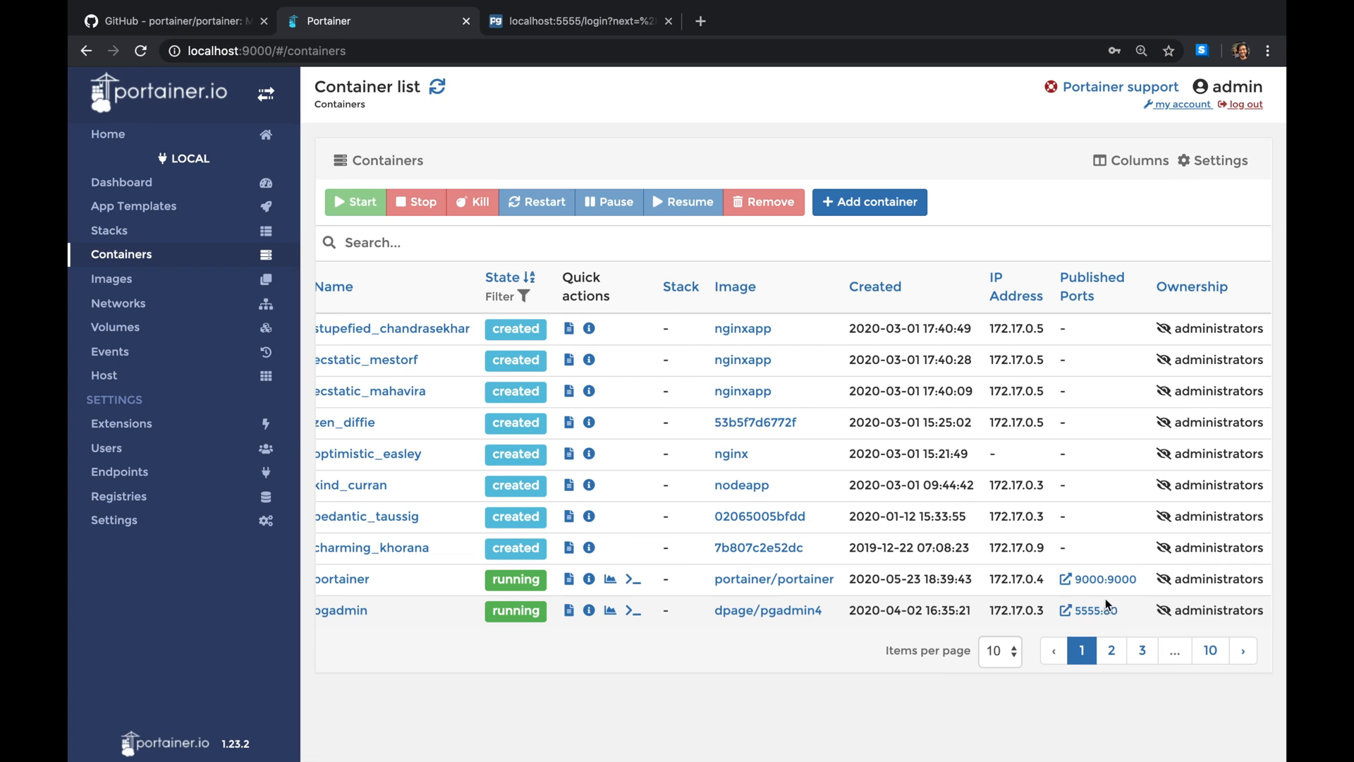
# - Show page 2 of the container list where the stopped mdb container appears
pyautogui.click(1112, 650)
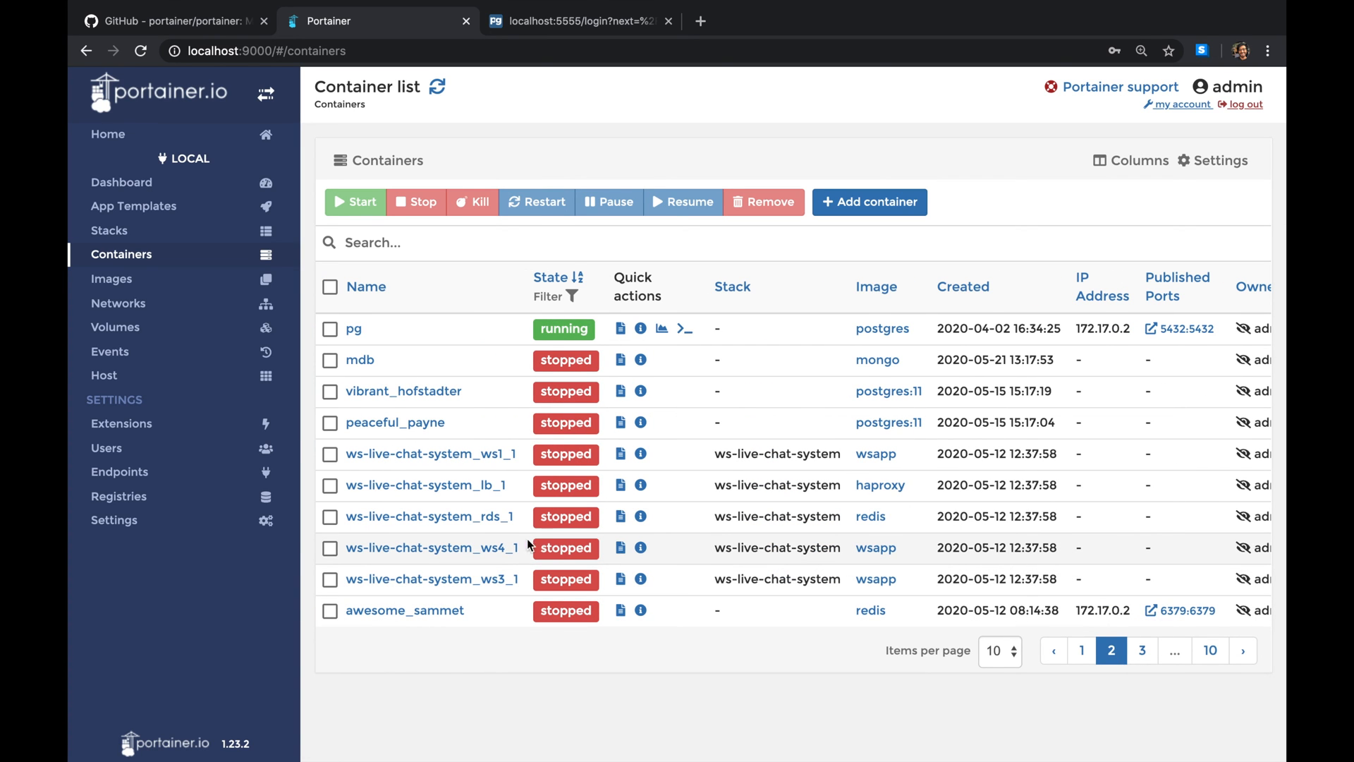
pyautogui.moveTo(429, 516)
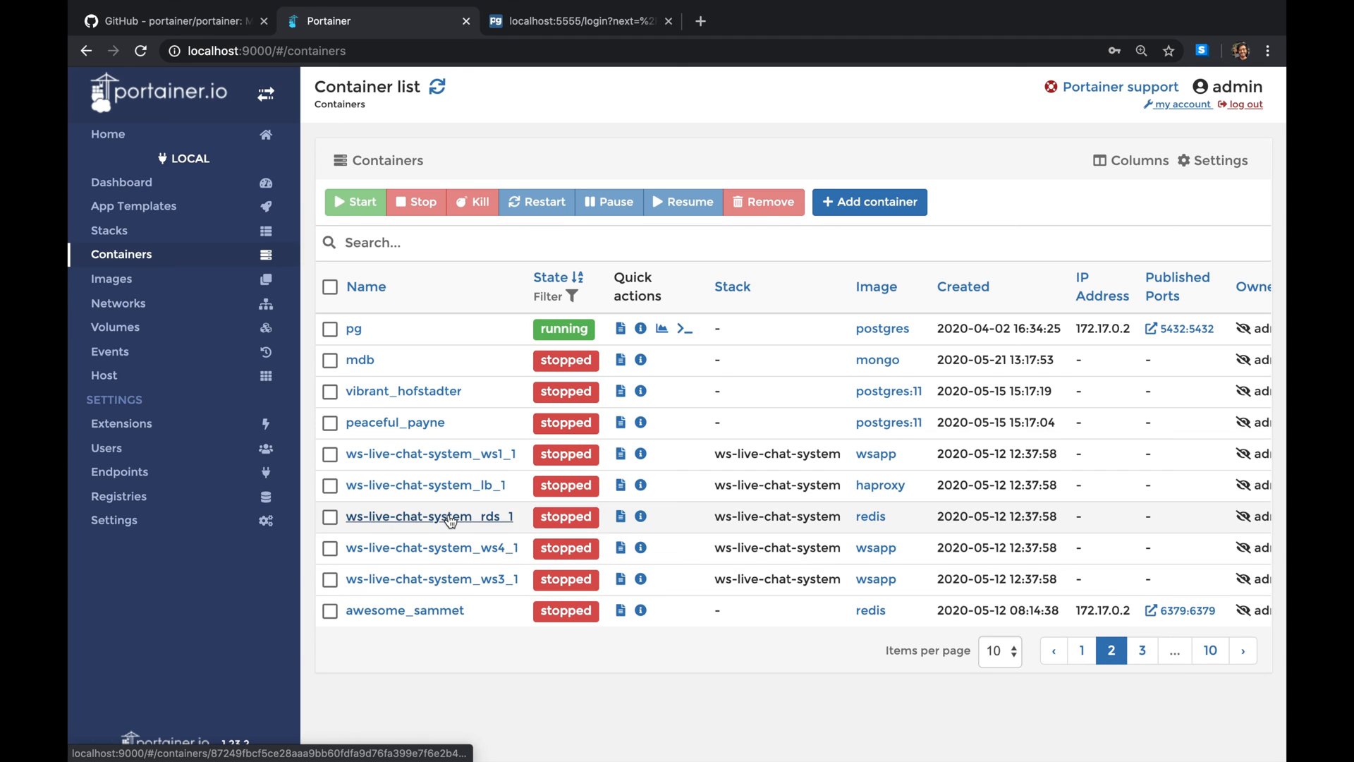
pyautogui.moveTo(765, 481)
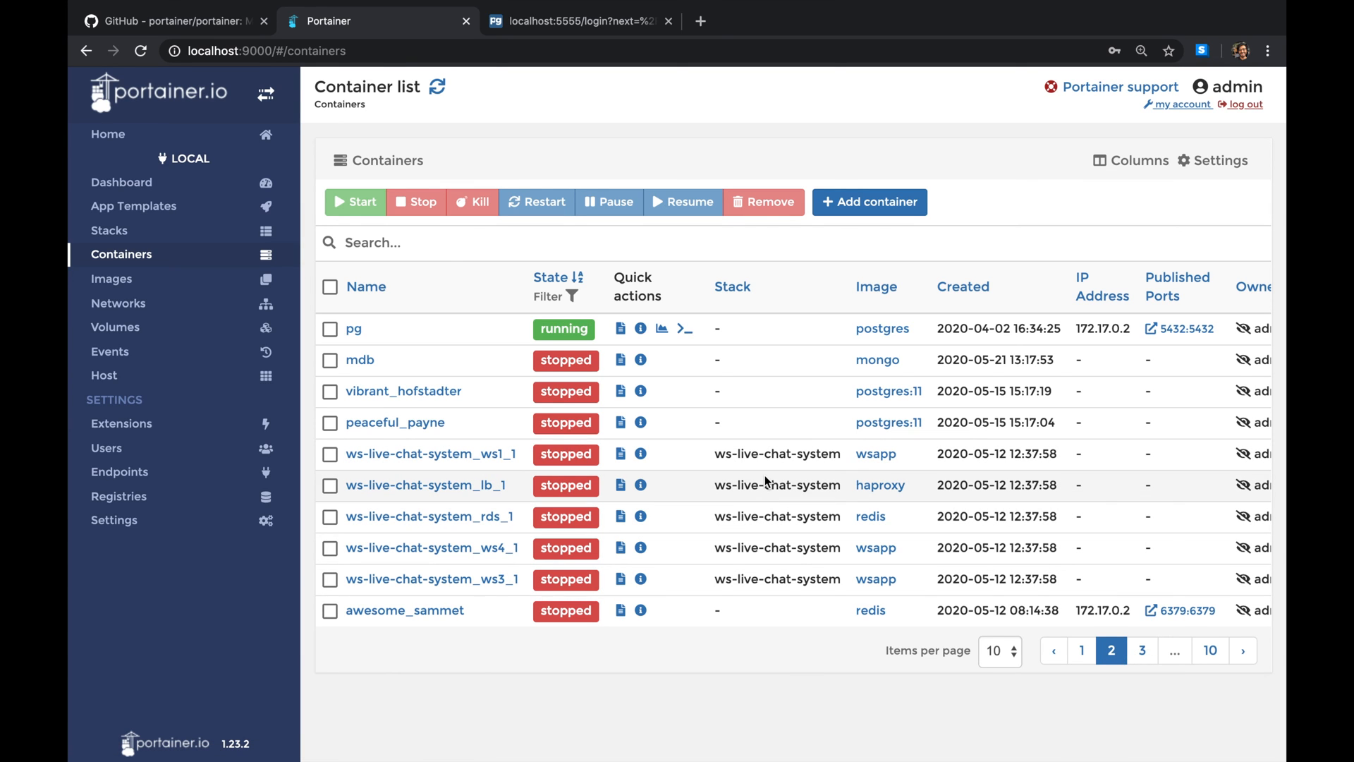
pyautogui.moveTo(842, 476)
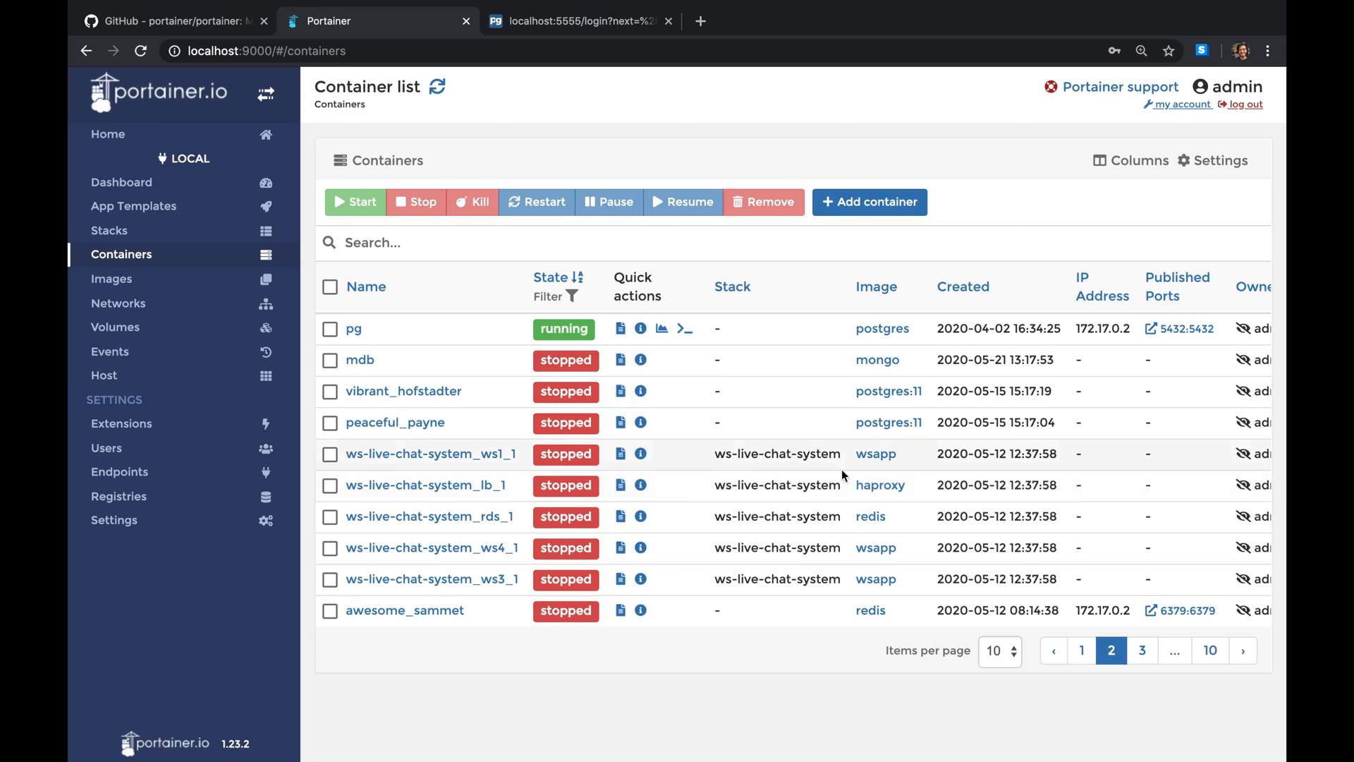
pyautogui.moveTo(1141, 650)
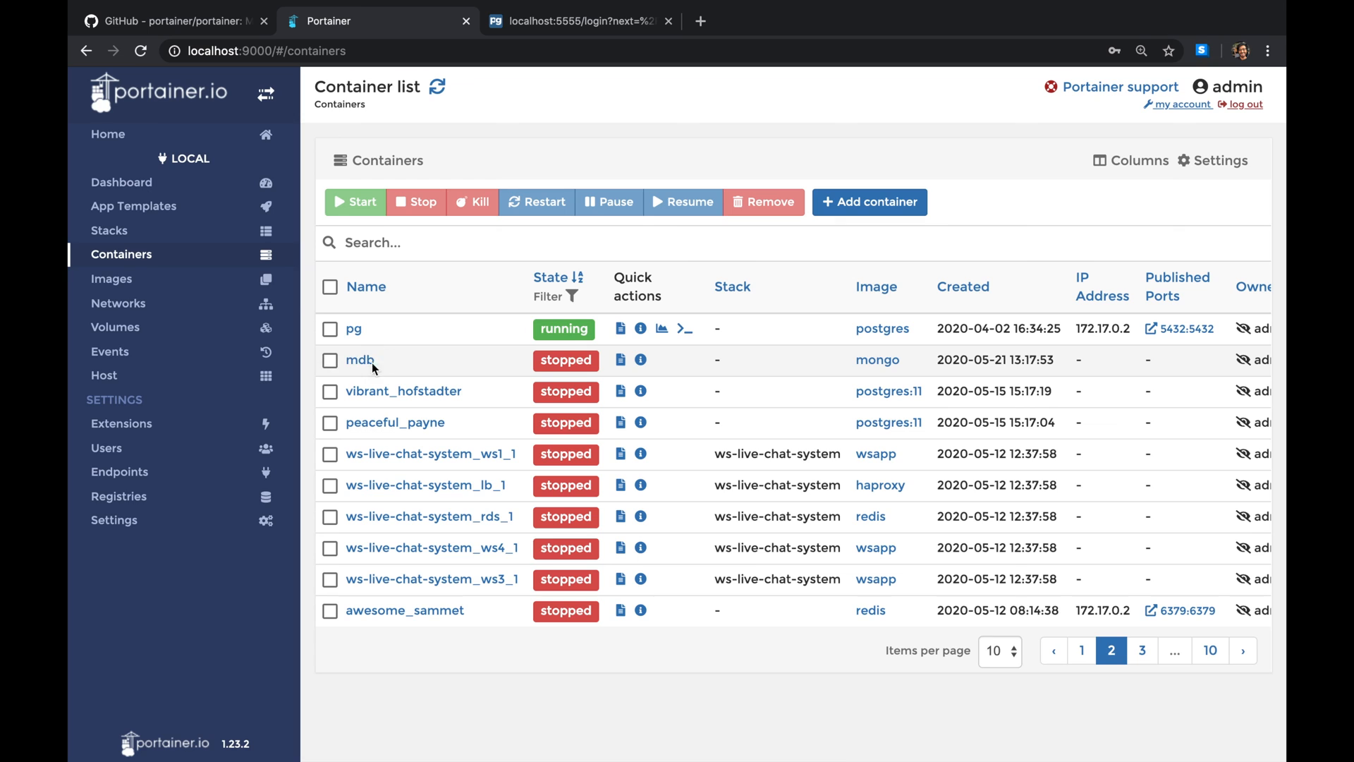
pyautogui.moveTo(336, 368)
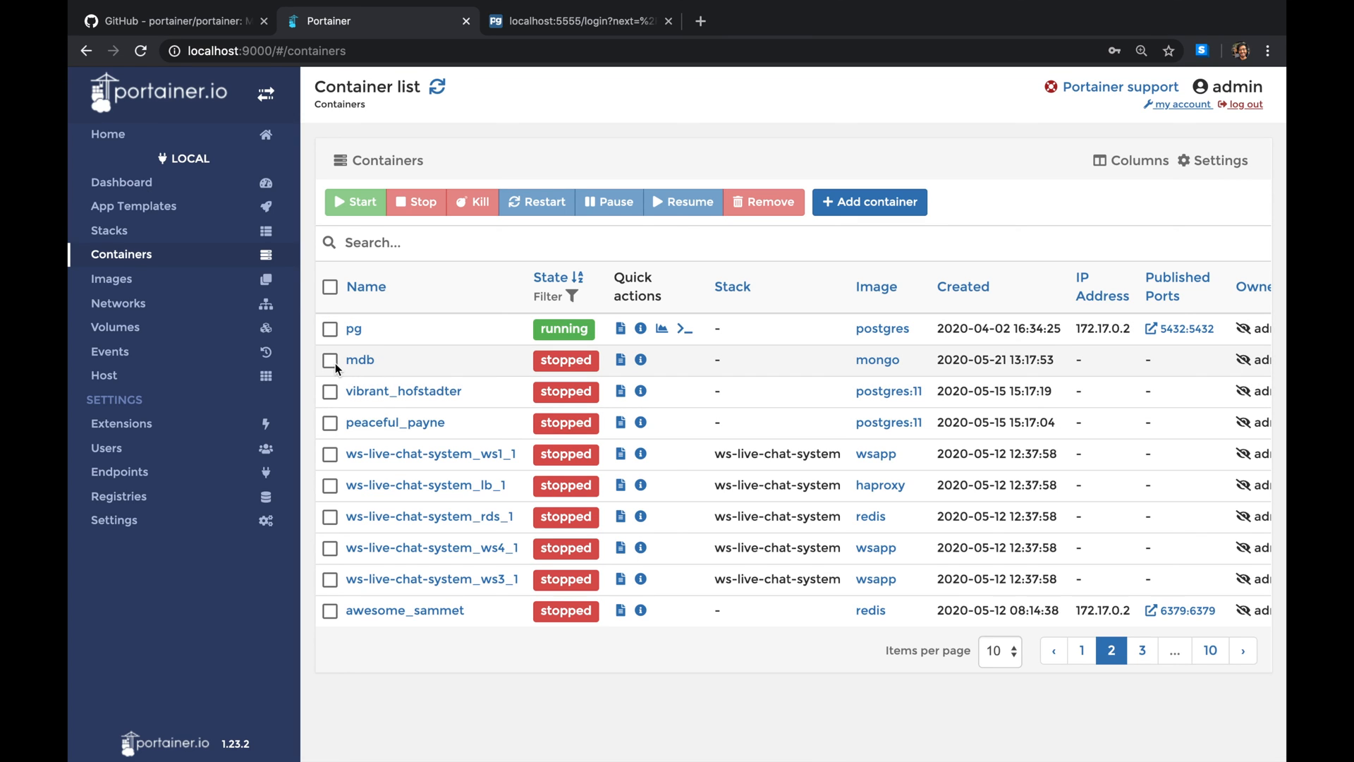
# - Start the mdb container (port 27017) and return to page 2 listing pgadmin and pg
pyautogui.click(330, 360)
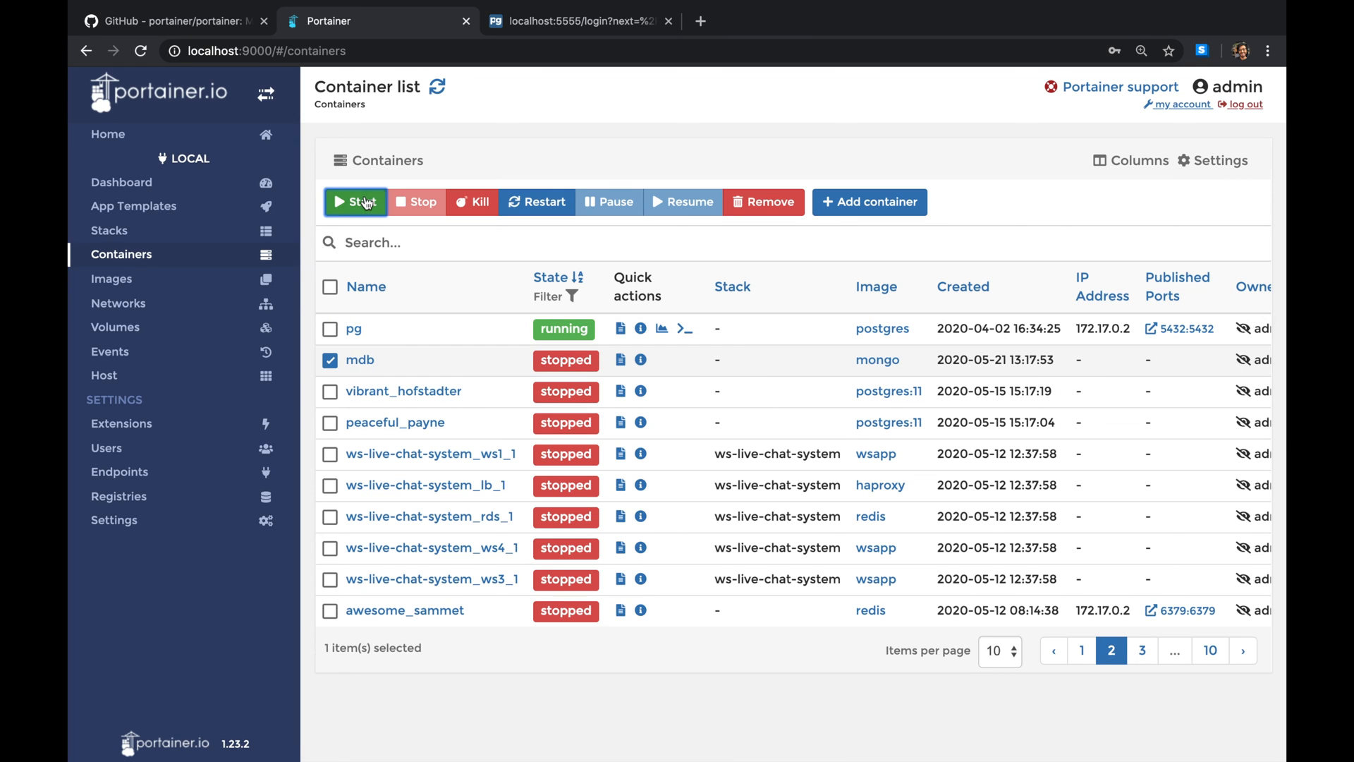
pyautogui.click(355, 202)
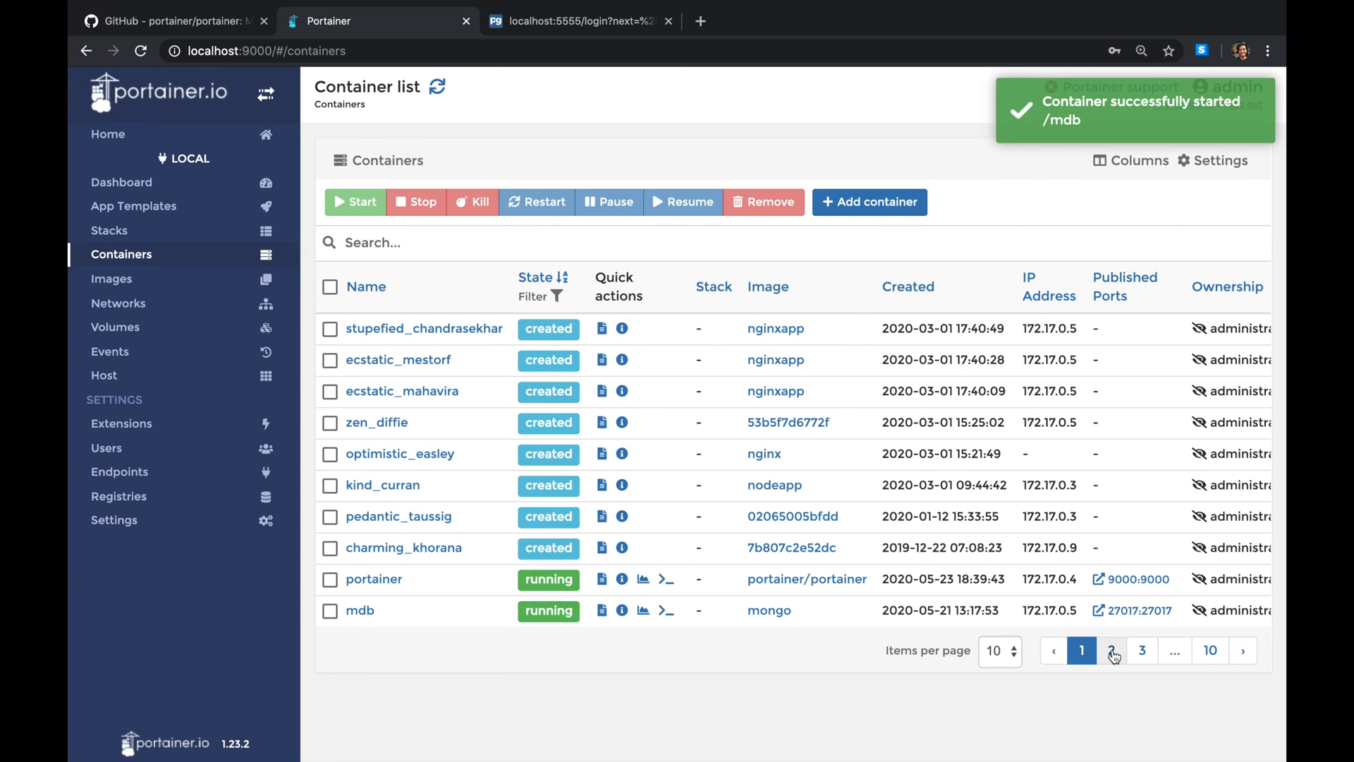
pyautogui.click(1113, 650)
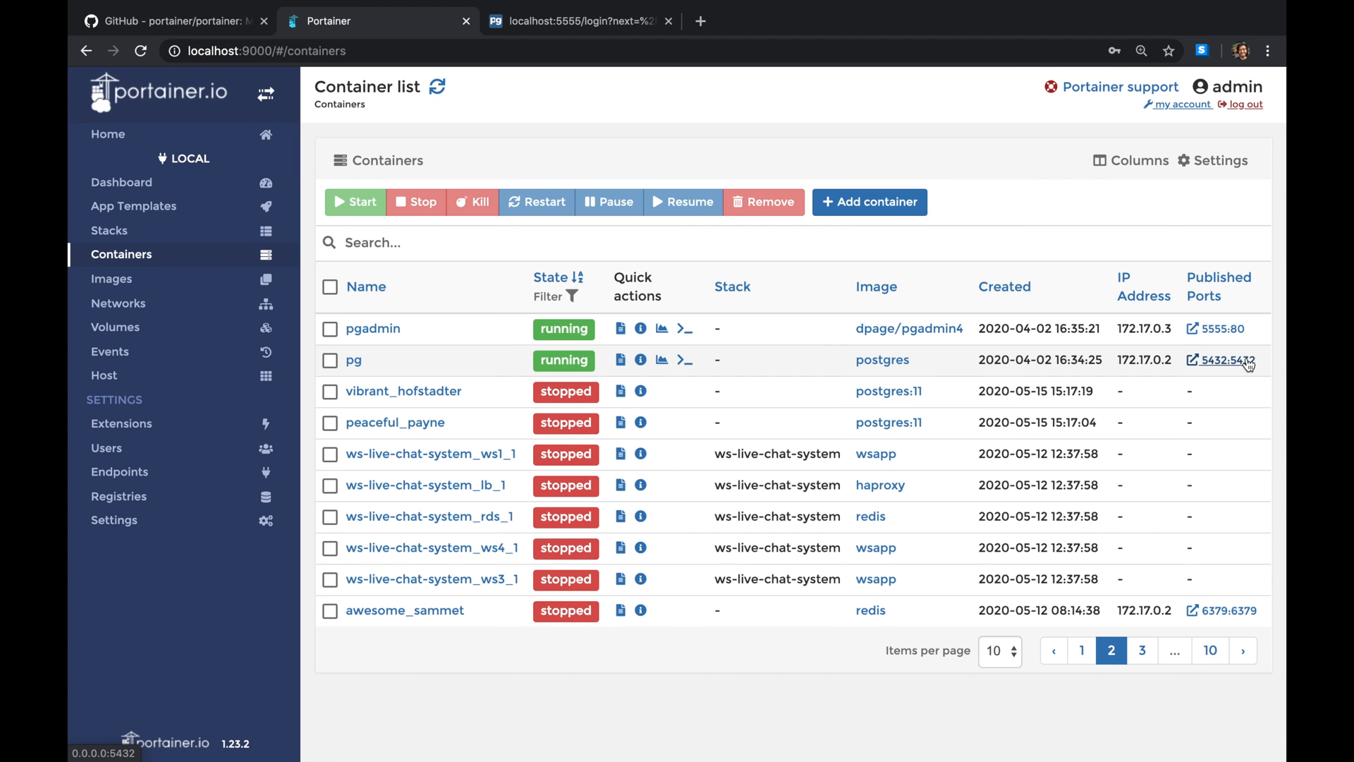
pyautogui.moveTo(881, 360)
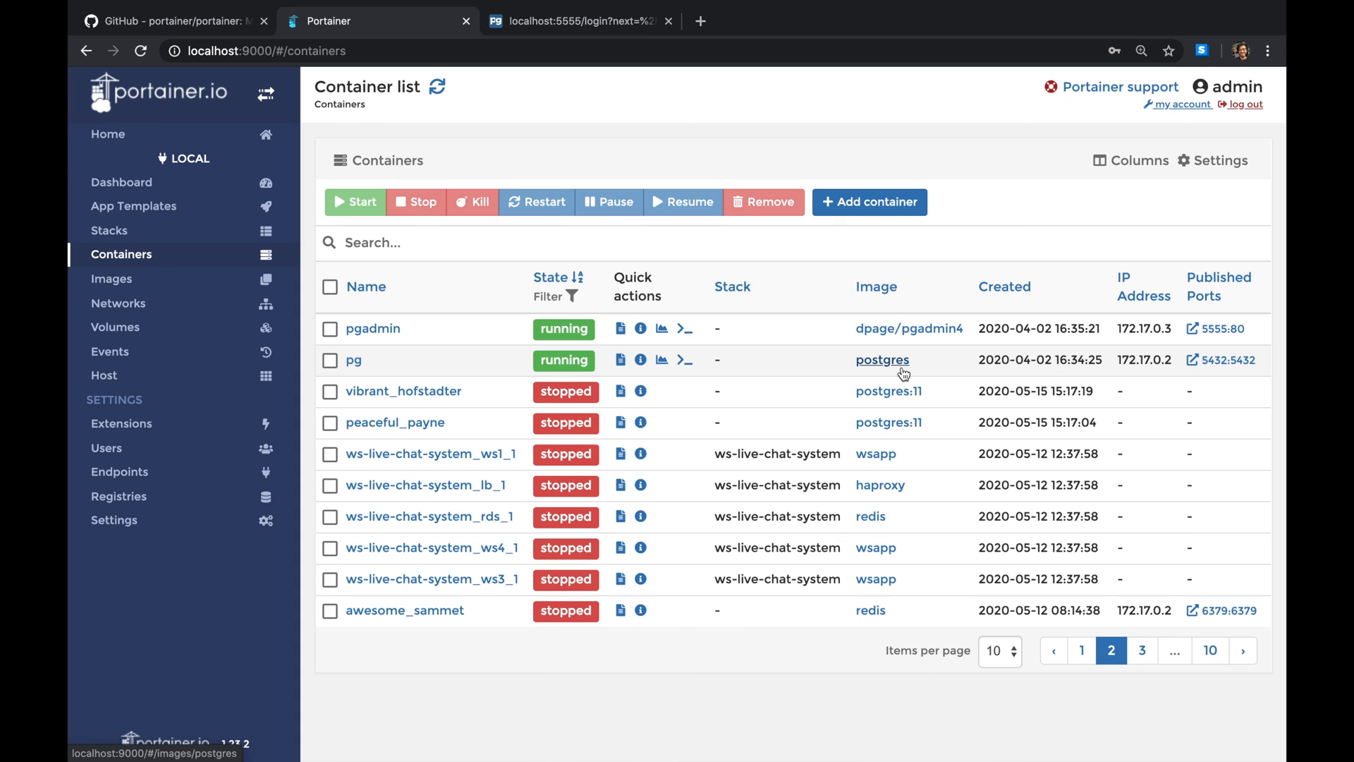
pyautogui.moveTo(685, 364)
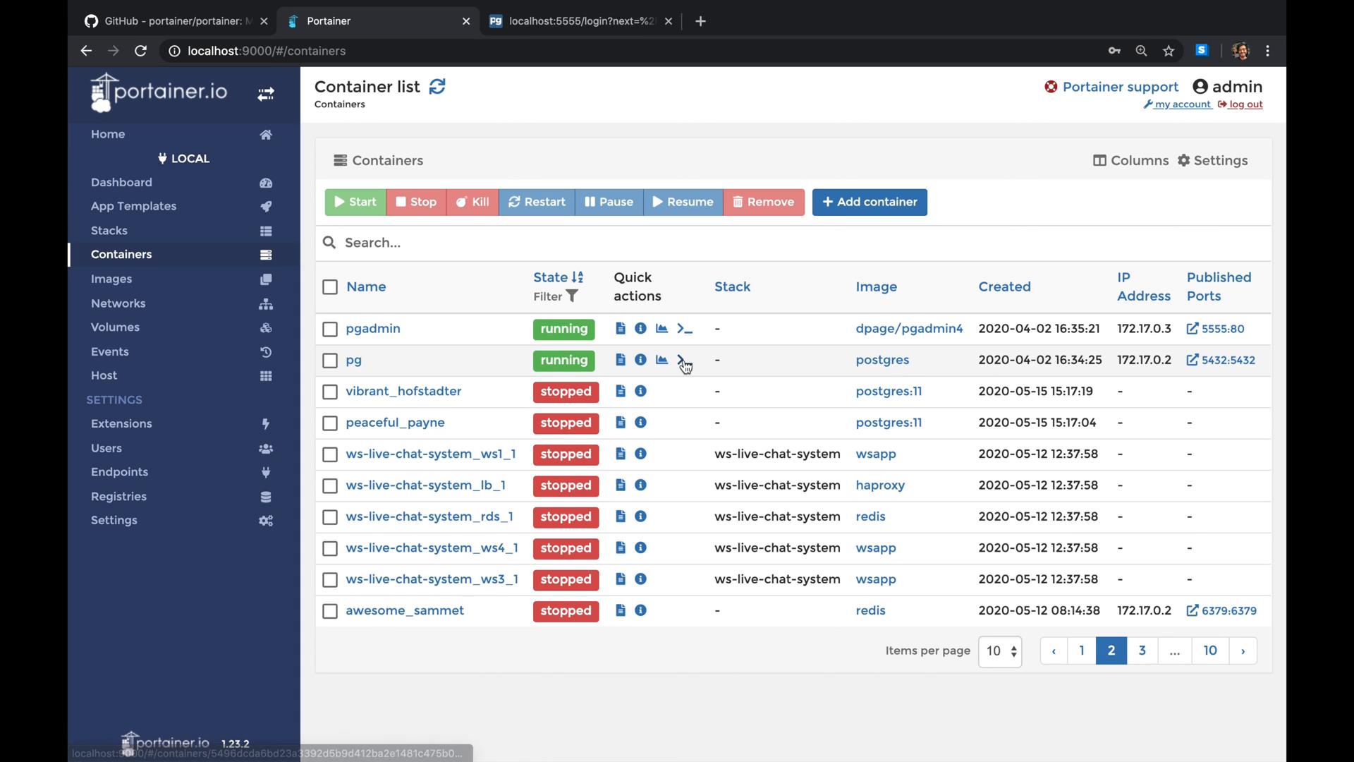
pyautogui.moveTo(686, 359)
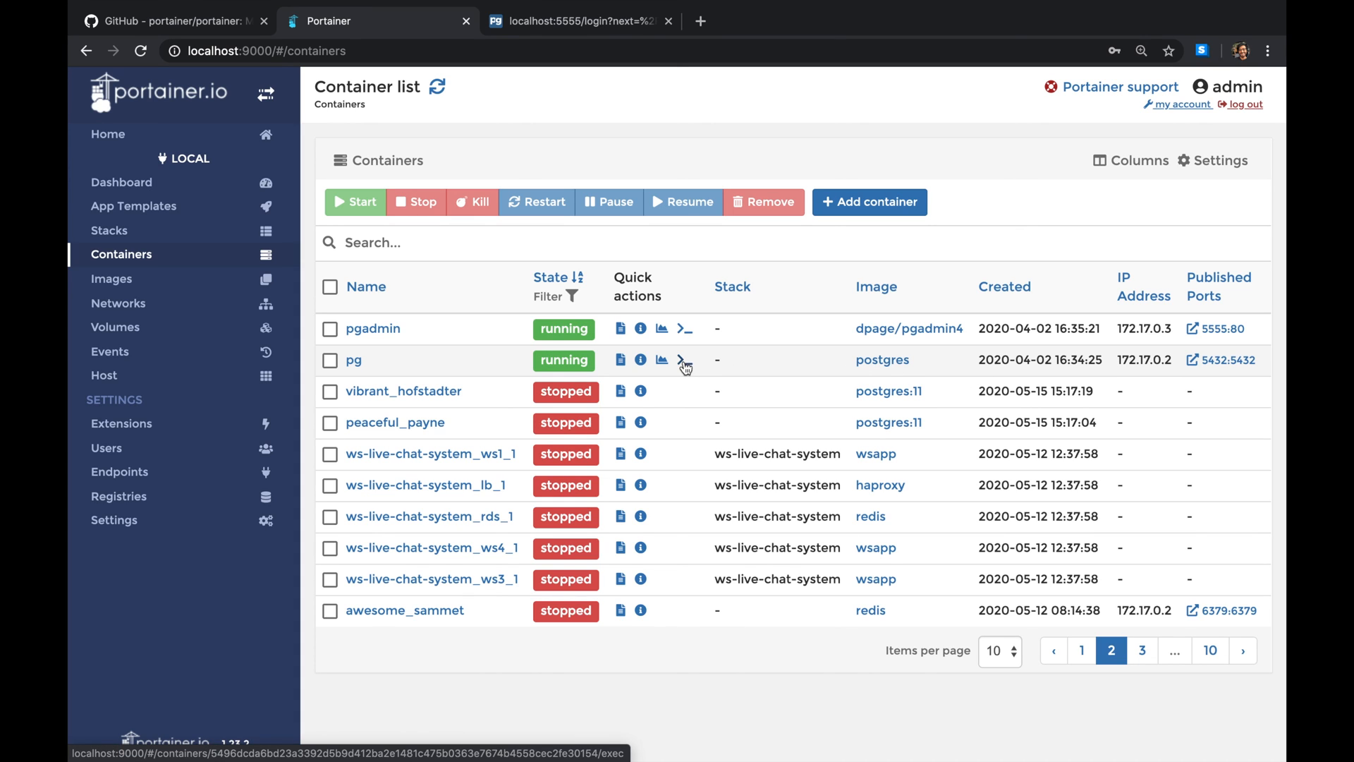
# - Connect a bash console in the pg container and run 'psql postgres postgres'
pyautogui.click(683, 360)
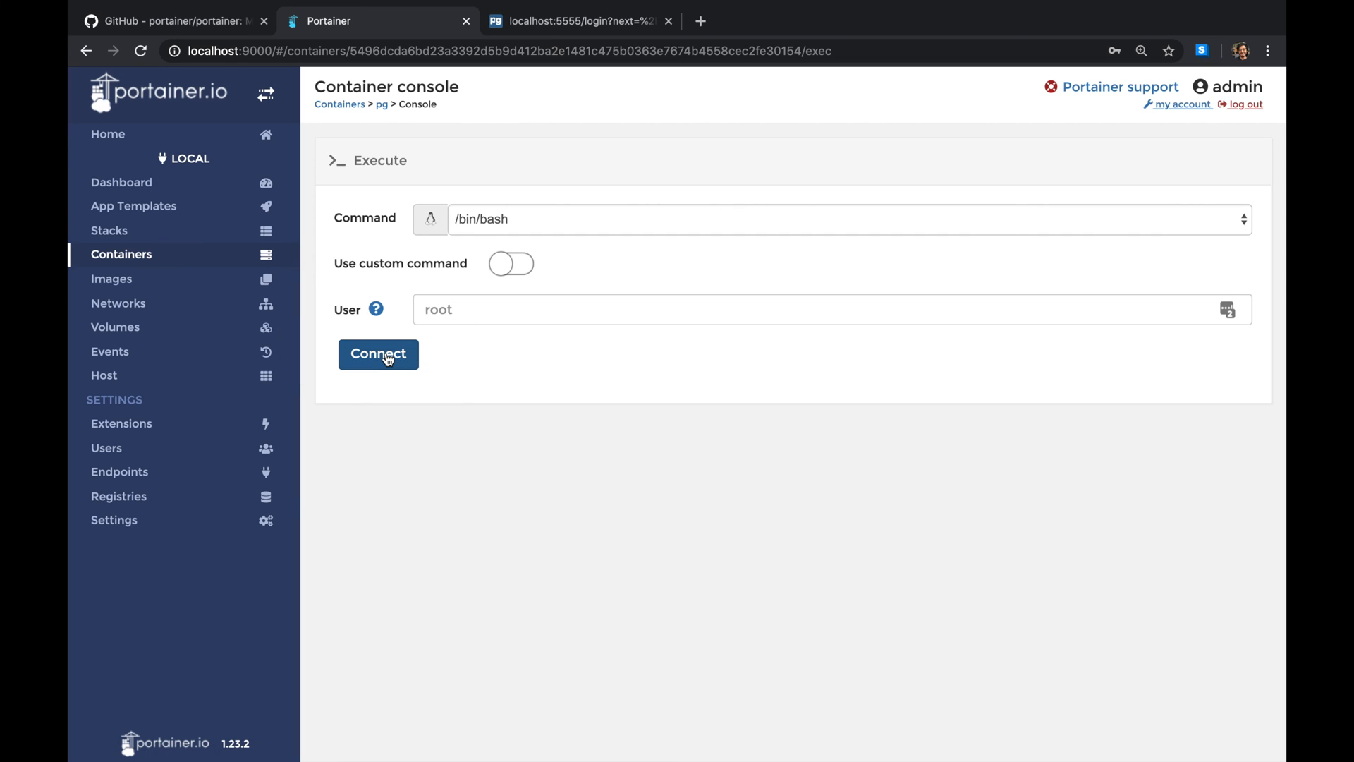
pyautogui.click(378, 354)
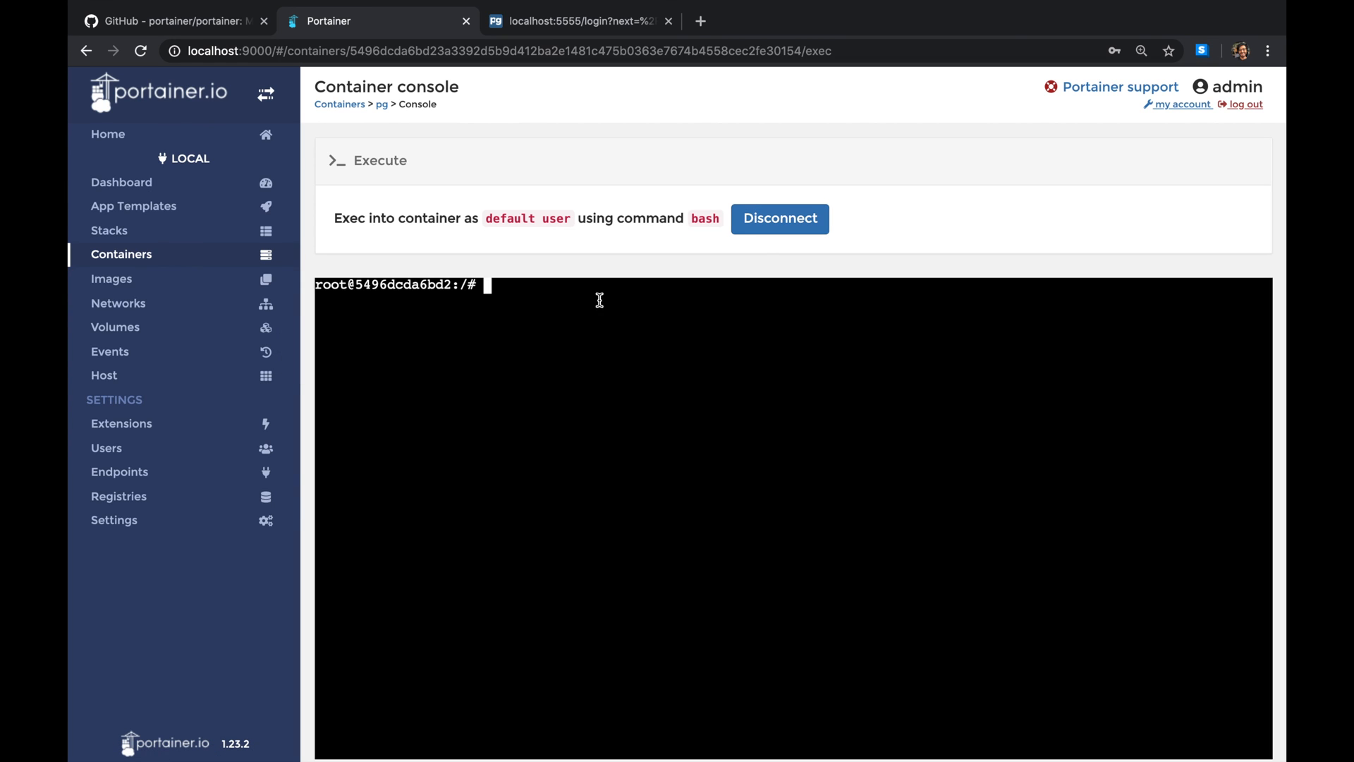
pyautogui.moveTo(584, 299)
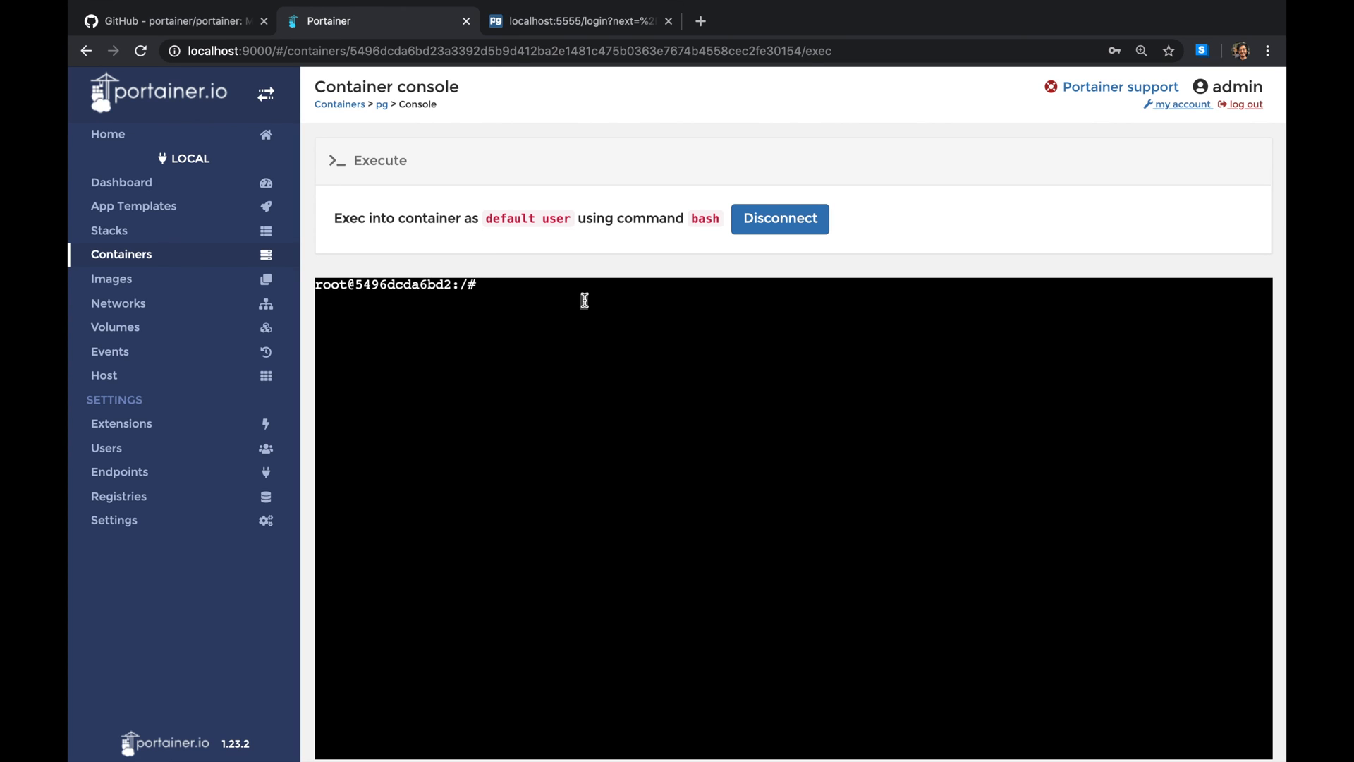
pyautogui.write('psql')
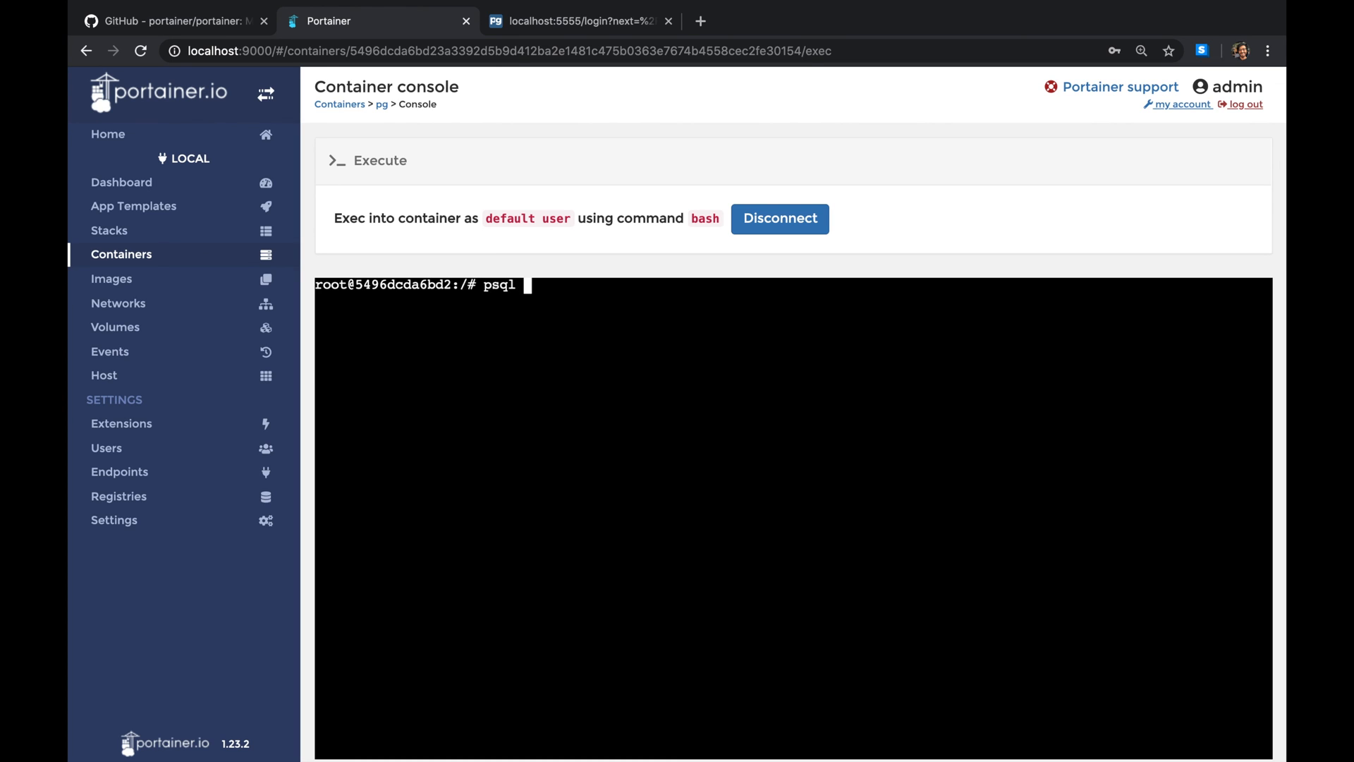
pyautogui.write('postgres postgres')
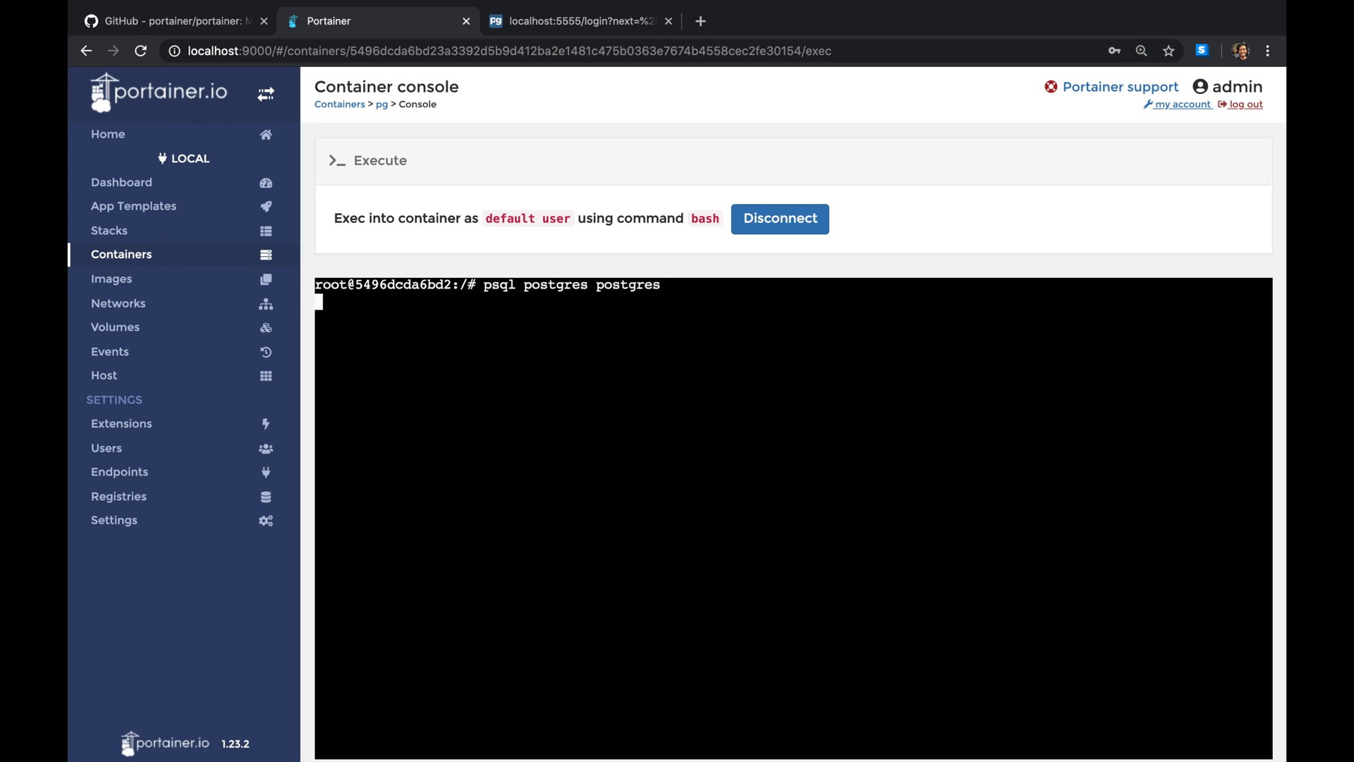
pyautogui.press('Return')
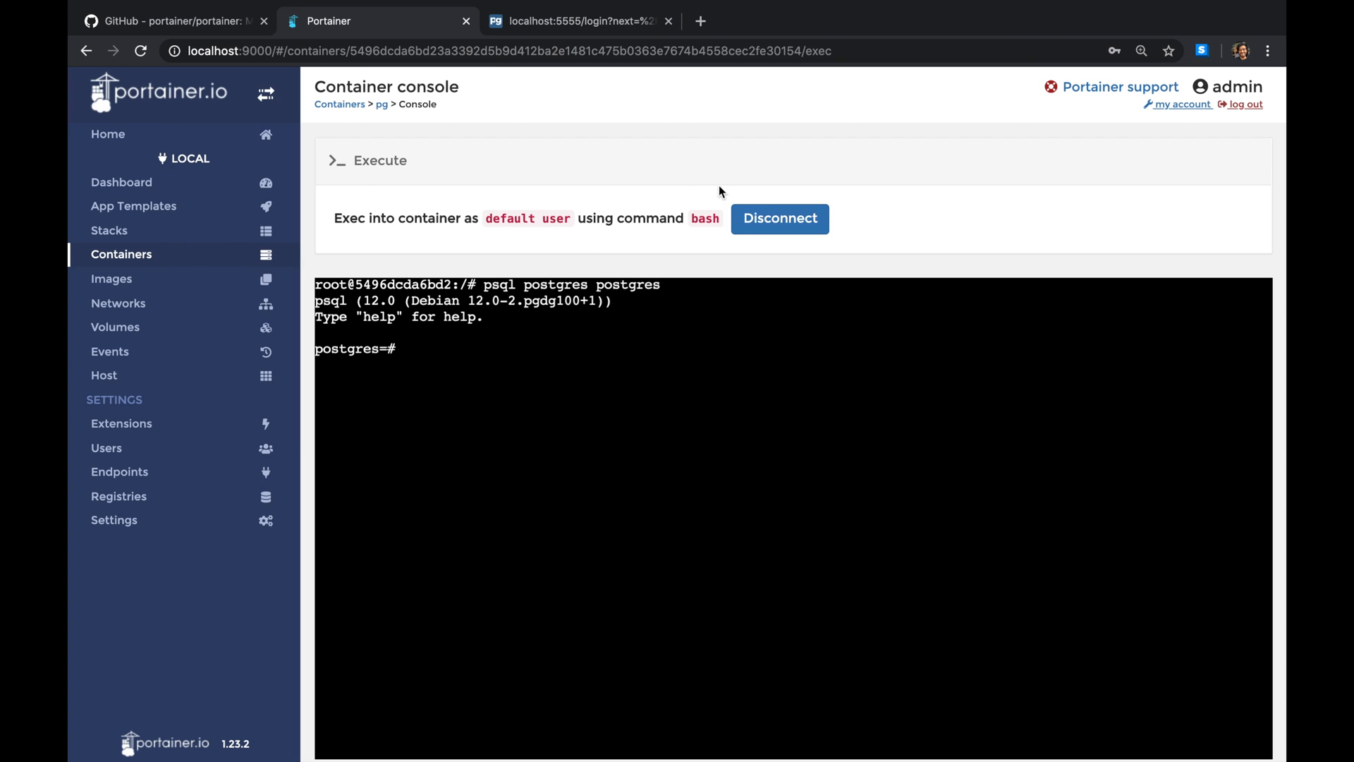
# - Disconnect the pg console, revisit the container list, then switch to the GitHub tab
pyautogui.click(779, 217)
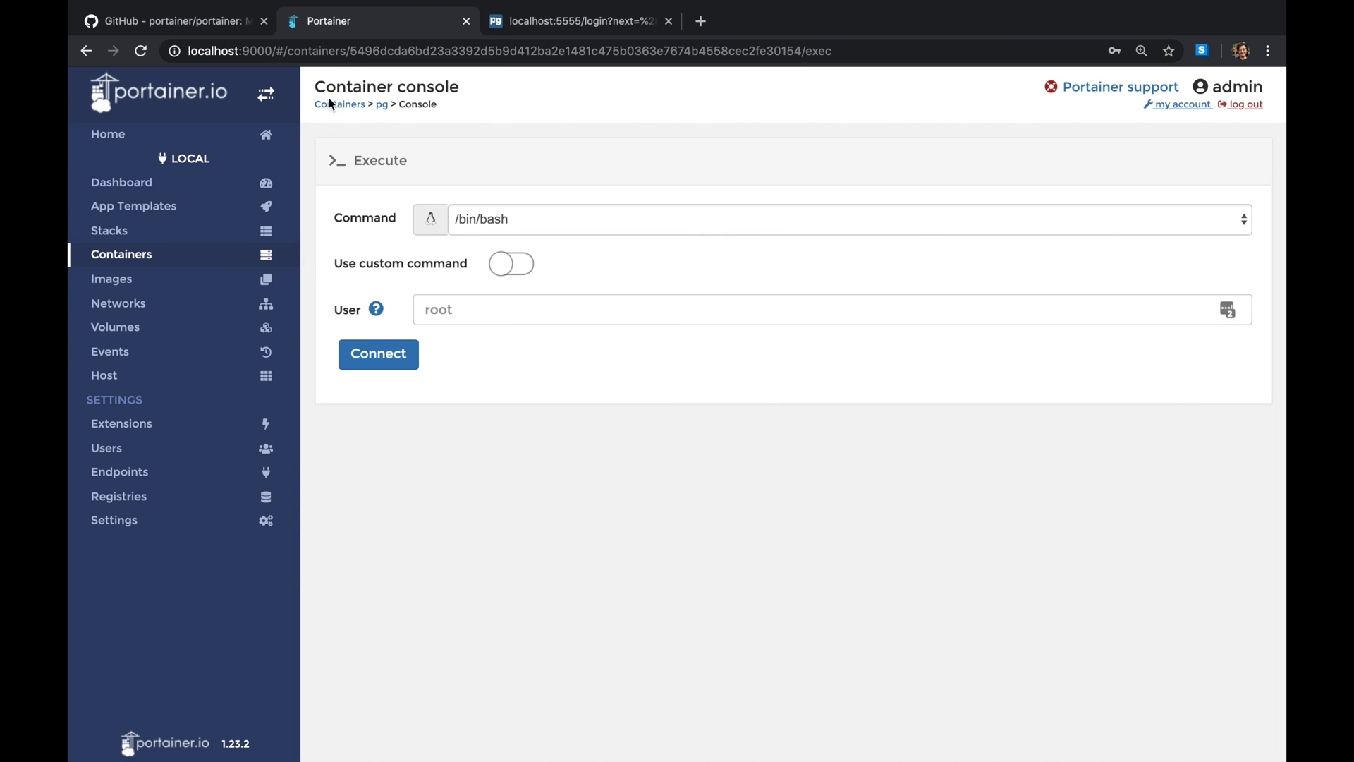
pyautogui.click(340, 103)
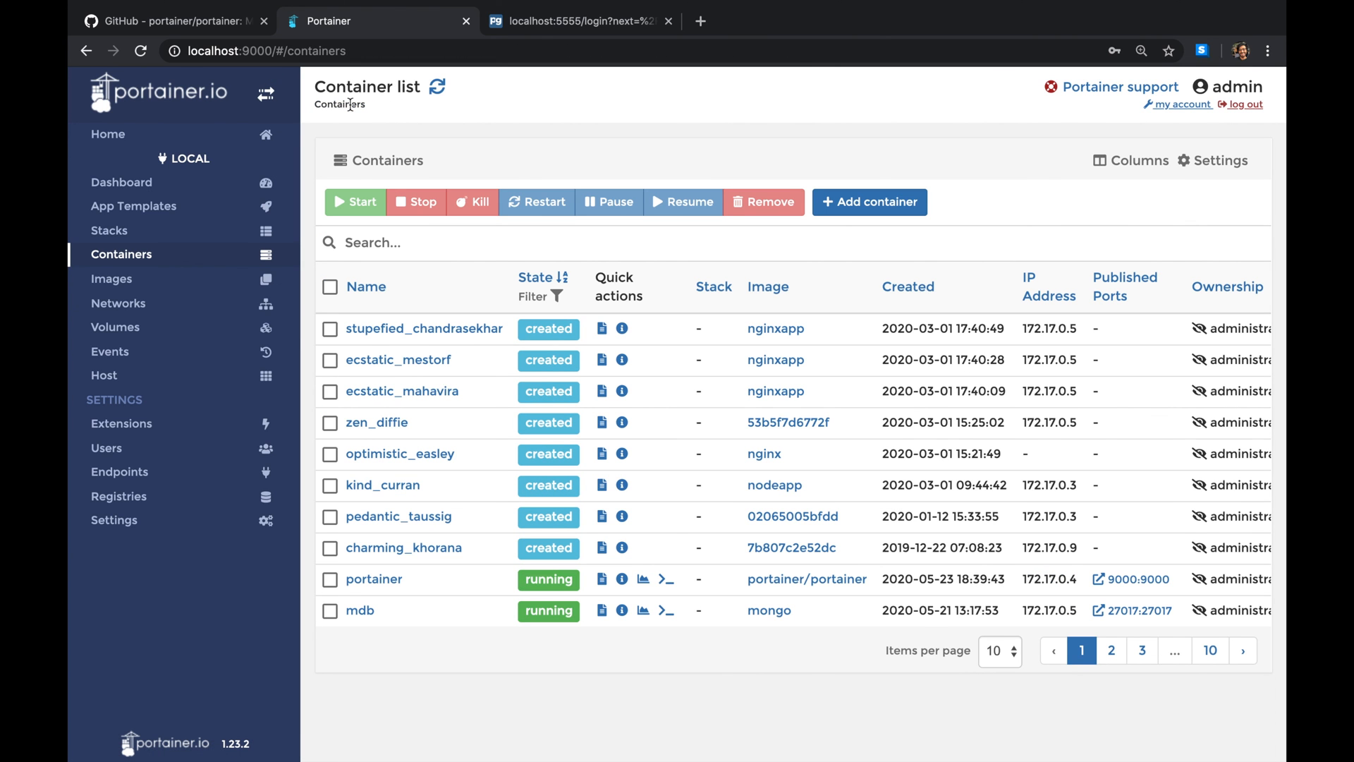
pyautogui.click(172, 21)
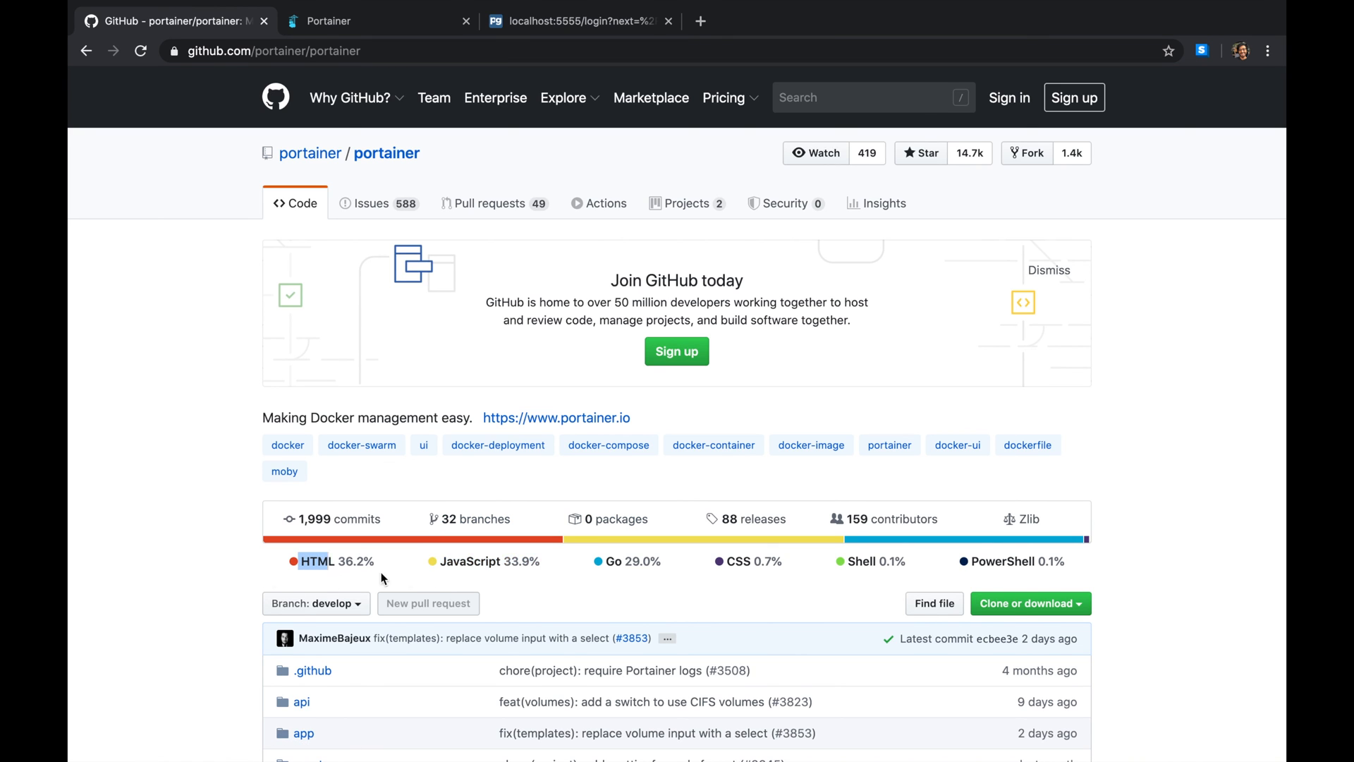
pyautogui.moveTo(666, 576)
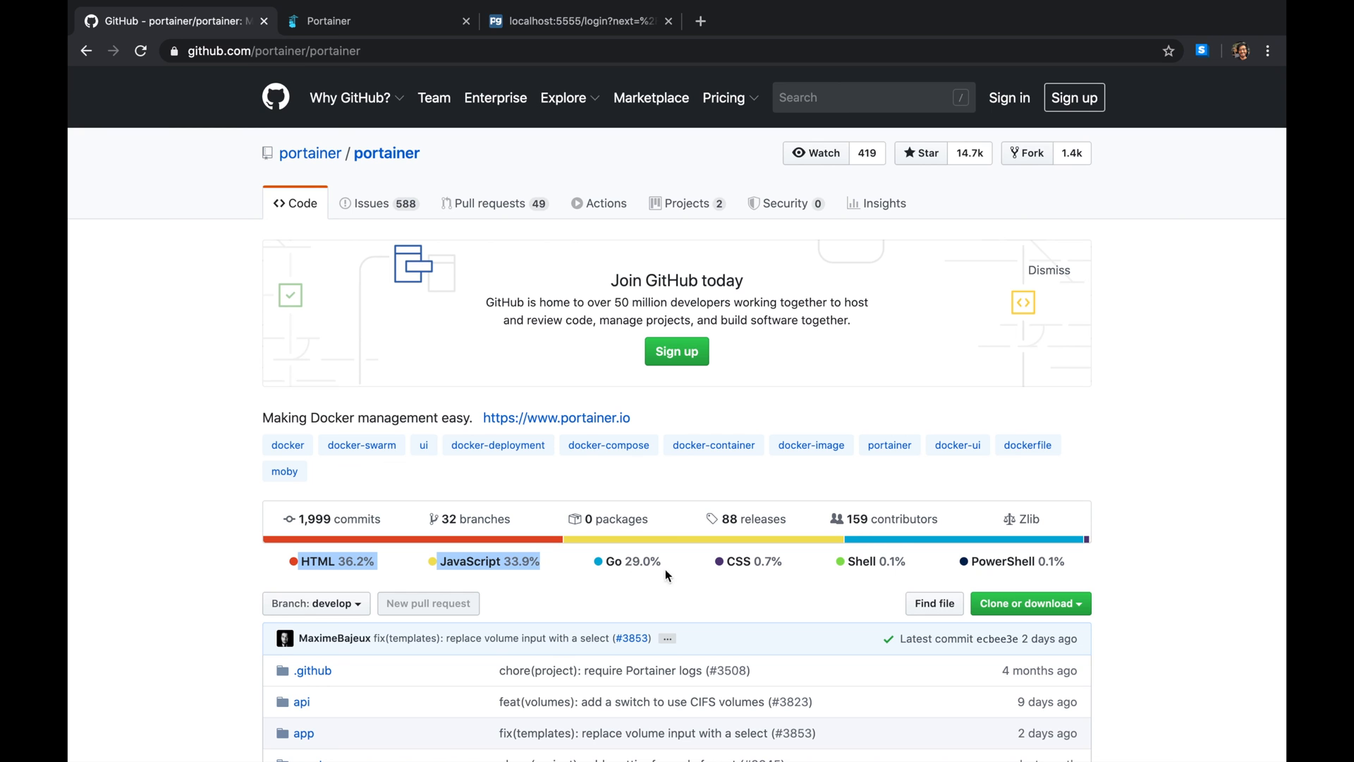
pyautogui.moveTo(1024, 560)
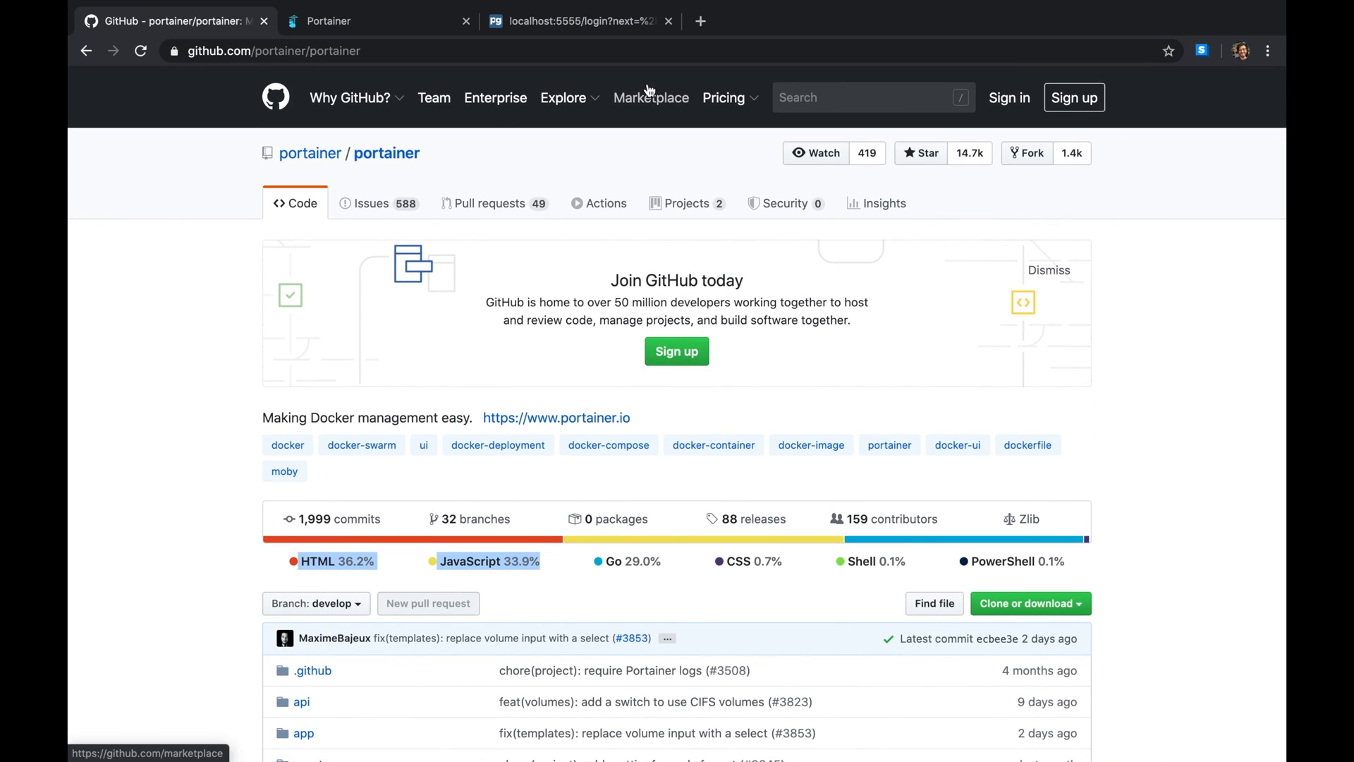
# - Leave the GitHub portainer page via the pgAdmin tab and return to Portainer's container list
pyautogui.click(577, 21)
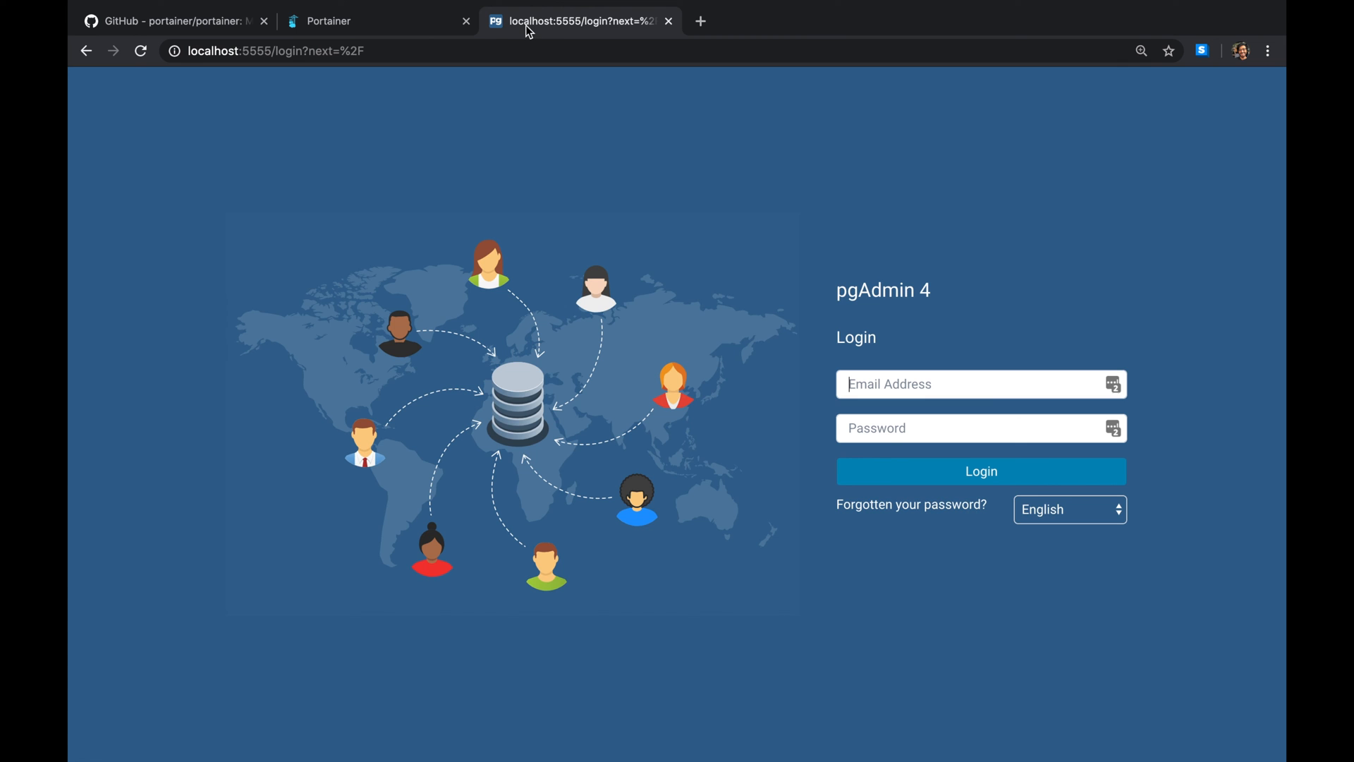
pyautogui.click(372, 21)
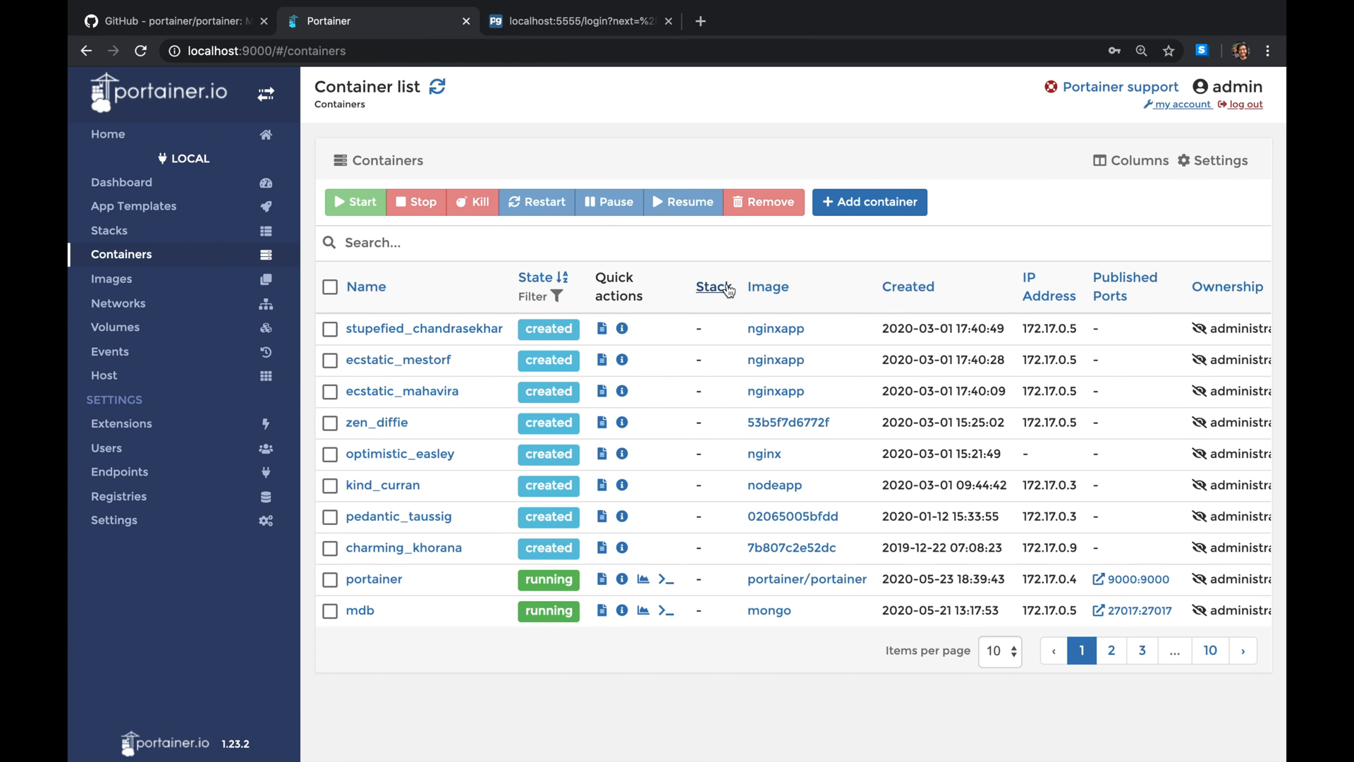